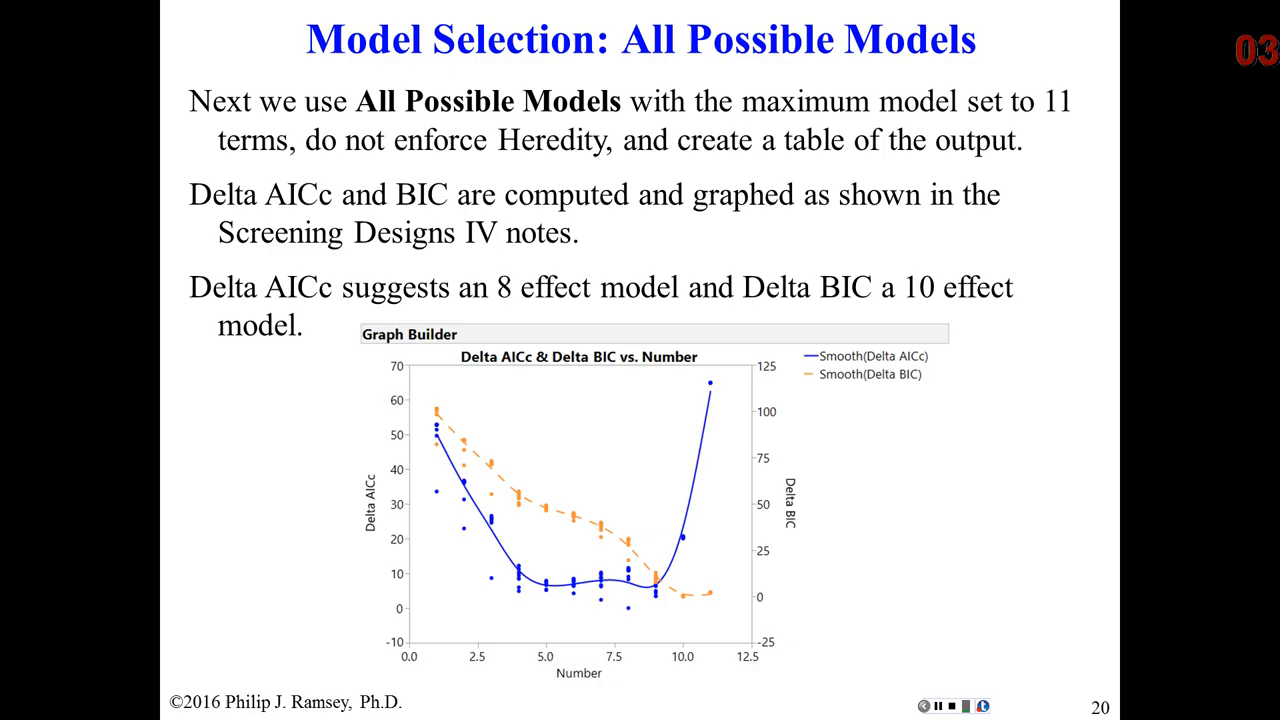
# End the slide show and return to the Protein Formulation DSD data table.
pyautogui.press('Escape')
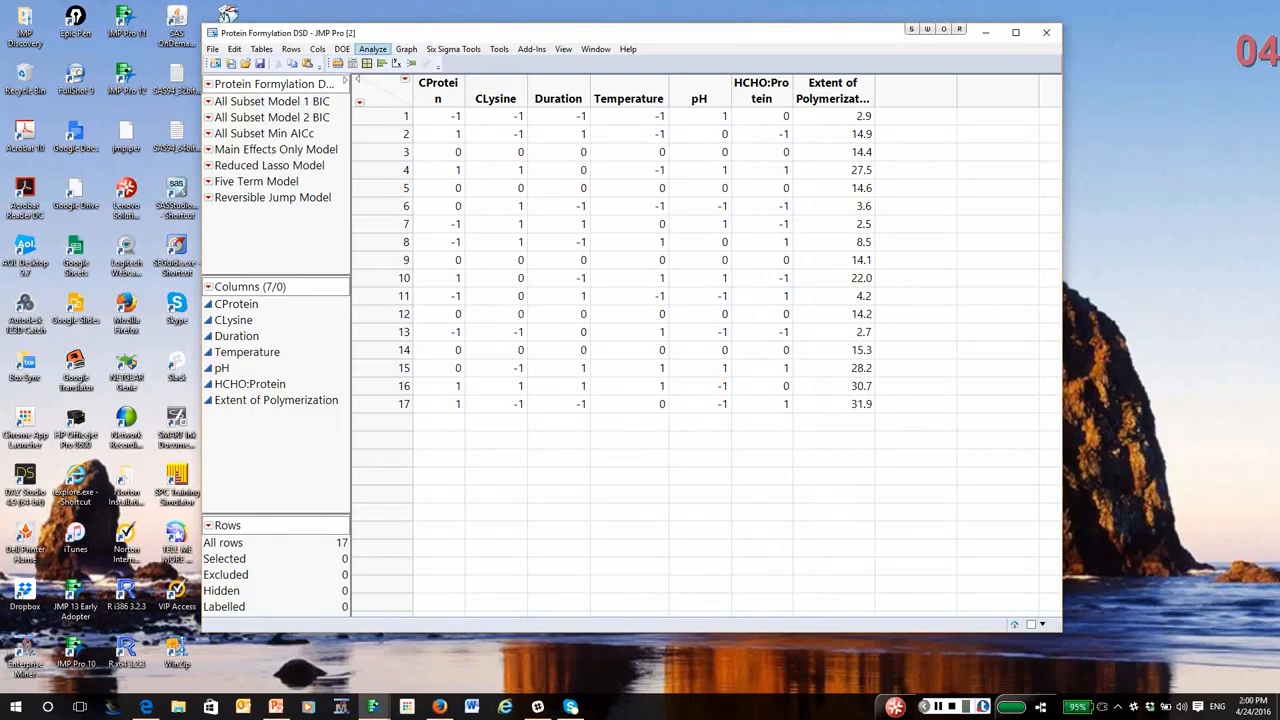
# Specify a Fit Model with response-surface effects of the six factors, Extent of Polymerization as Y, Stepwise personality.
pyautogui.click(372, 48)
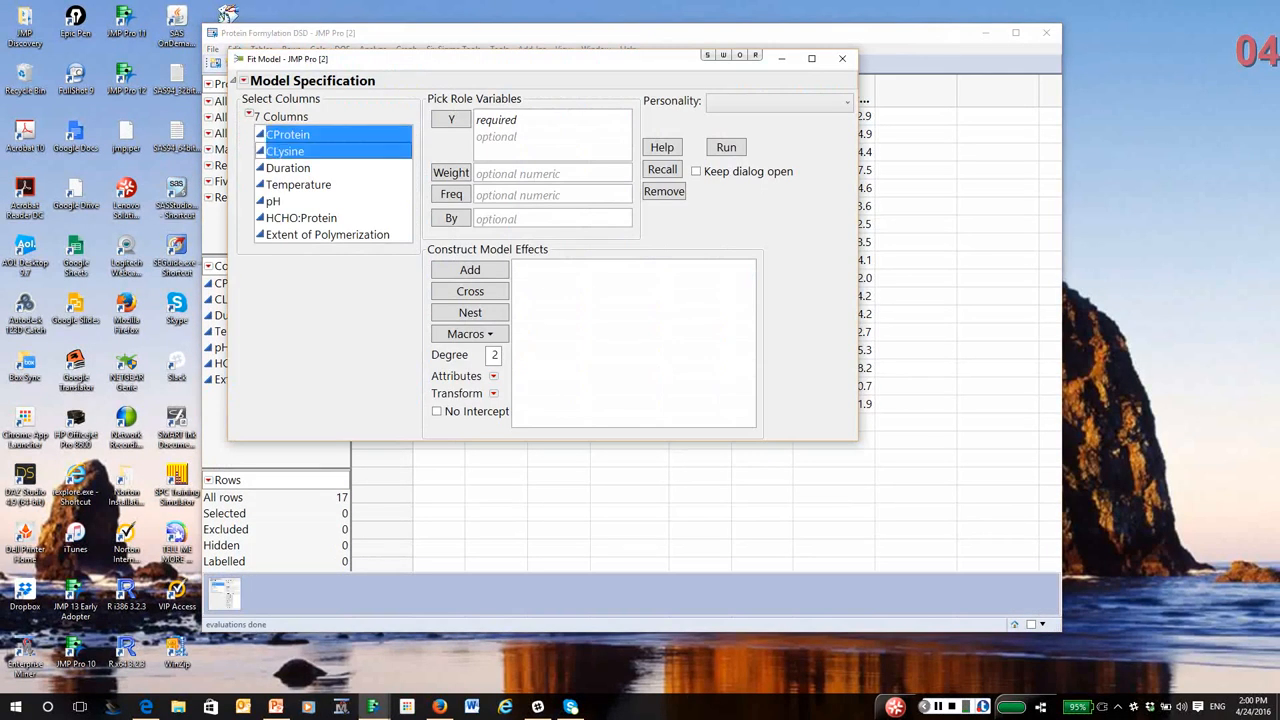
pyautogui.click(300, 216)
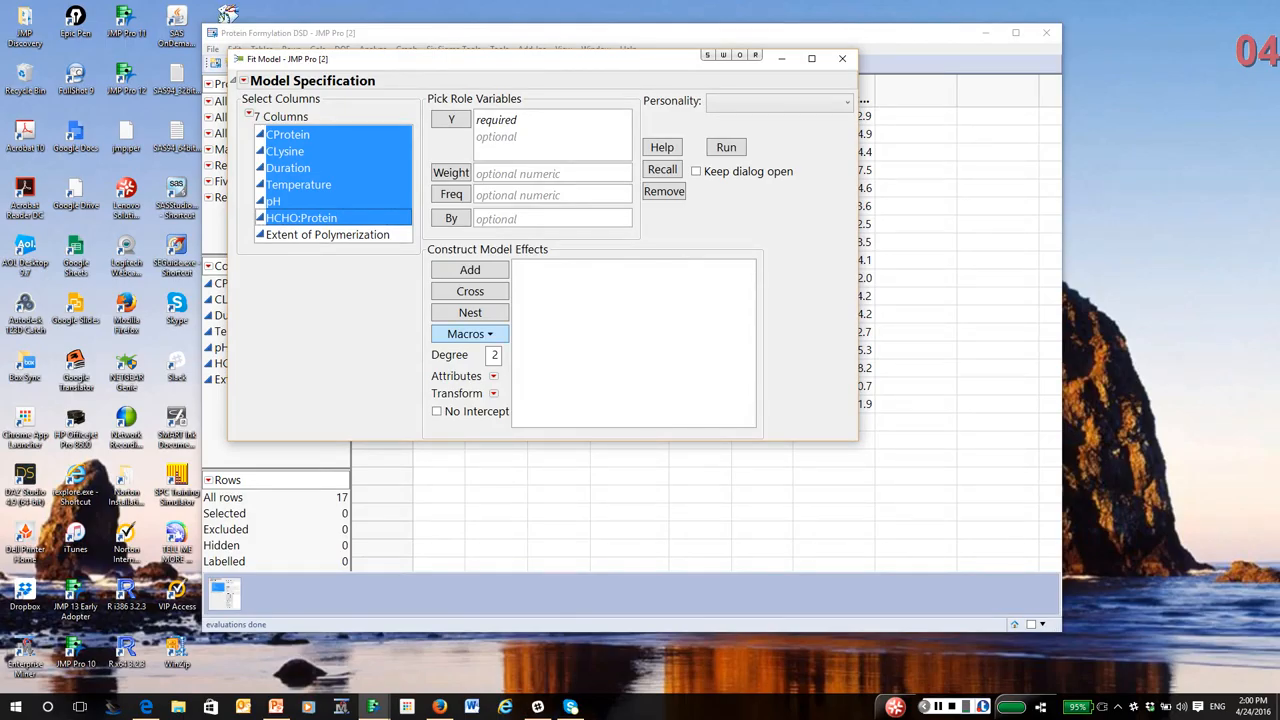
pyautogui.click(468, 332)
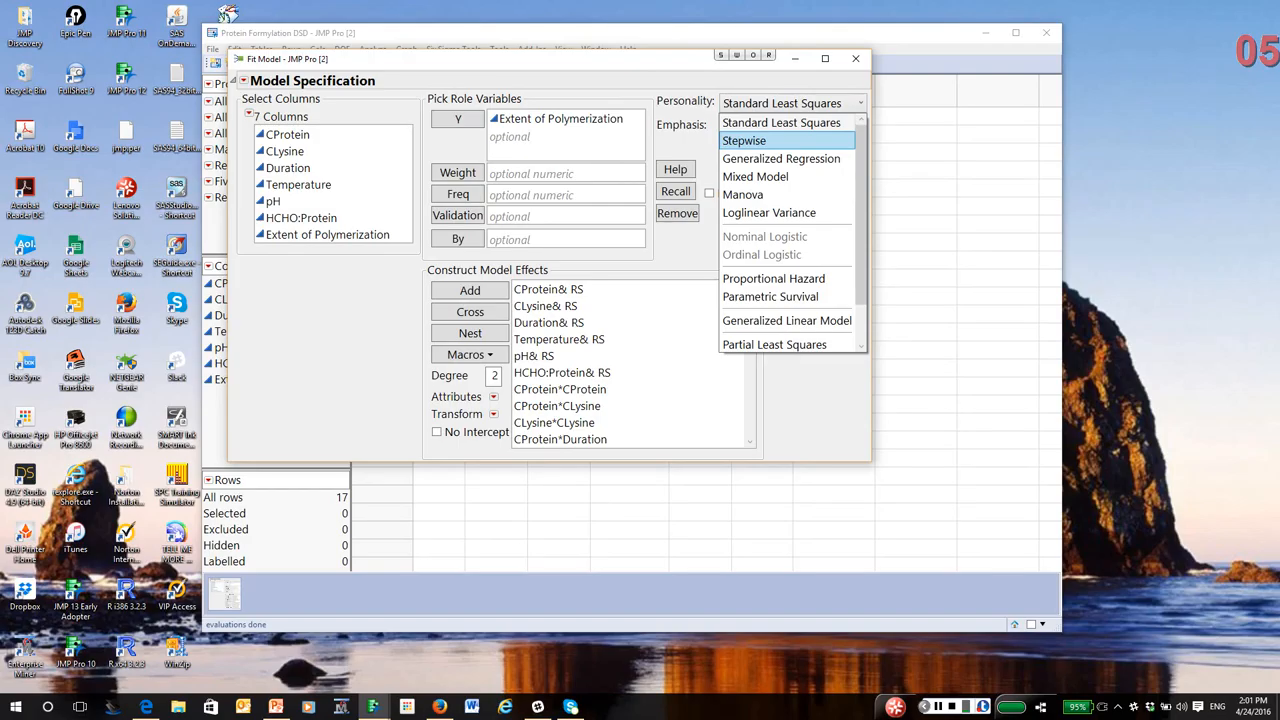
pyautogui.click(744, 140)
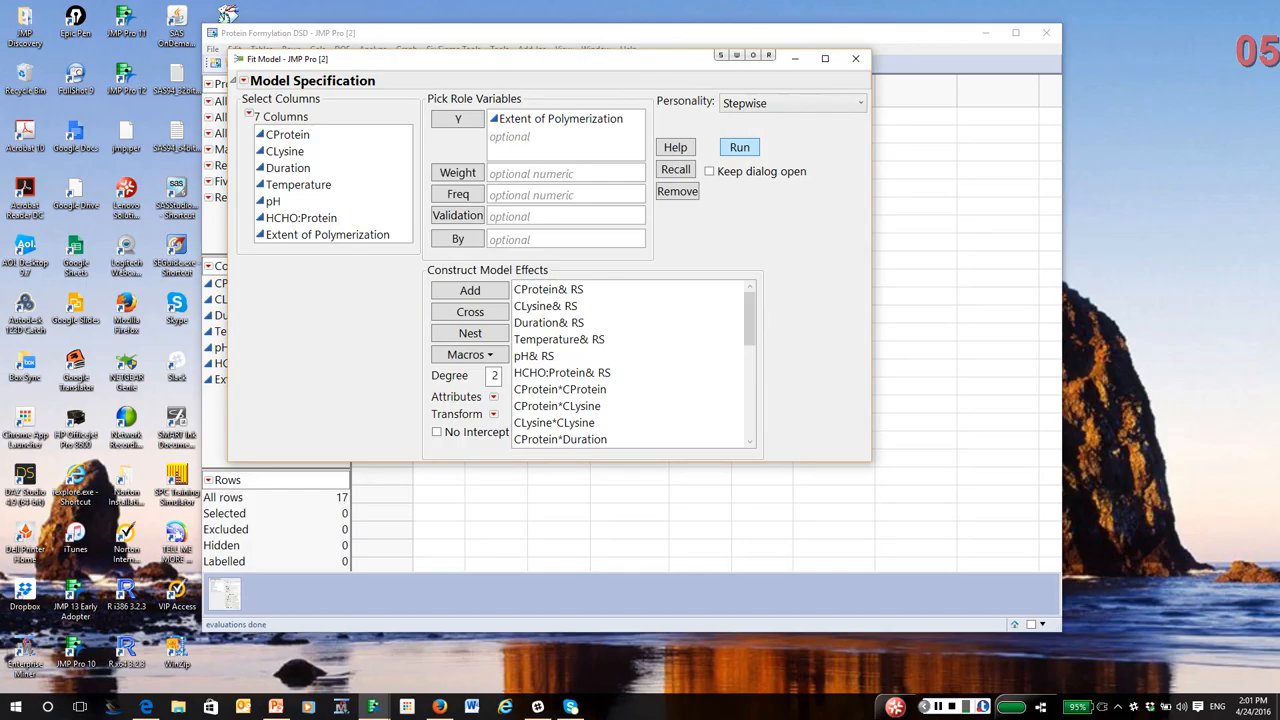
# Run the stepwise fit and request All Possible Models from its red-triangle menu.
pyautogui.click(740, 148)
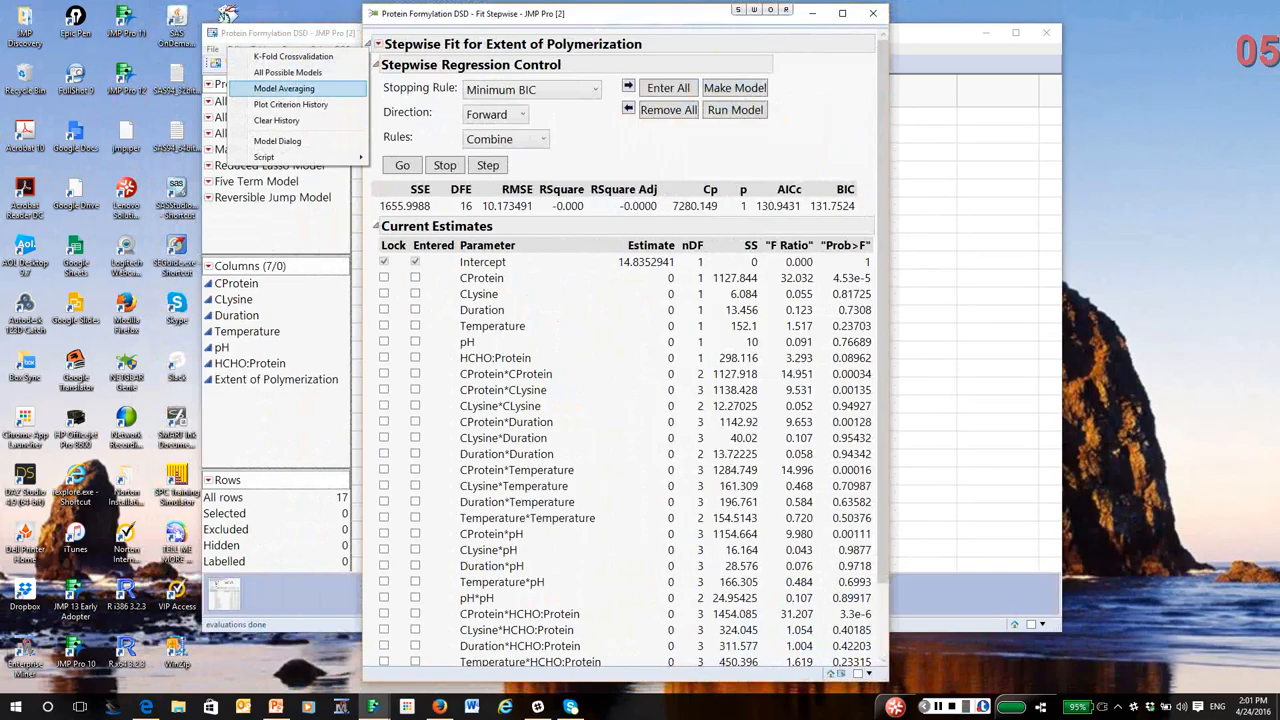
pyautogui.click(288, 72)
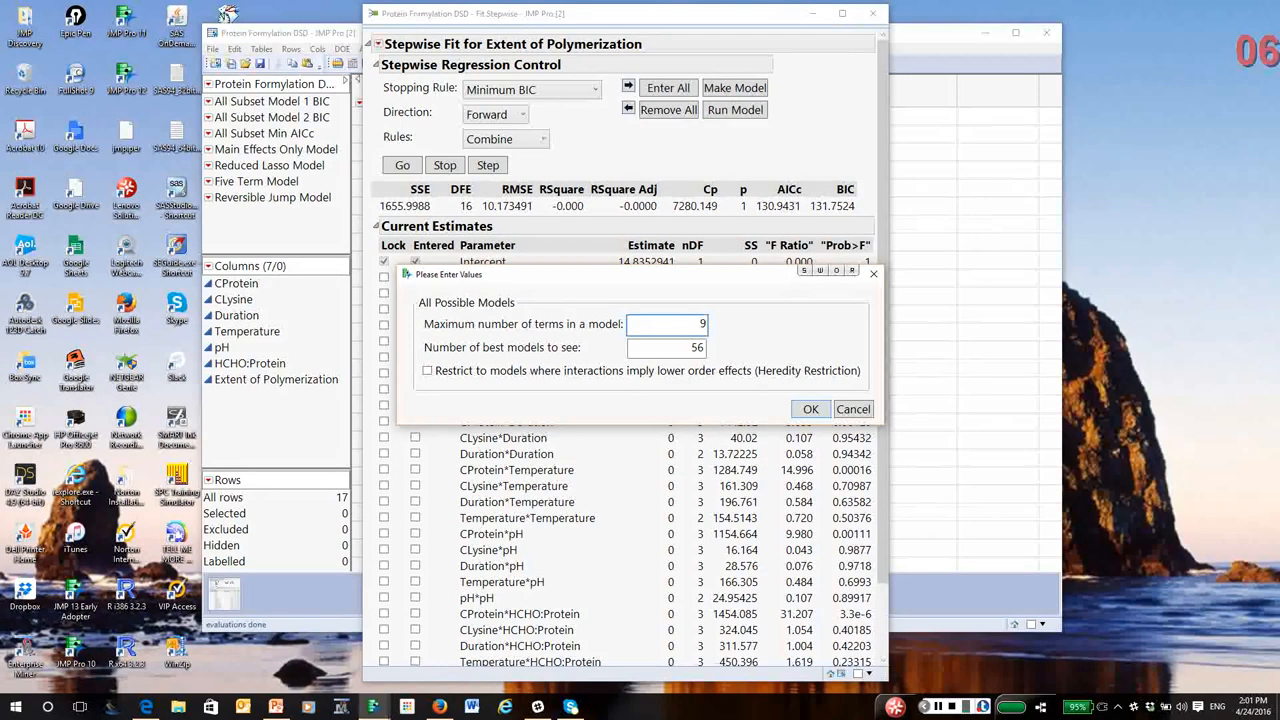
# Set the number of best models to 10 per size and generate the All Possible Models list.
pyautogui.tripleClick(668, 348)
pyautogui.write('1')
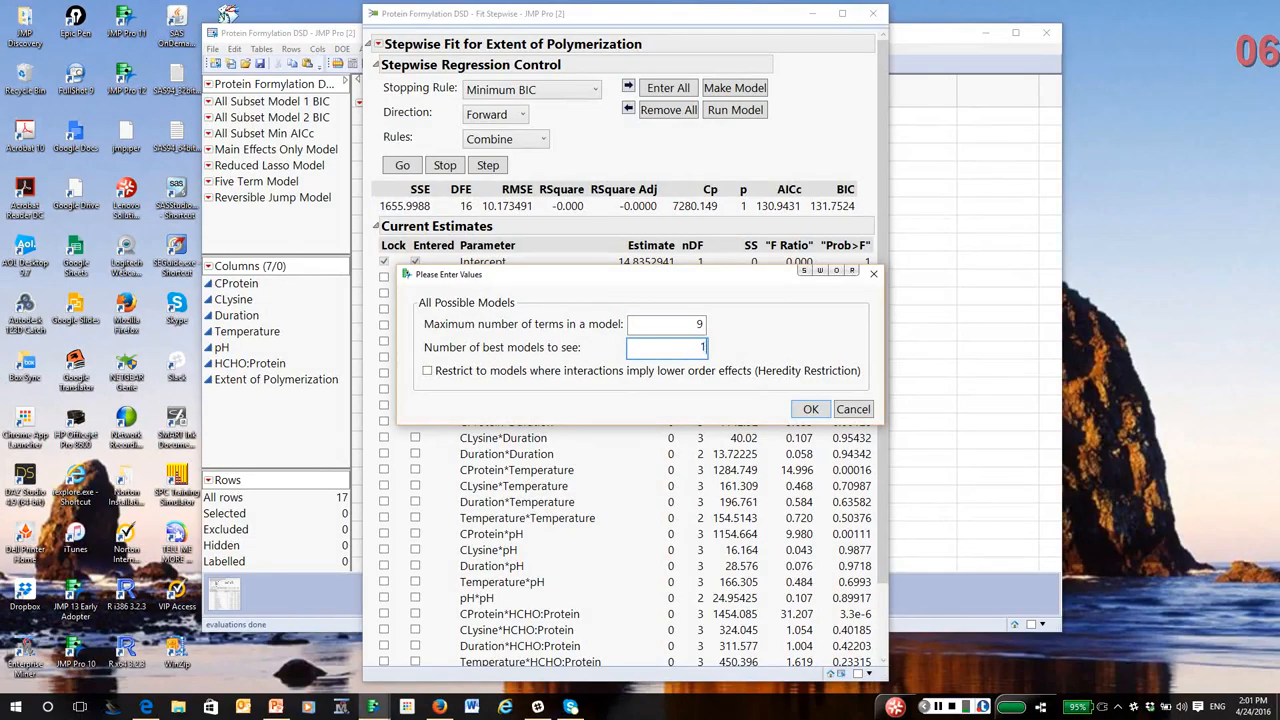
pyautogui.write('0')
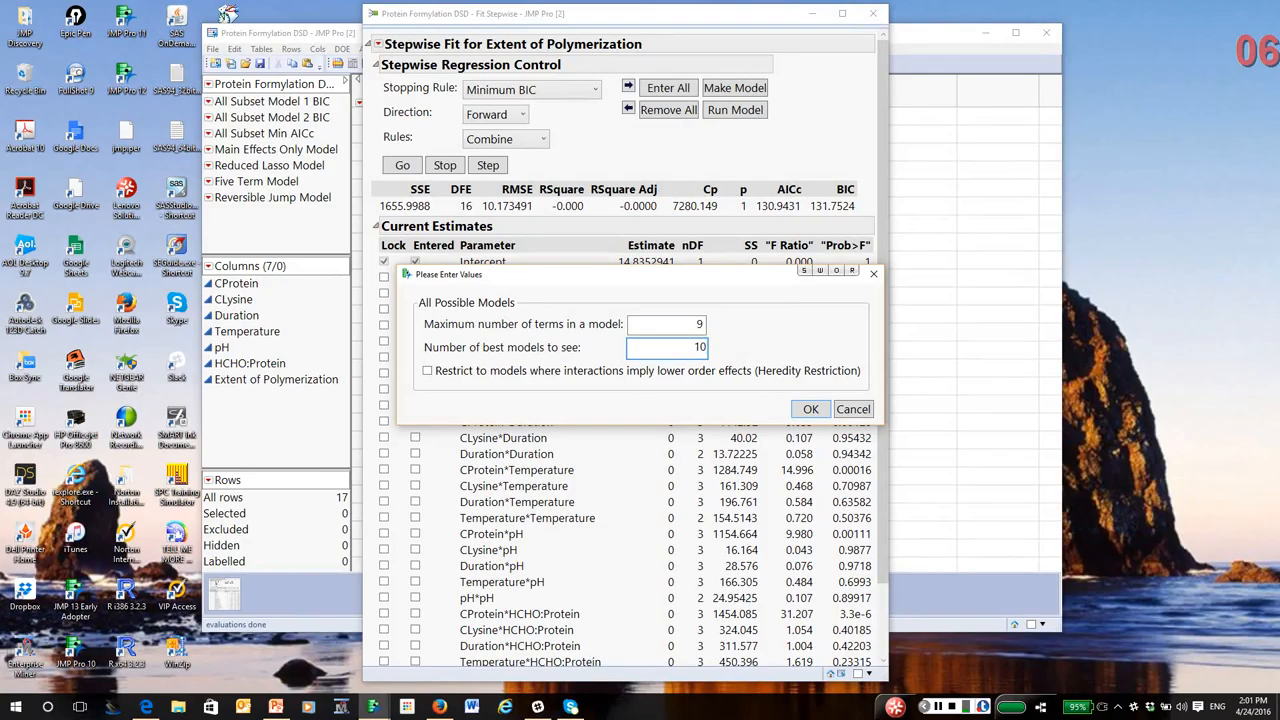
pyautogui.click(810, 408)
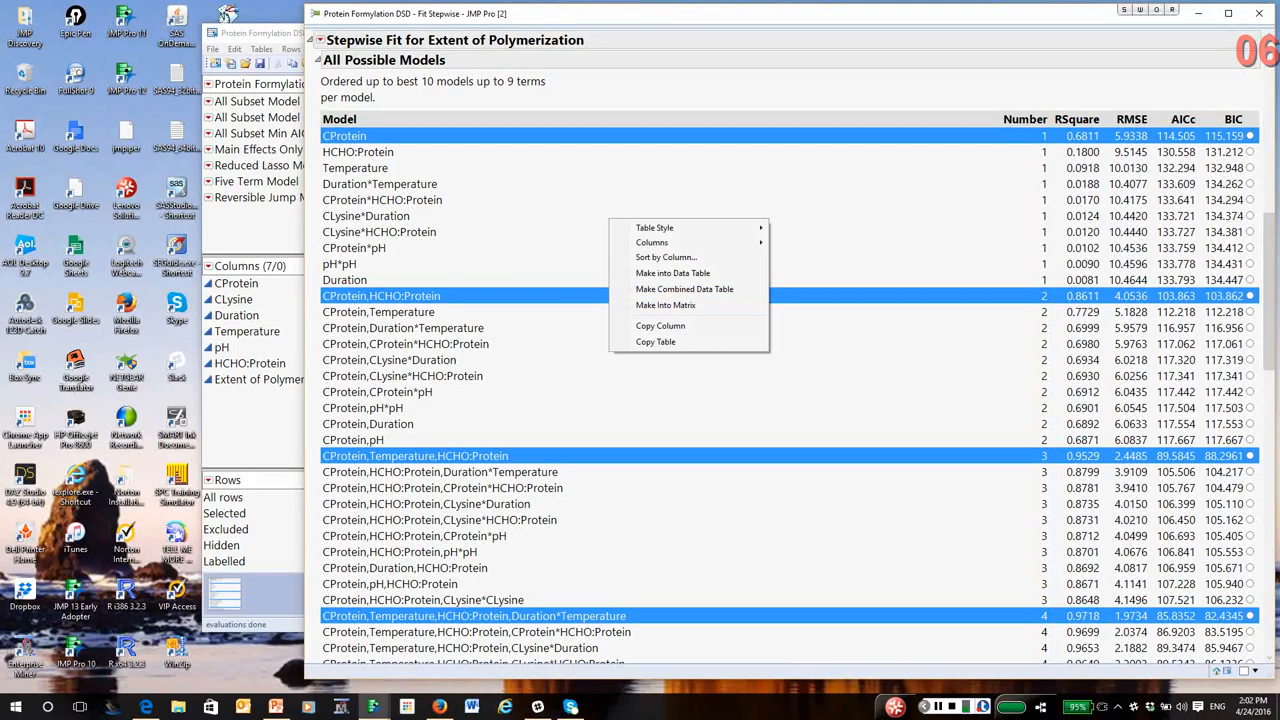
pyautogui.moveTo(664, 256)
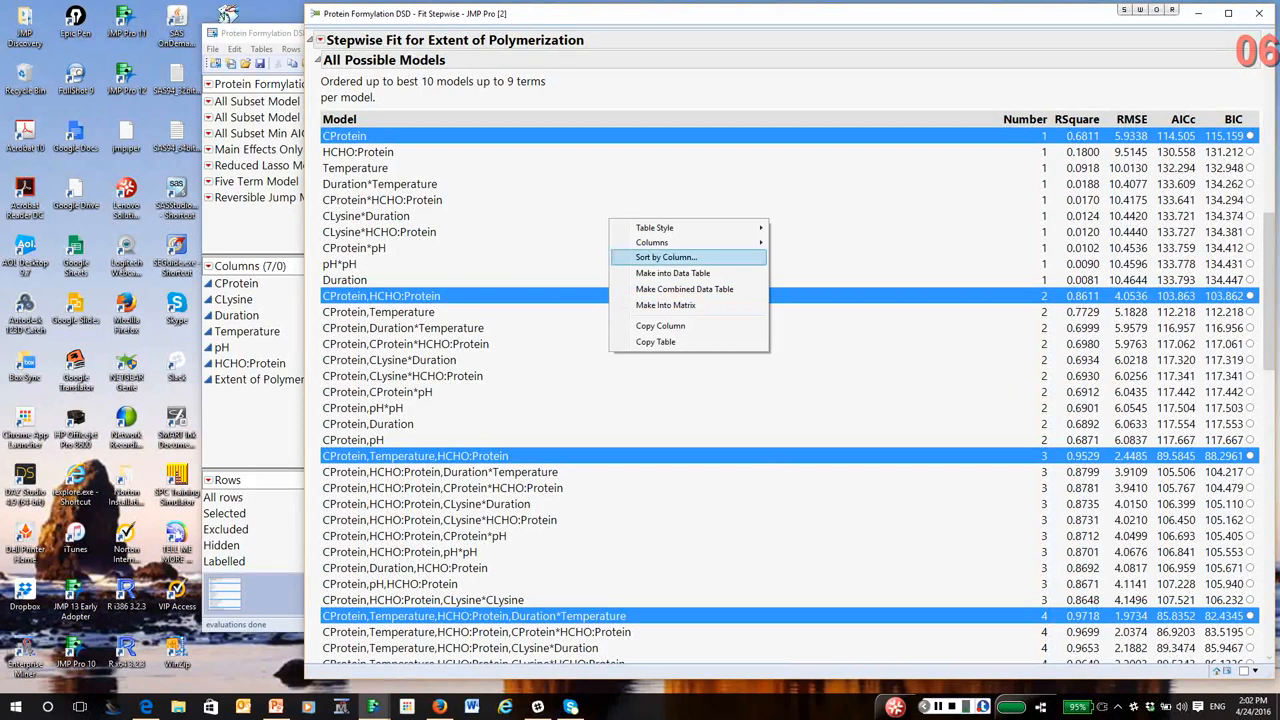
# Sort the All Possible Models table by AICc in ascending order.
pyautogui.click(666, 256)
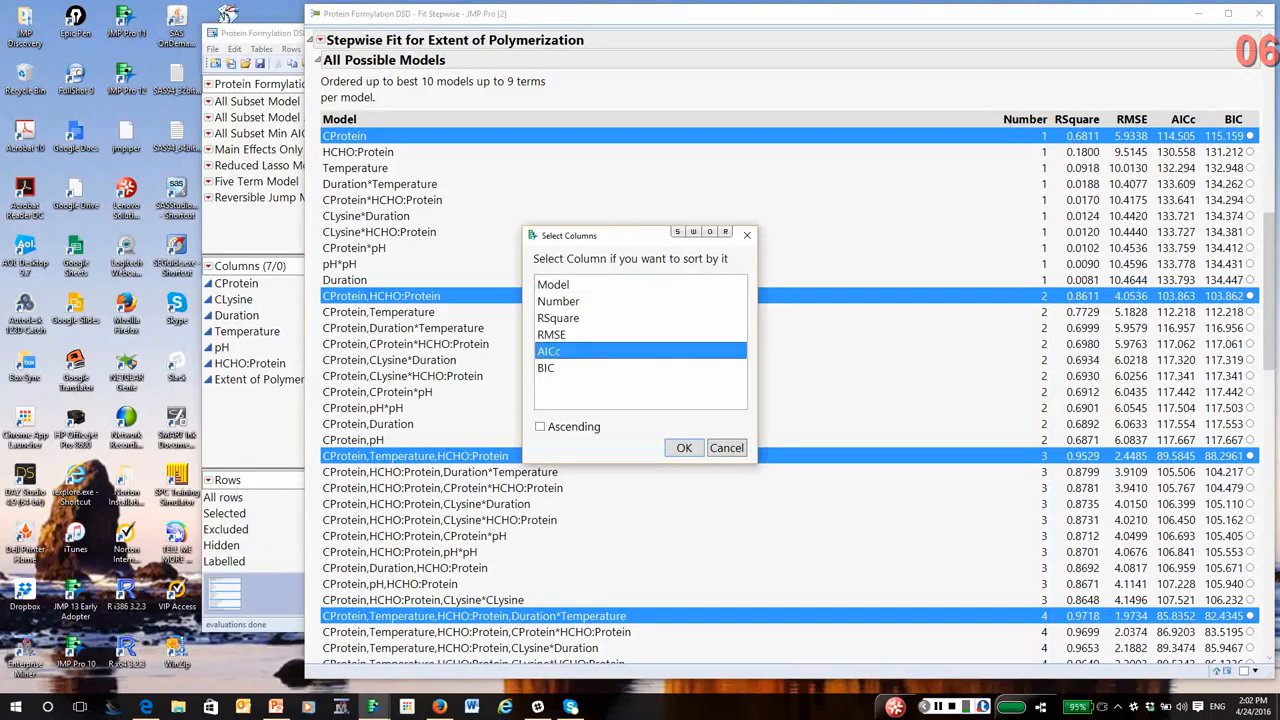
pyautogui.click(540, 426)
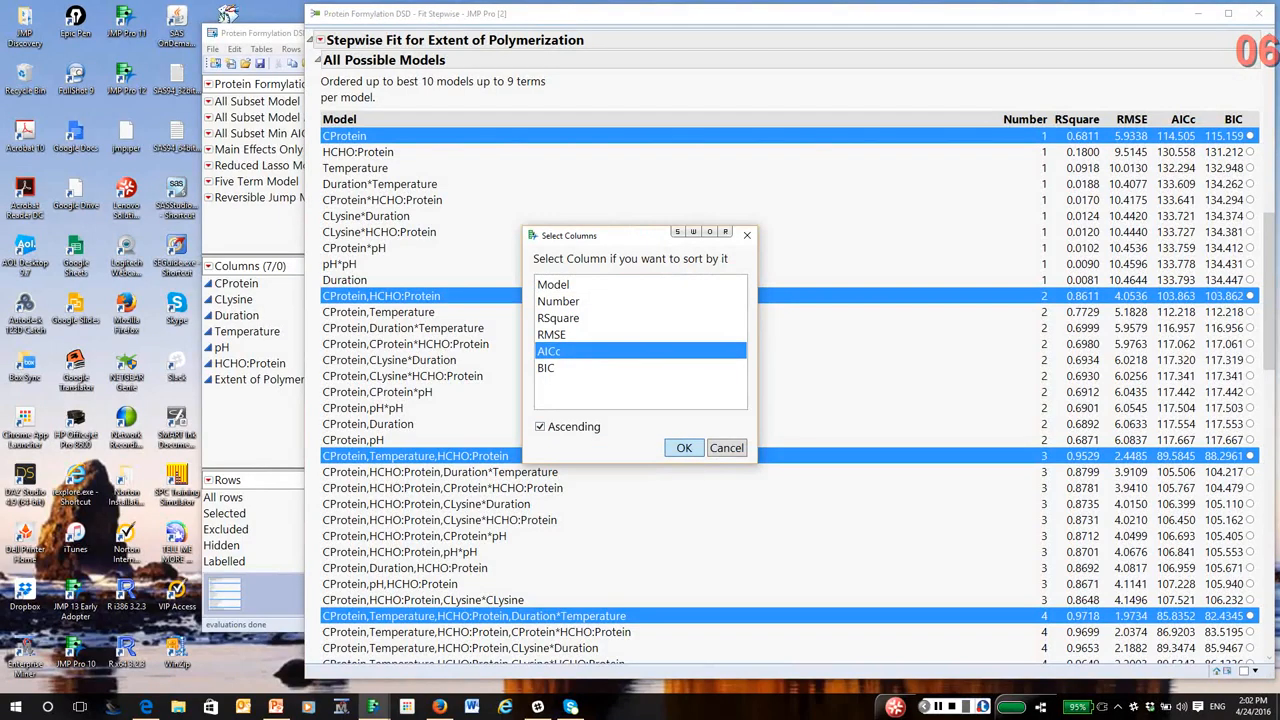
pyautogui.click(684, 448)
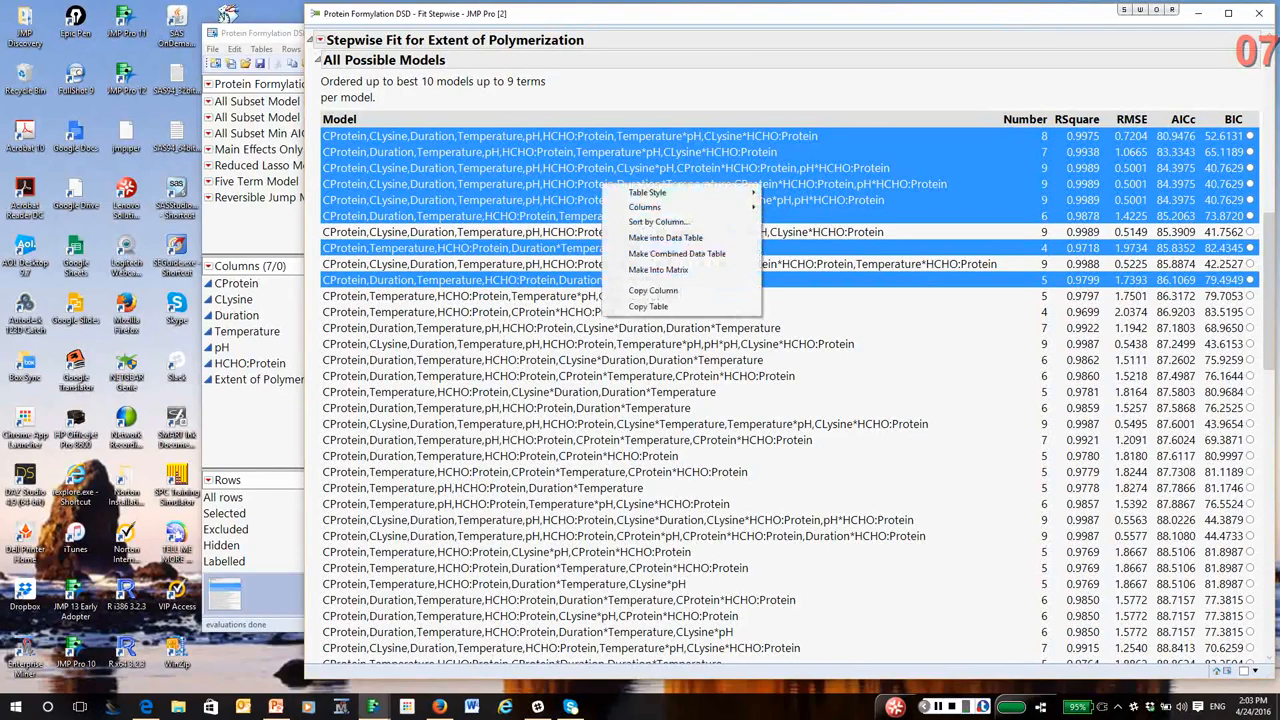
pyautogui.moveTo(664, 238)
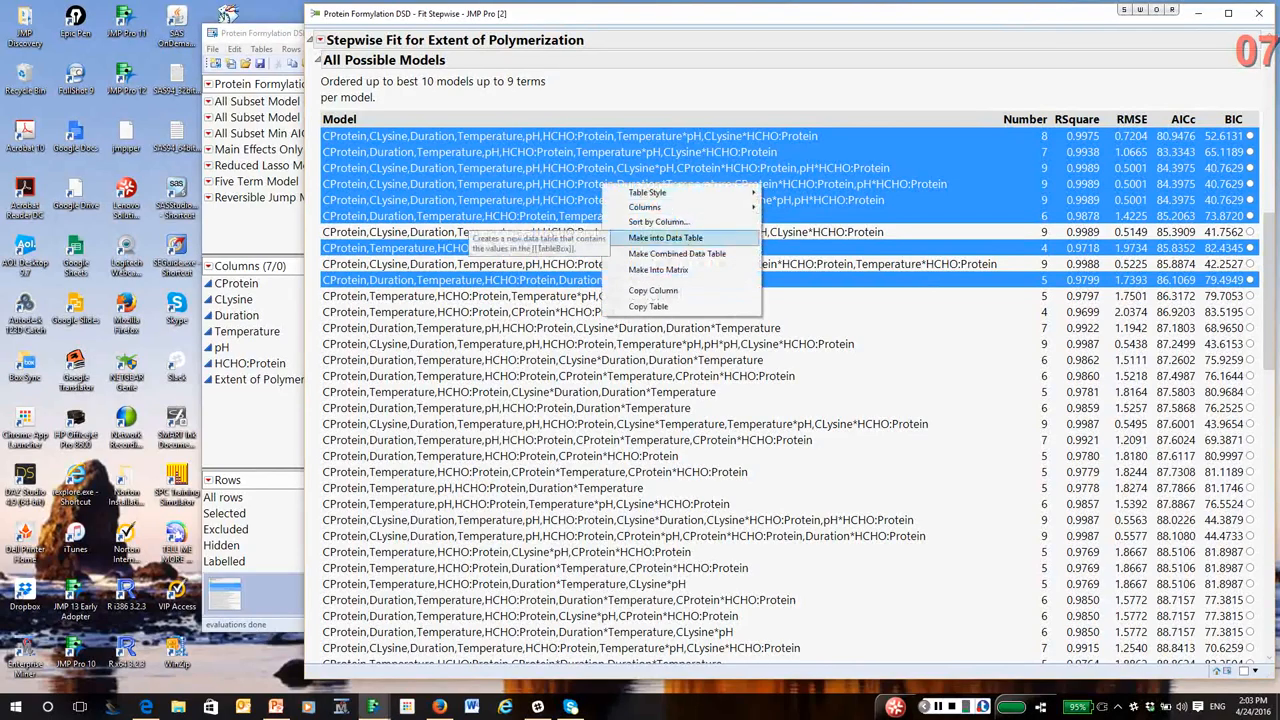
# Make the sorted results into a data table and rename Column 7 to Delta AICc.
pyautogui.click(664, 236)
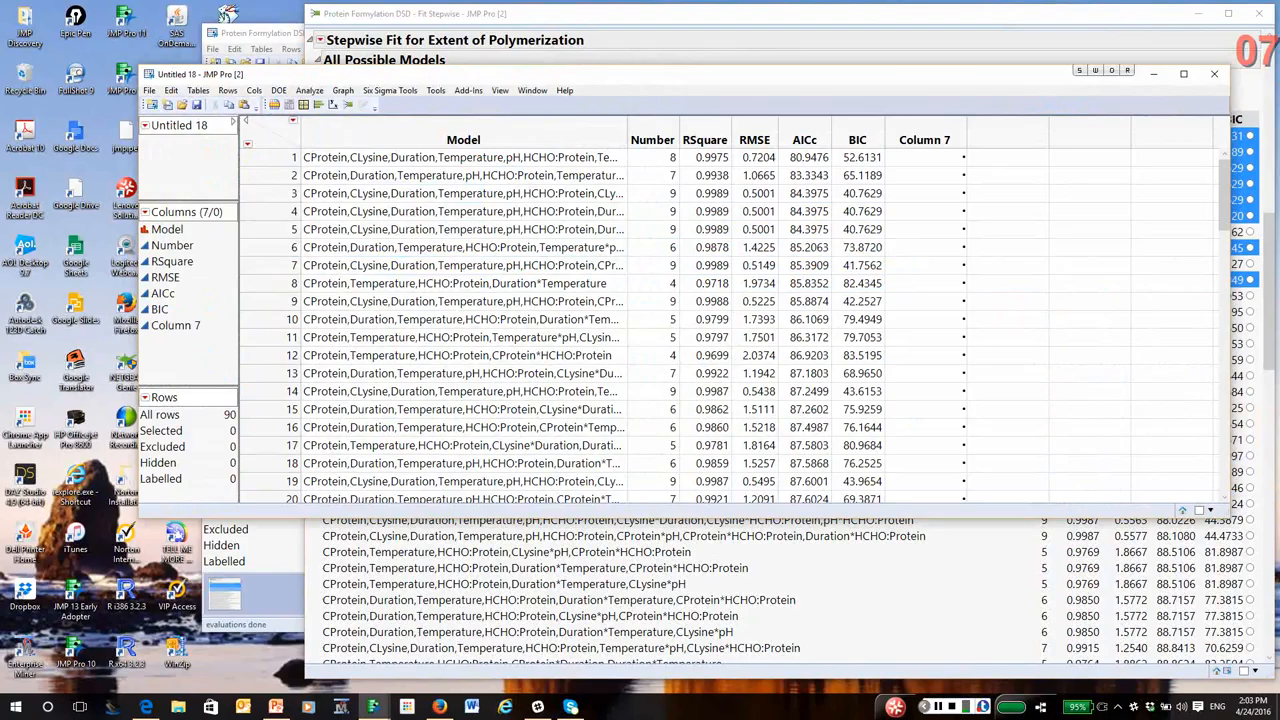
pyautogui.doubleClick(924, 140)
pyautogui.write('De')
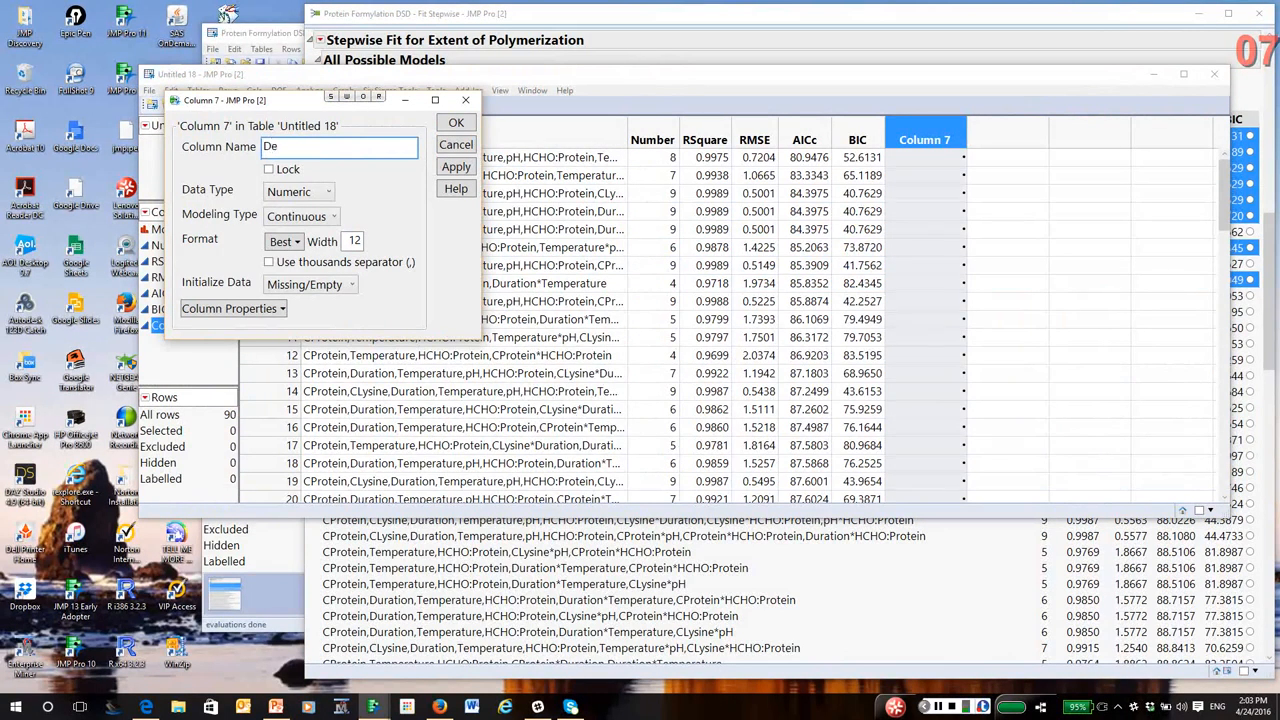
pyautogui.write('lta')
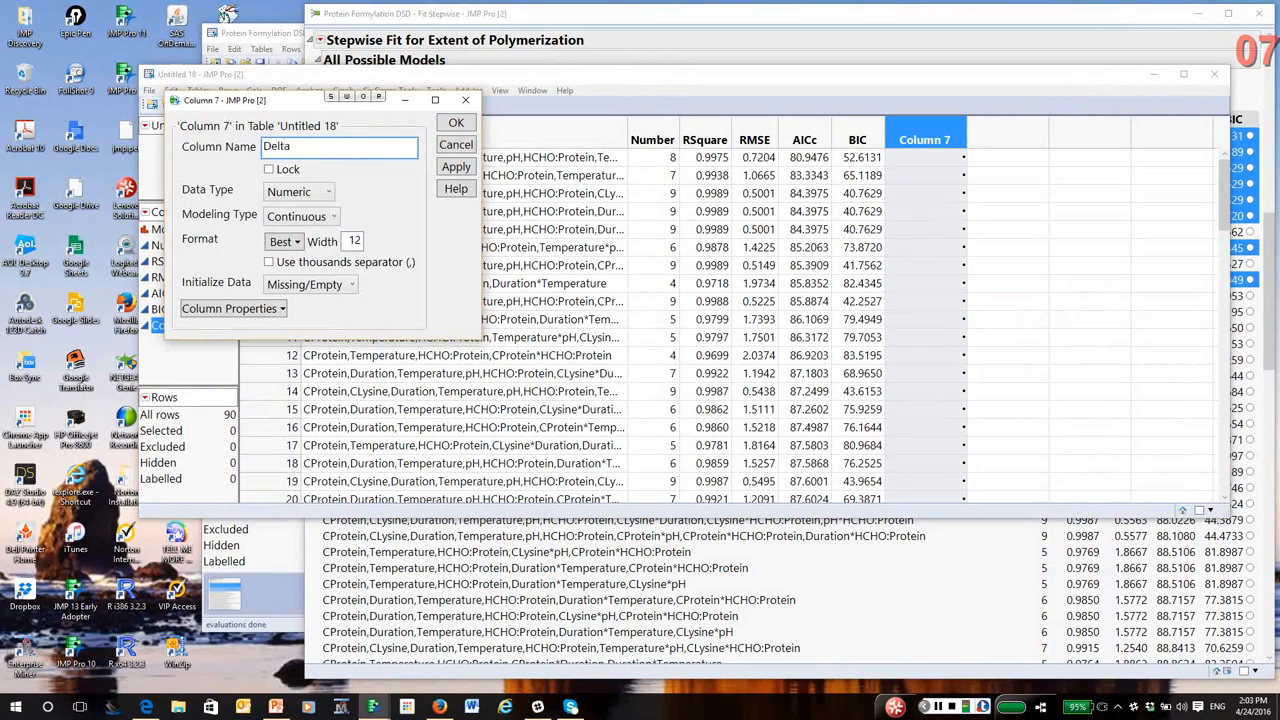
pyautogui.write('AICc')
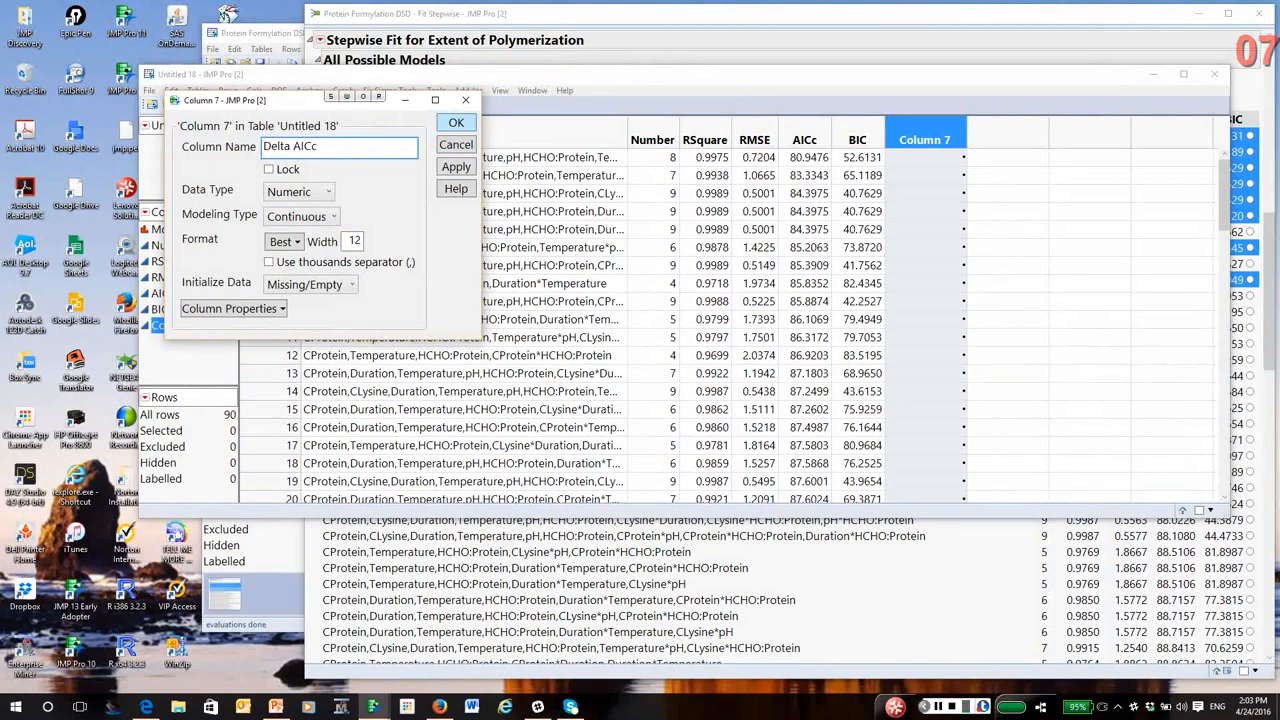
pyautogui.click(456, 122)
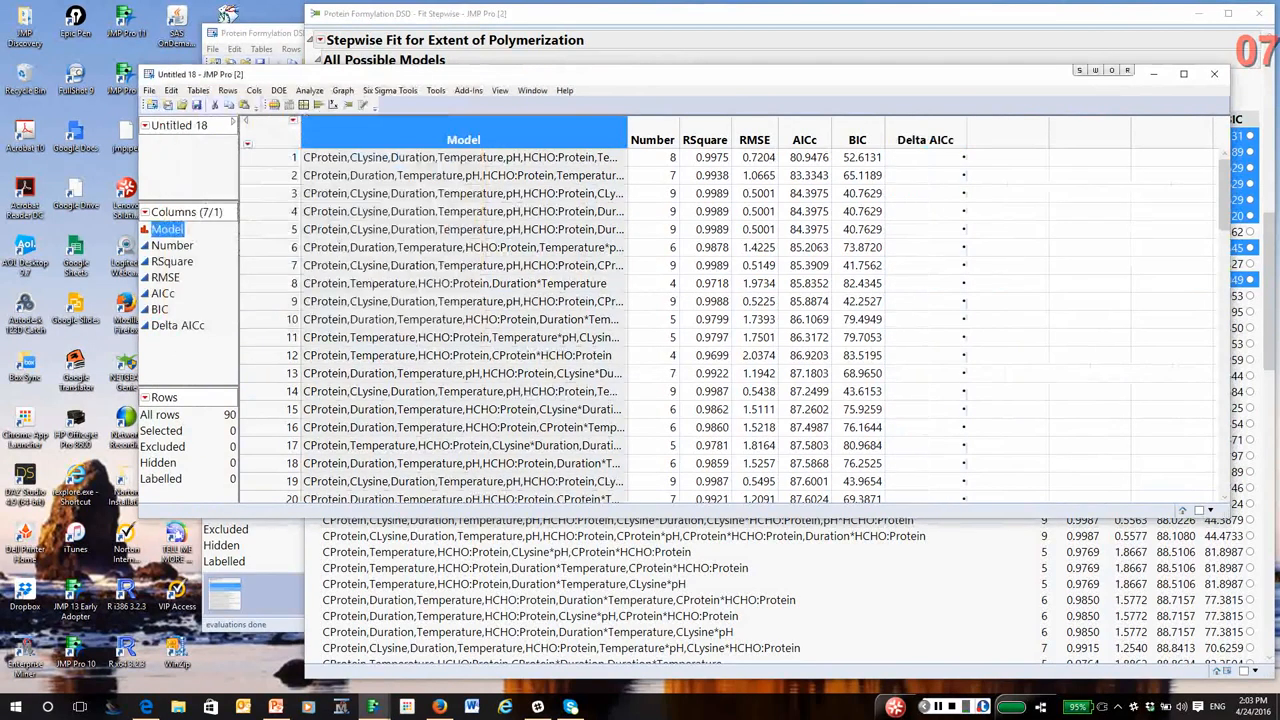
# Give Delta AICc the formula AICc minus Col Minimum(AICc).
pyautogui.click(924, 140)
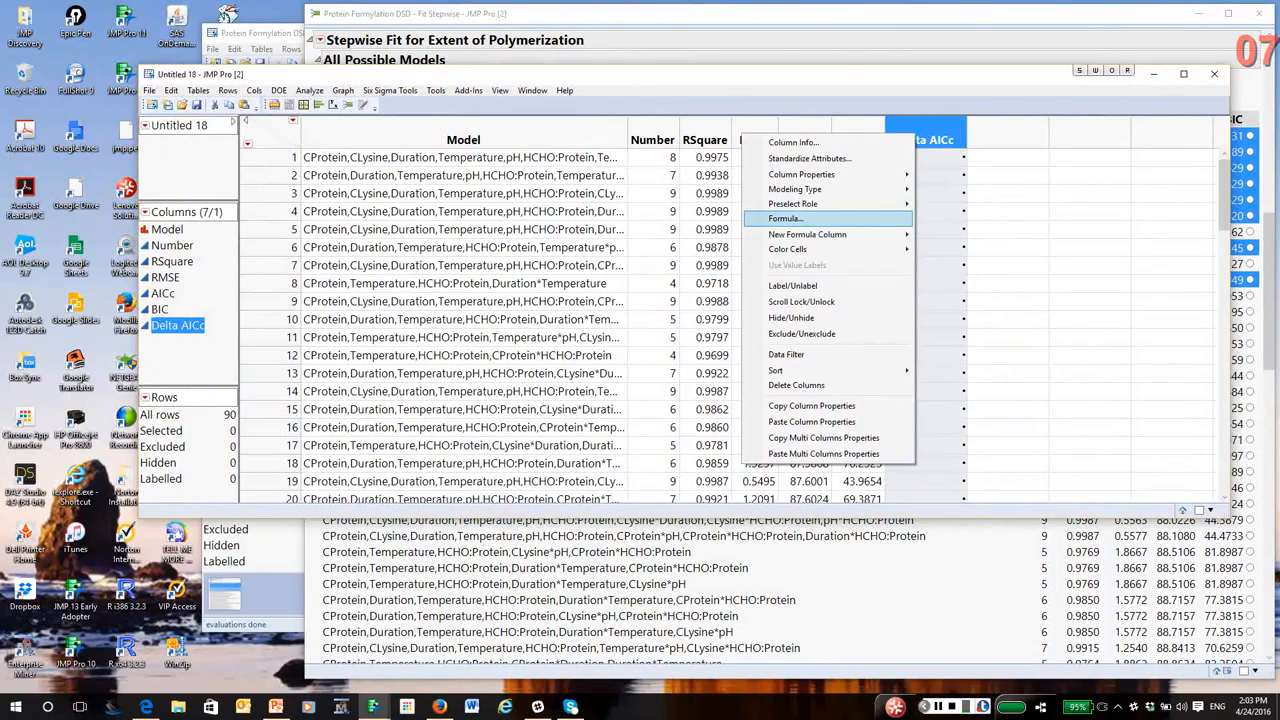
pyautogui.click(784, 218)
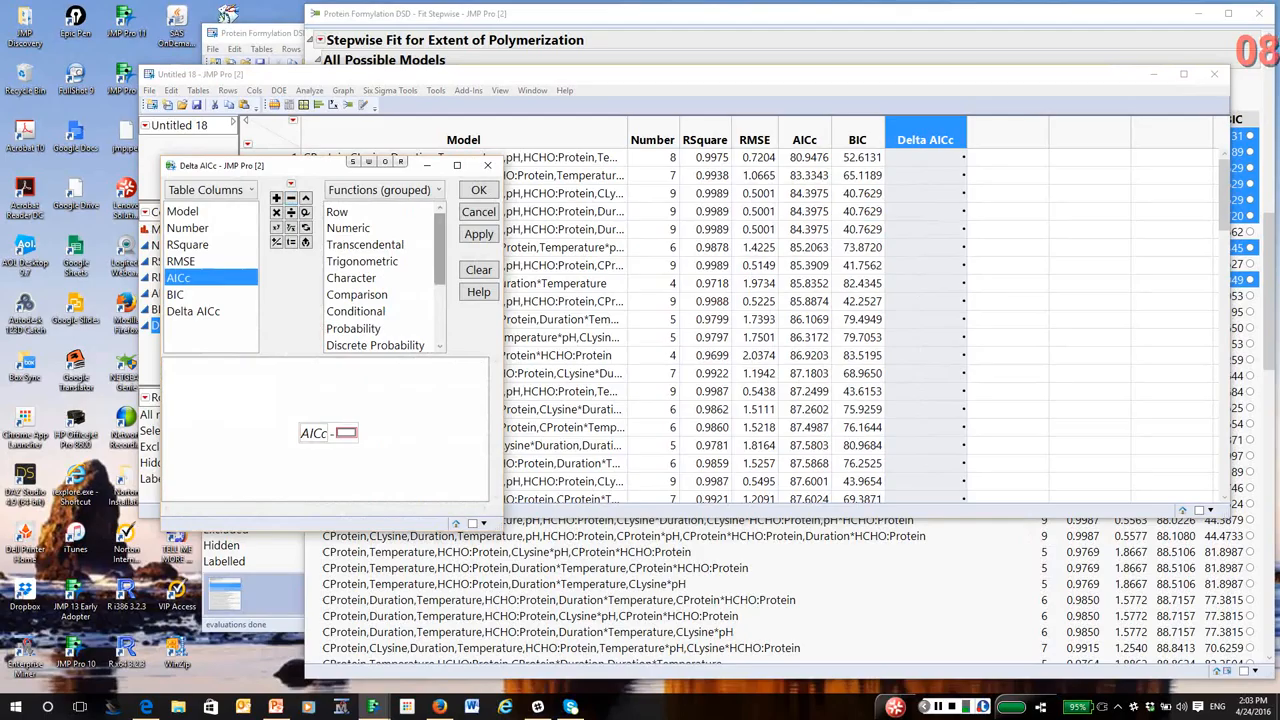
pyautogui.scroll(-3)
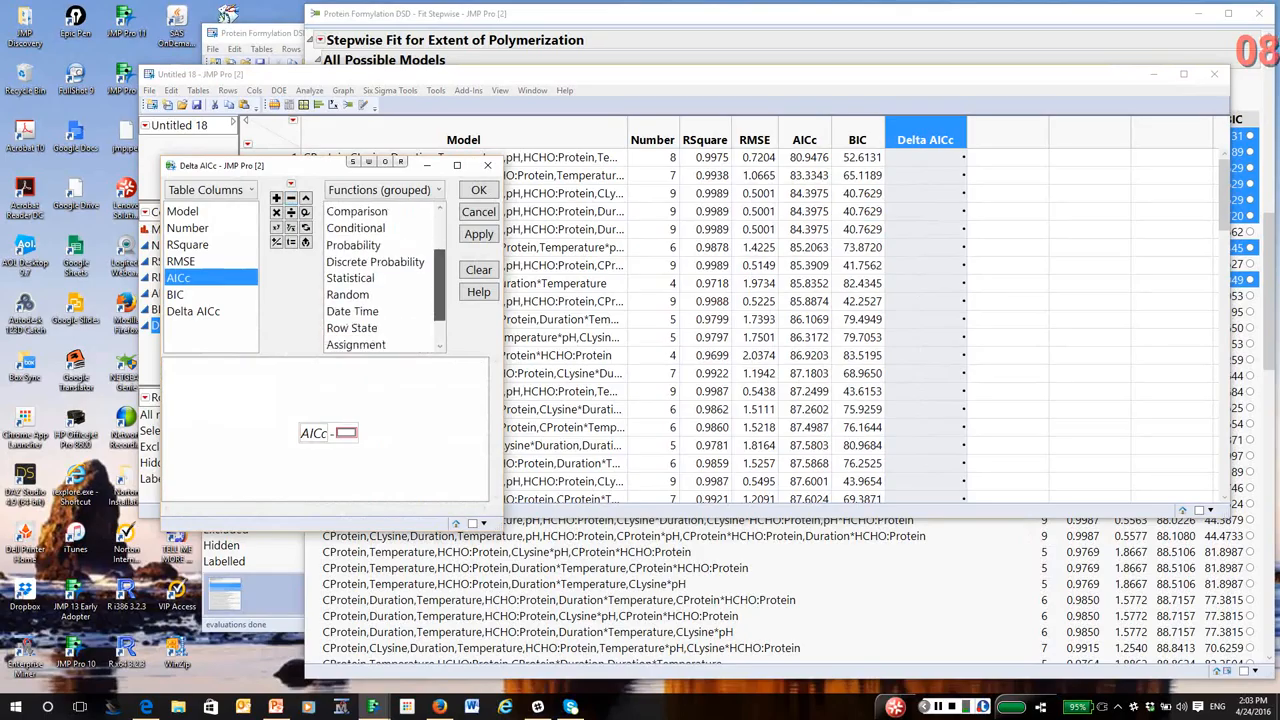
pyautogui.click(348, 276)
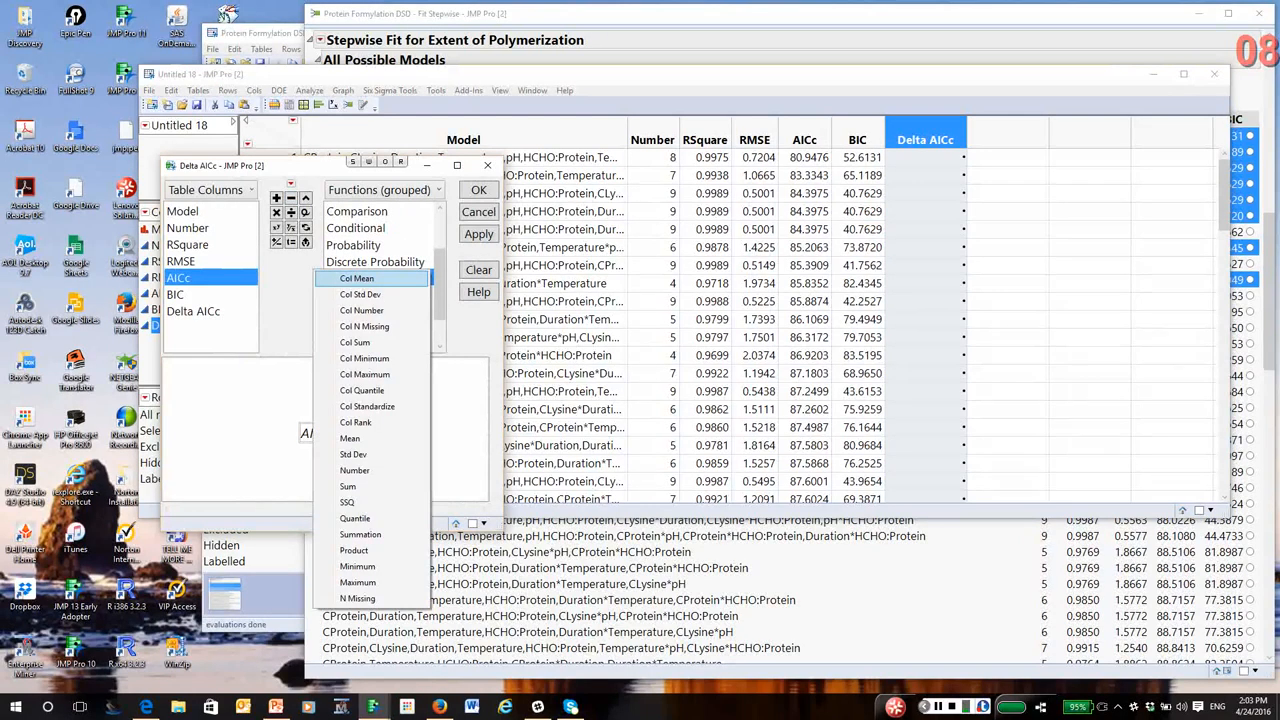
pyautogui.moveTo(364, 358)
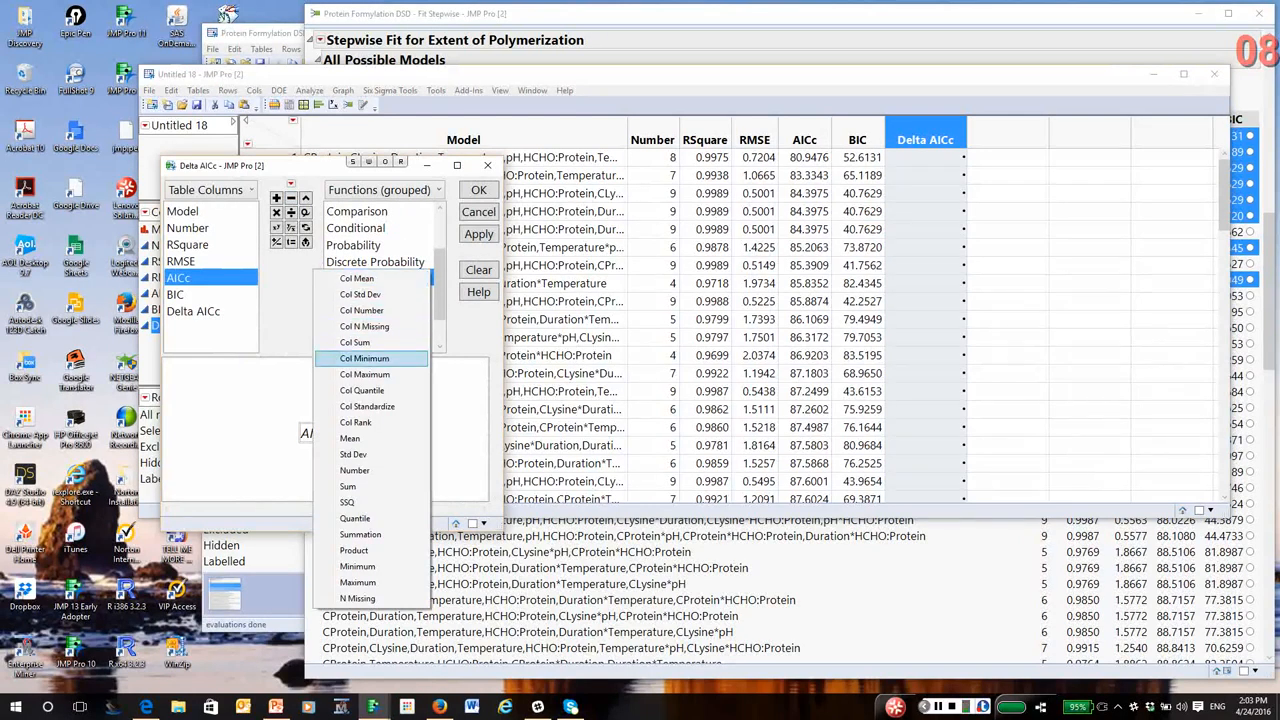
pyautogui.click(364, 358)
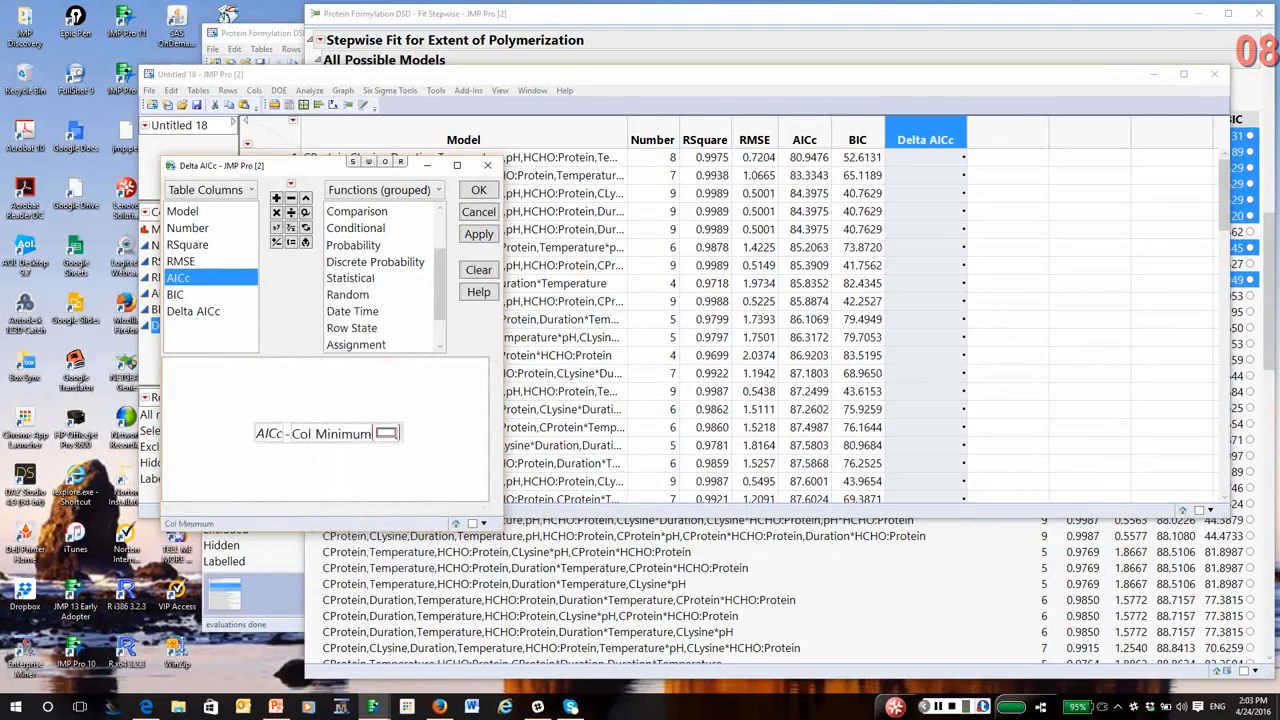
pyautogui.write('AICc')
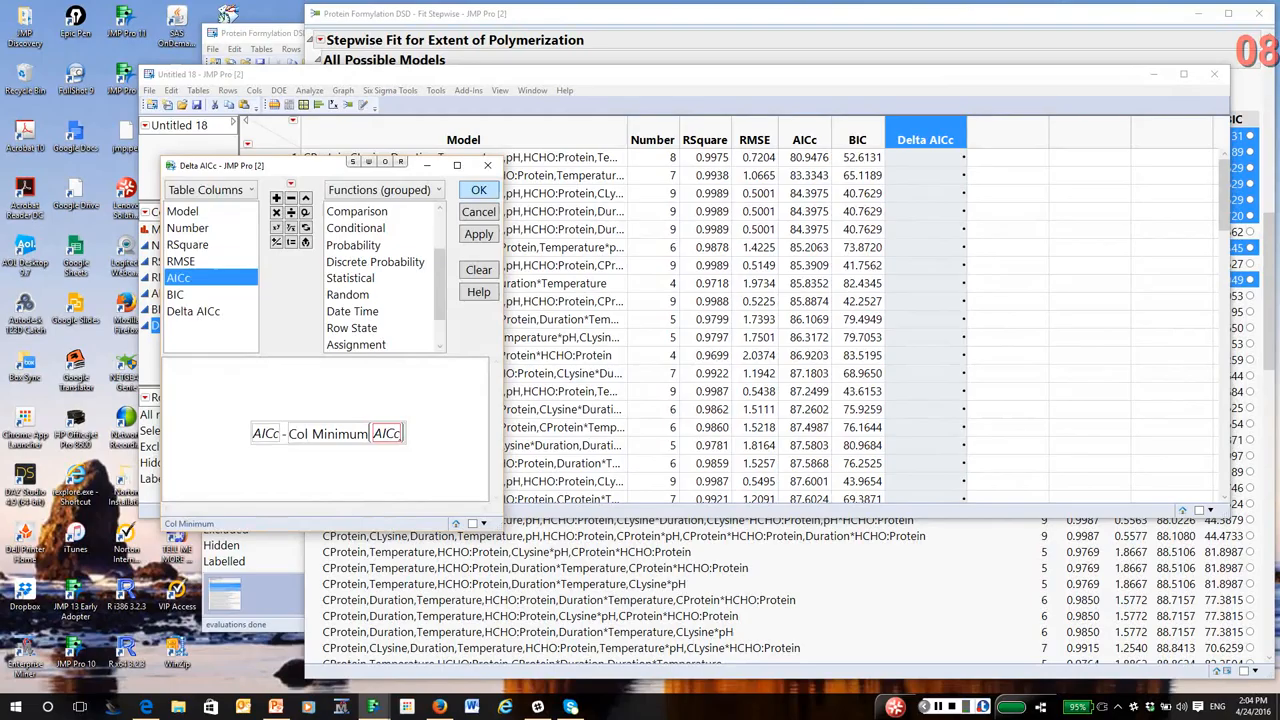
pyautogui.click(478, 190)
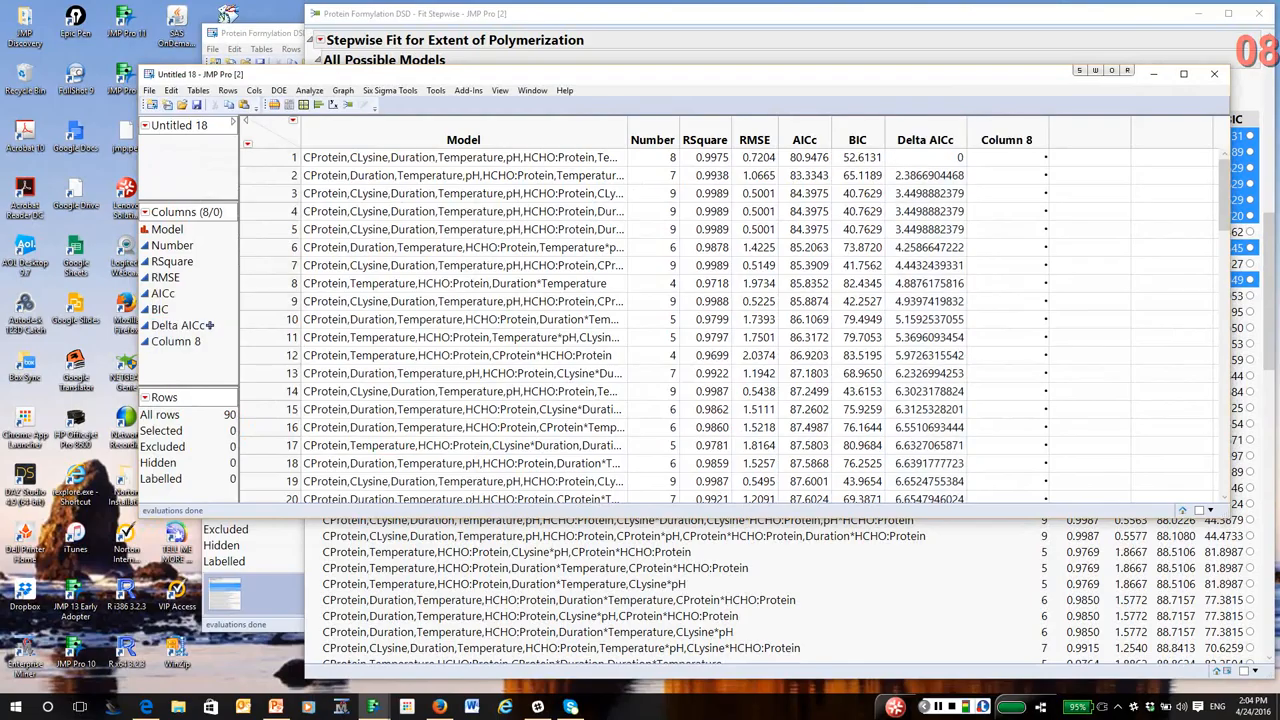
# Rename the new Column 8 to Delta BIC.
pyautogui.doubleClick(1008, 140)
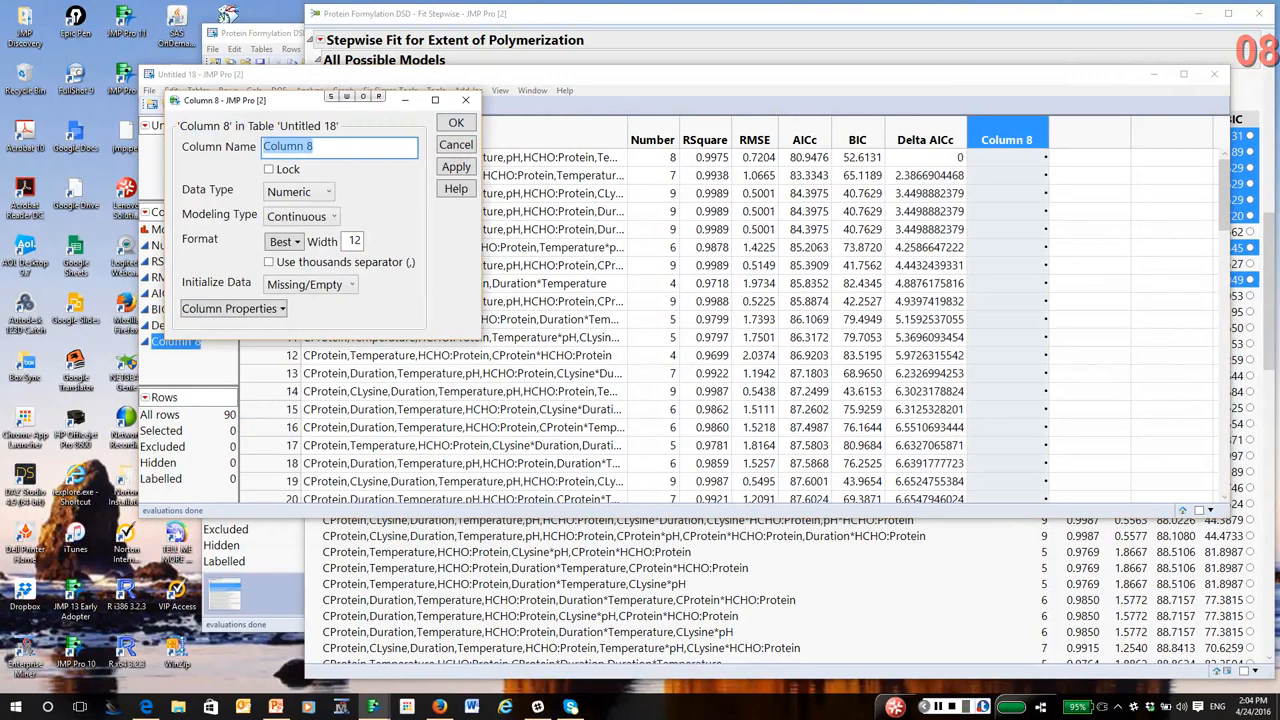
pyautogui.write('Delta 8')
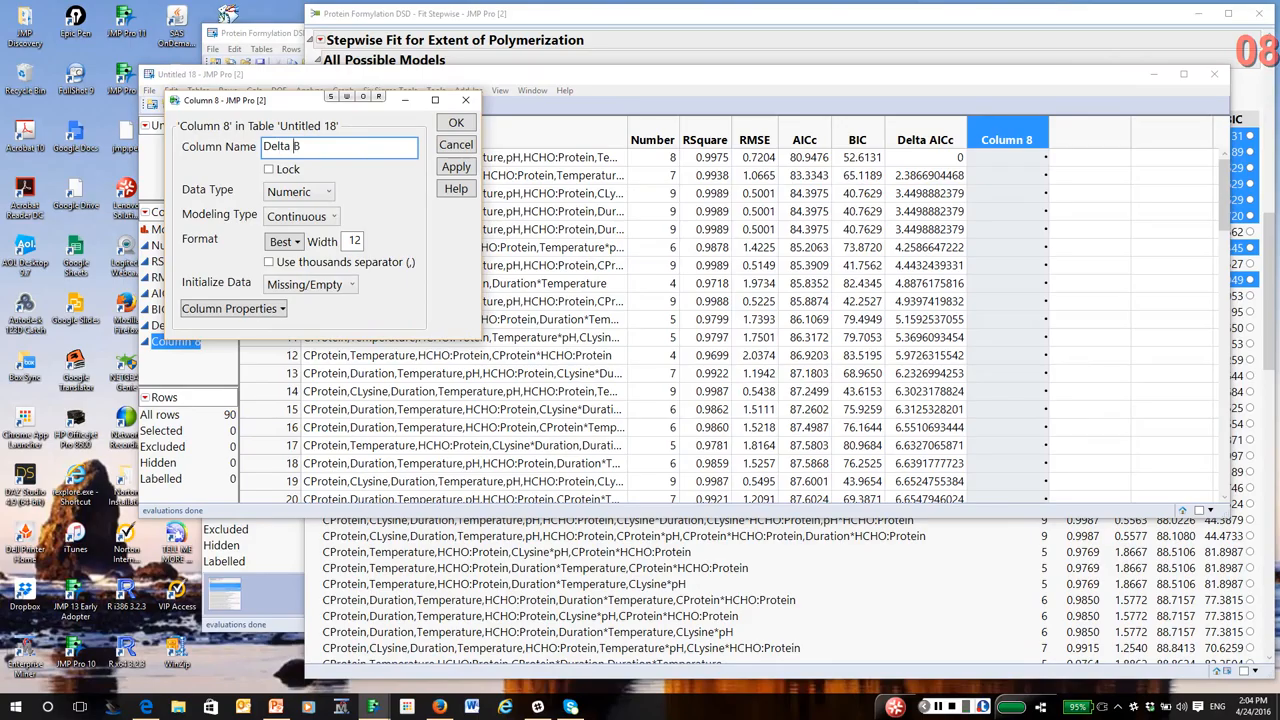
pyautogui.write('IC')
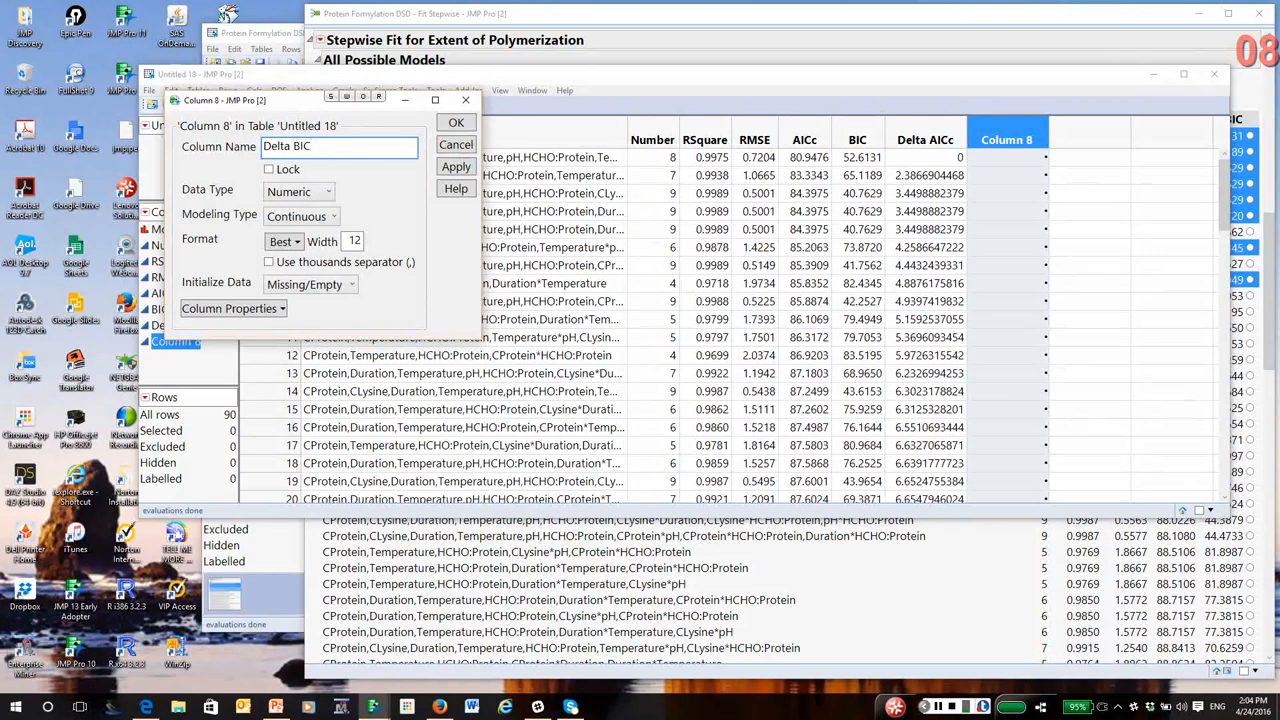
pyautogui.click(456, 122)
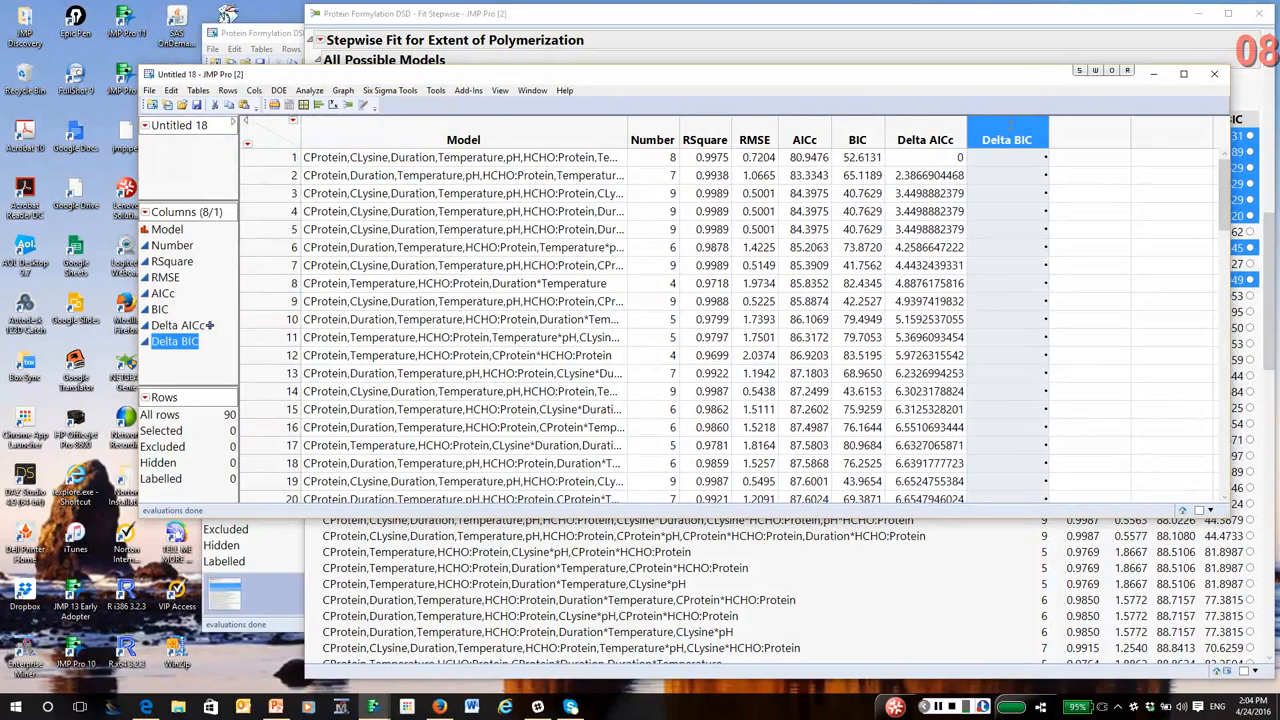
# Give Delta BIC the formula BIC minus Col Minimum(BIC).
pyautogui.rightClick(1008, 140)
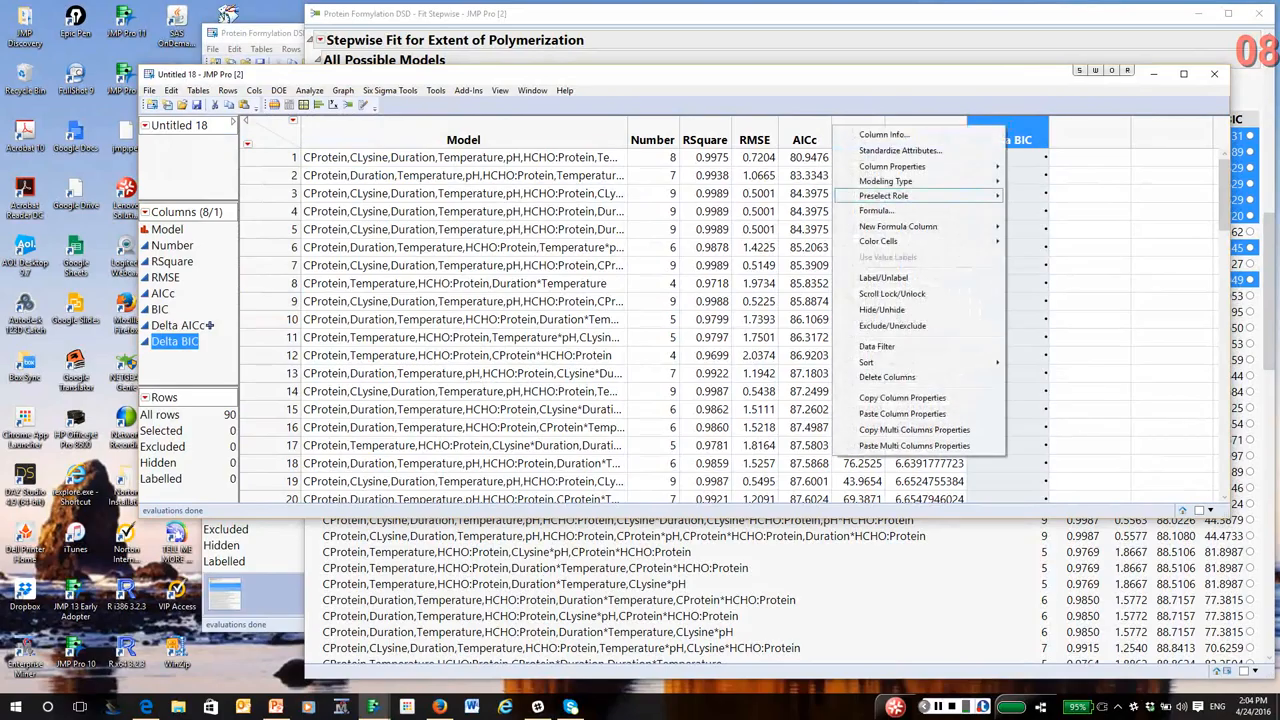
pyautogui.click(876, 210)
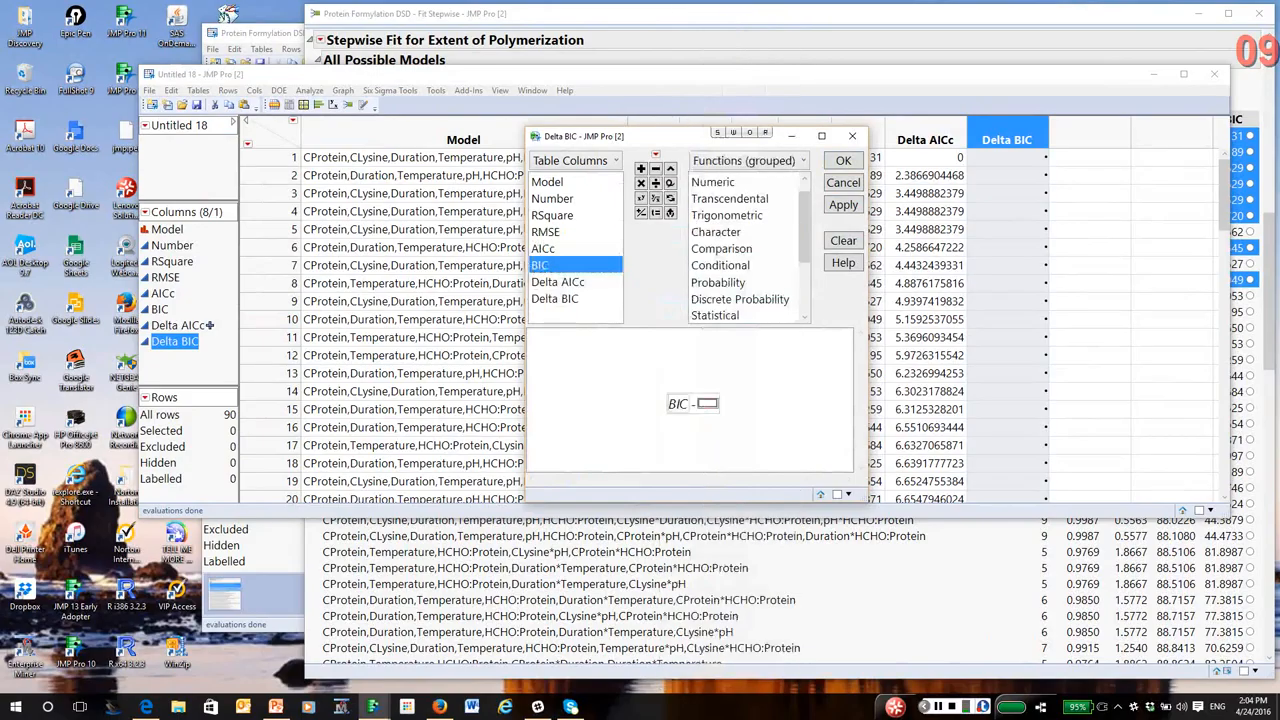
pyautogui.click(714, 316)
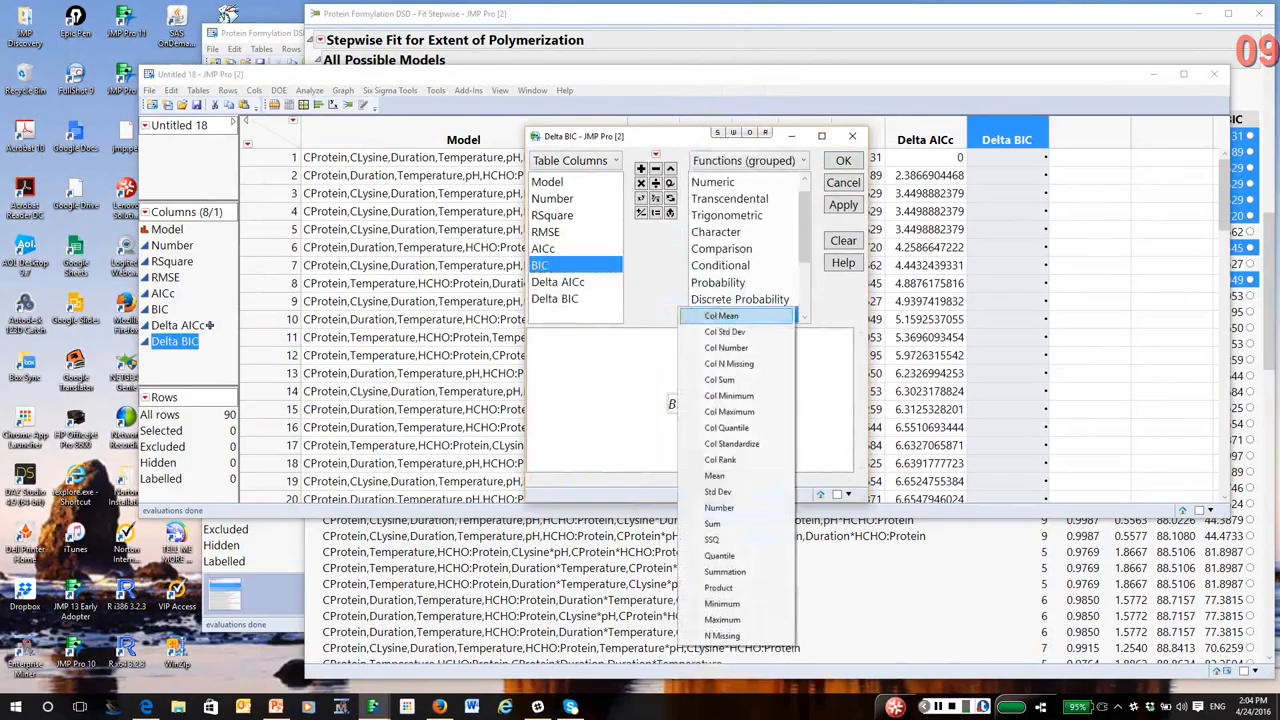
pyautogui.click(728, 396)
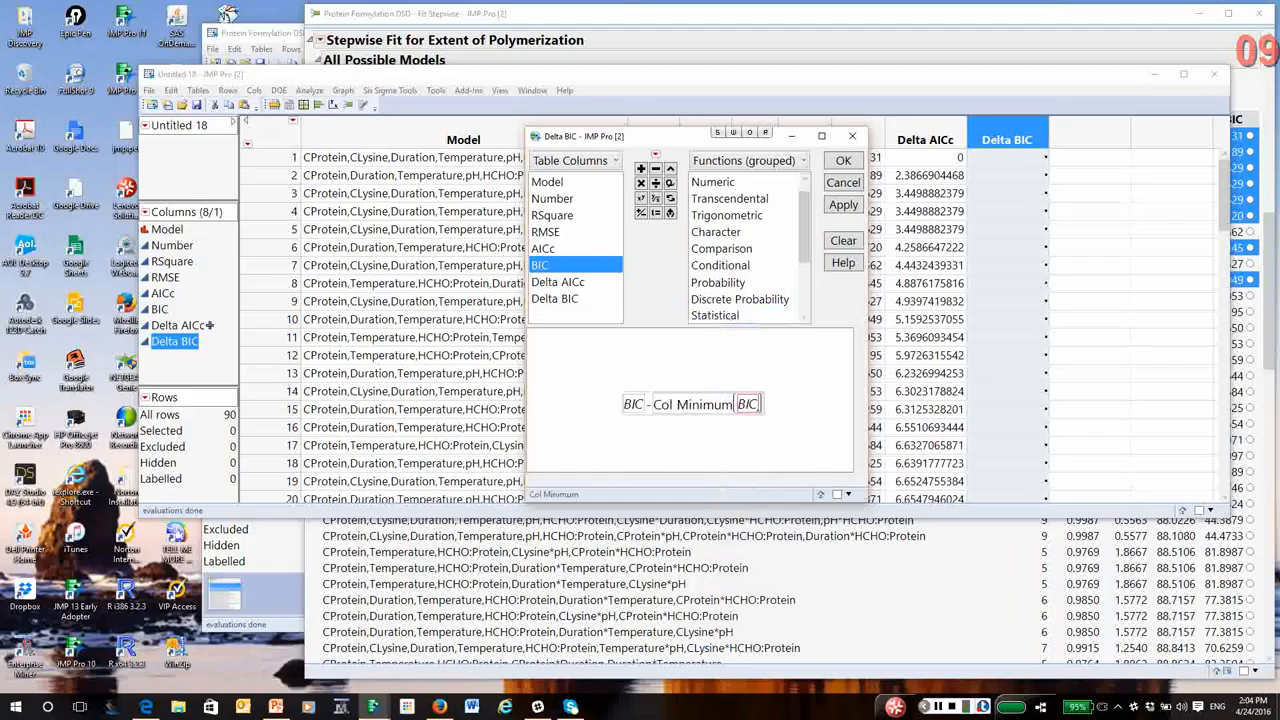
pyautogui.click(844, 160)
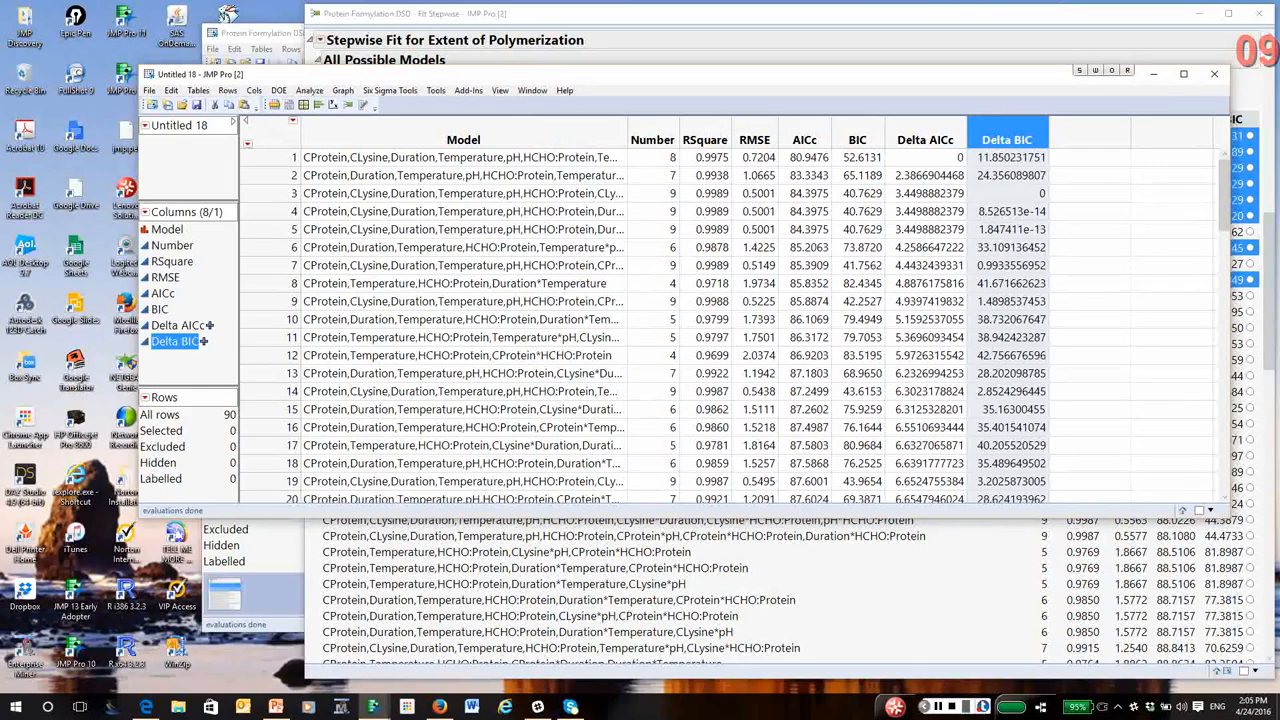
pyautogui.click(924, 140)
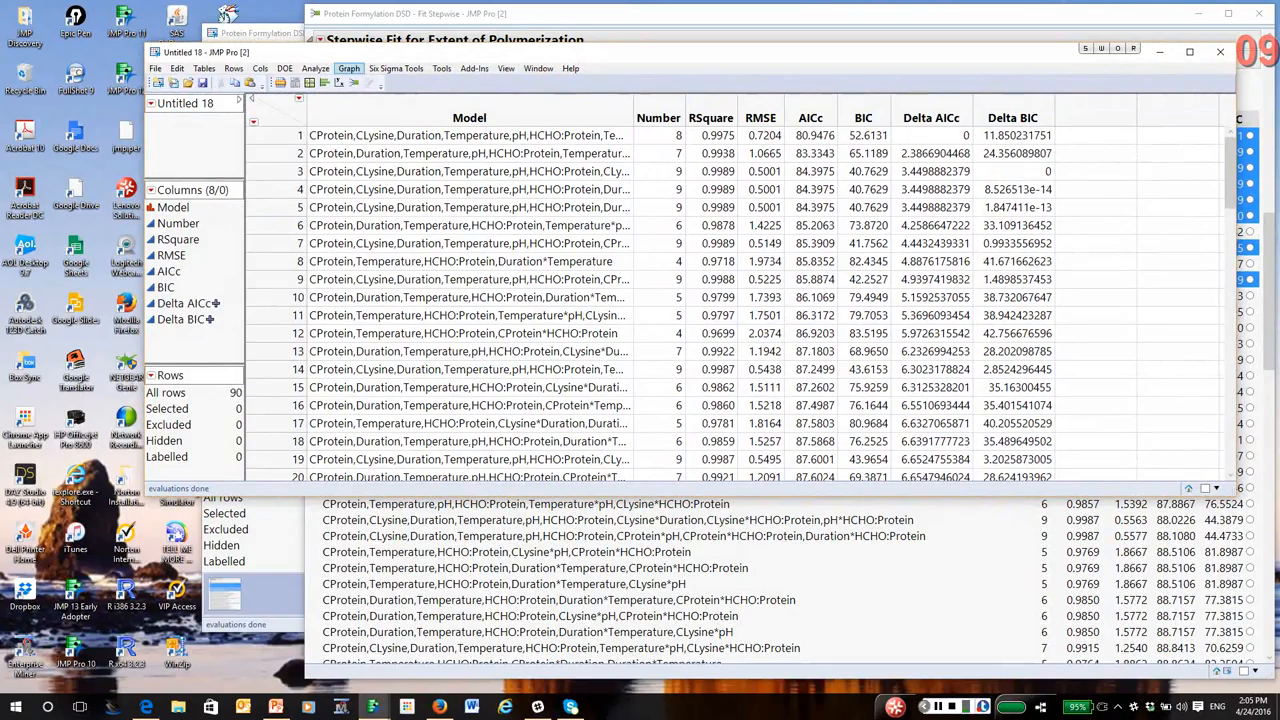
pyautogui.click(348, 68)
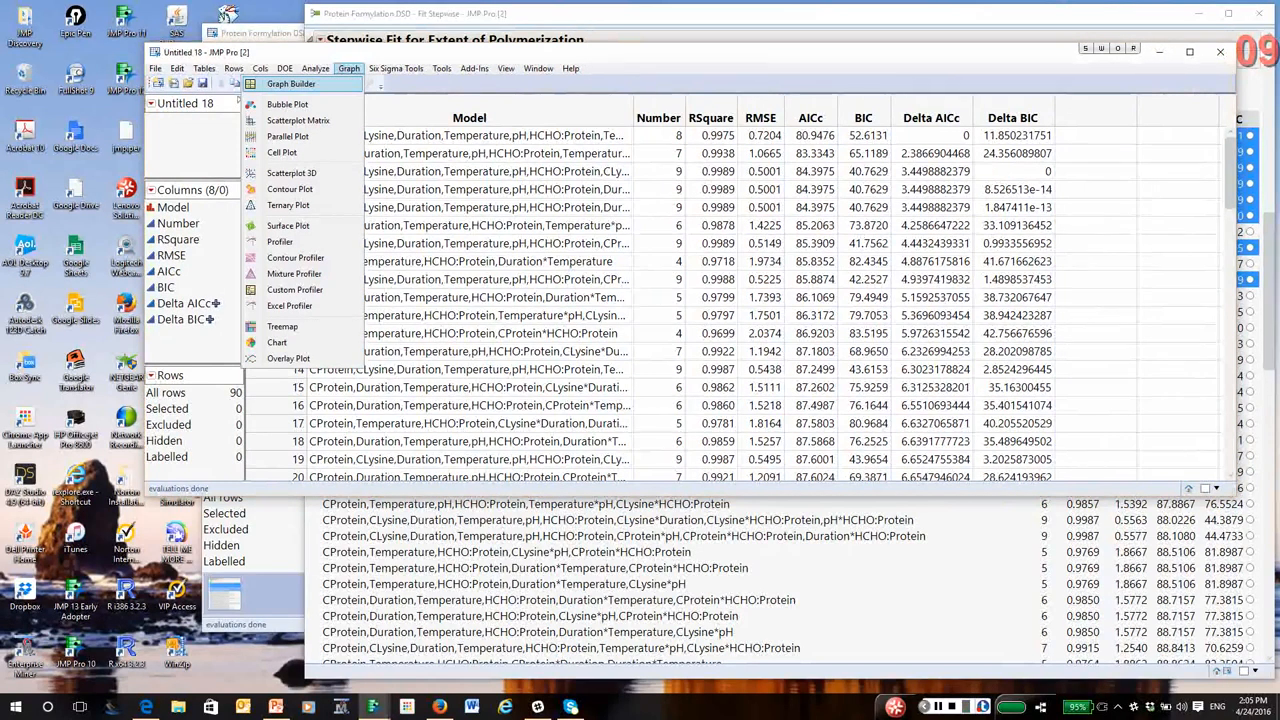
# In Graph Builder, put Number on X and Delta AICc and Delta BIC on Y, moving Delta BIC to a right axis.
pyautogui.click(292, 84)
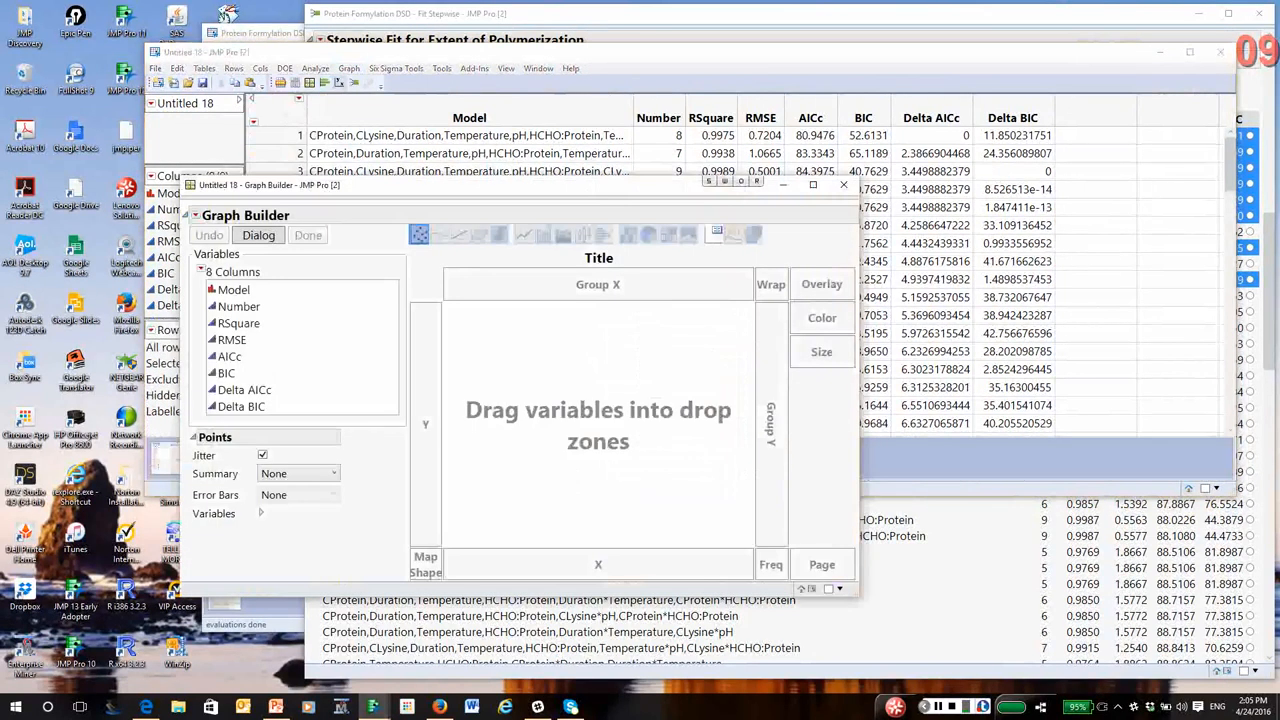
pyautogui.click(238, 306)
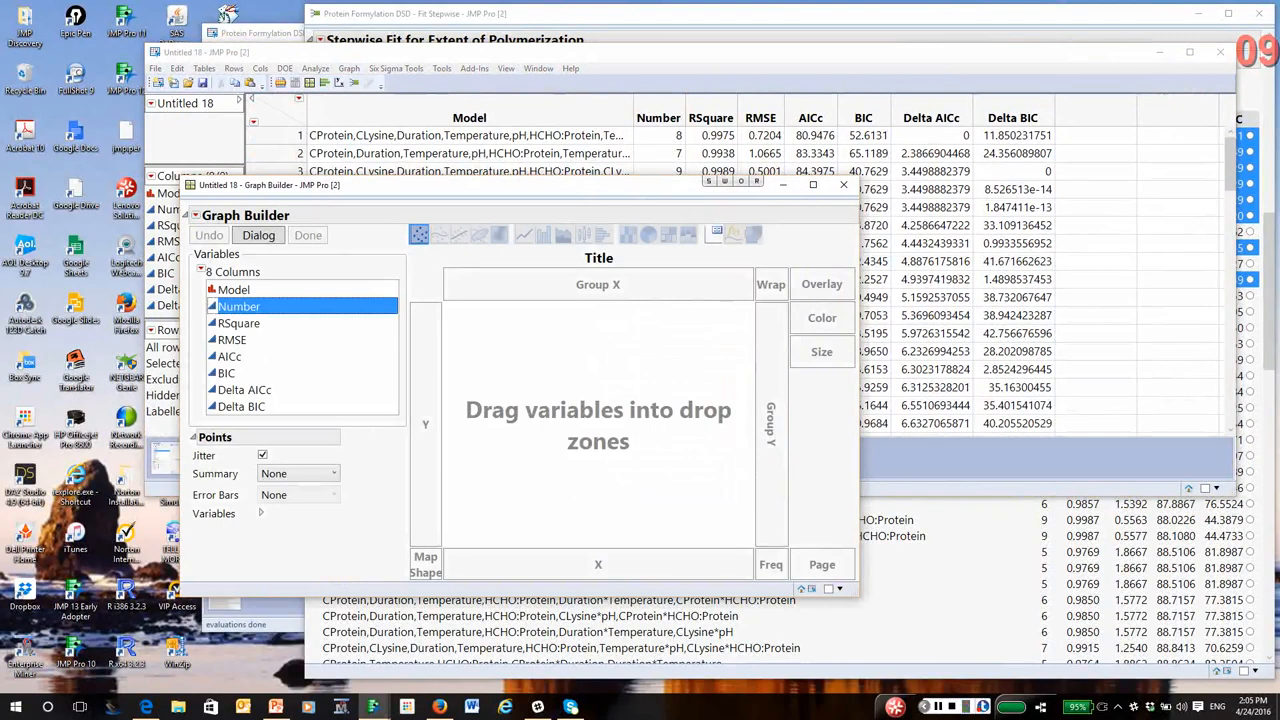
pyautogui.moveTo(238, 306); pyautogui.dragTo(598, 564)
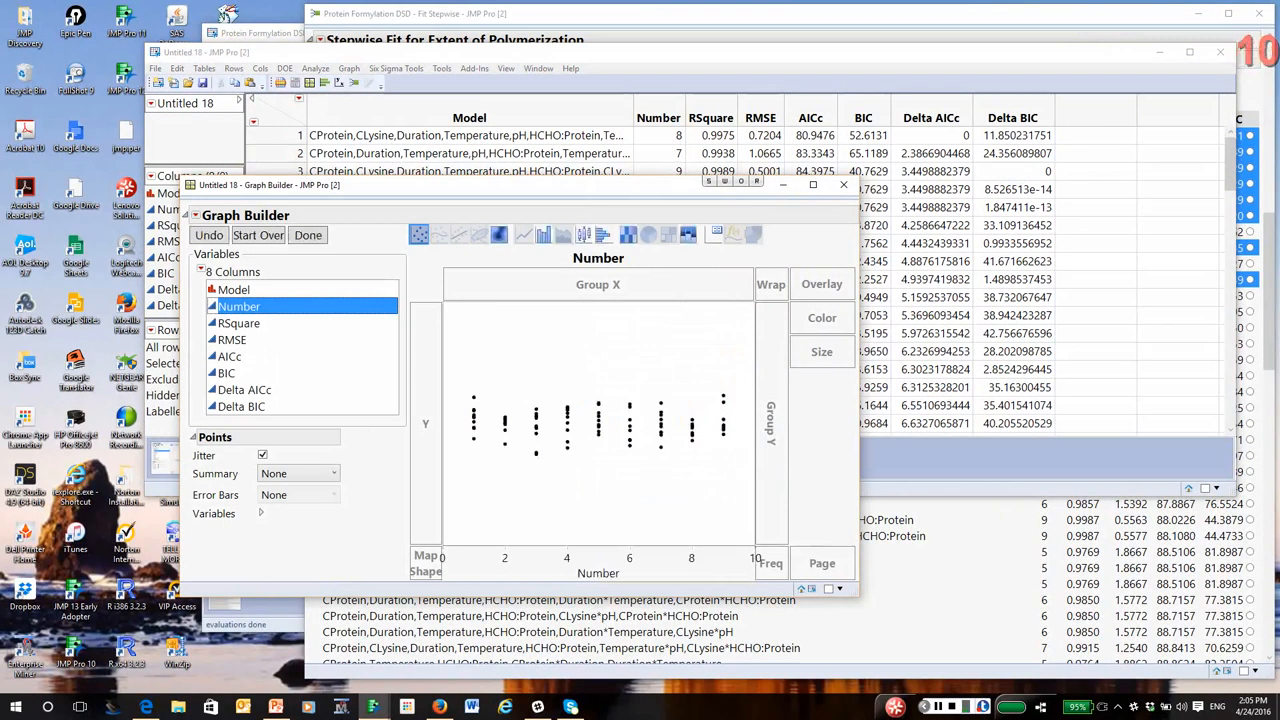
pyautogui.click(240, 406)
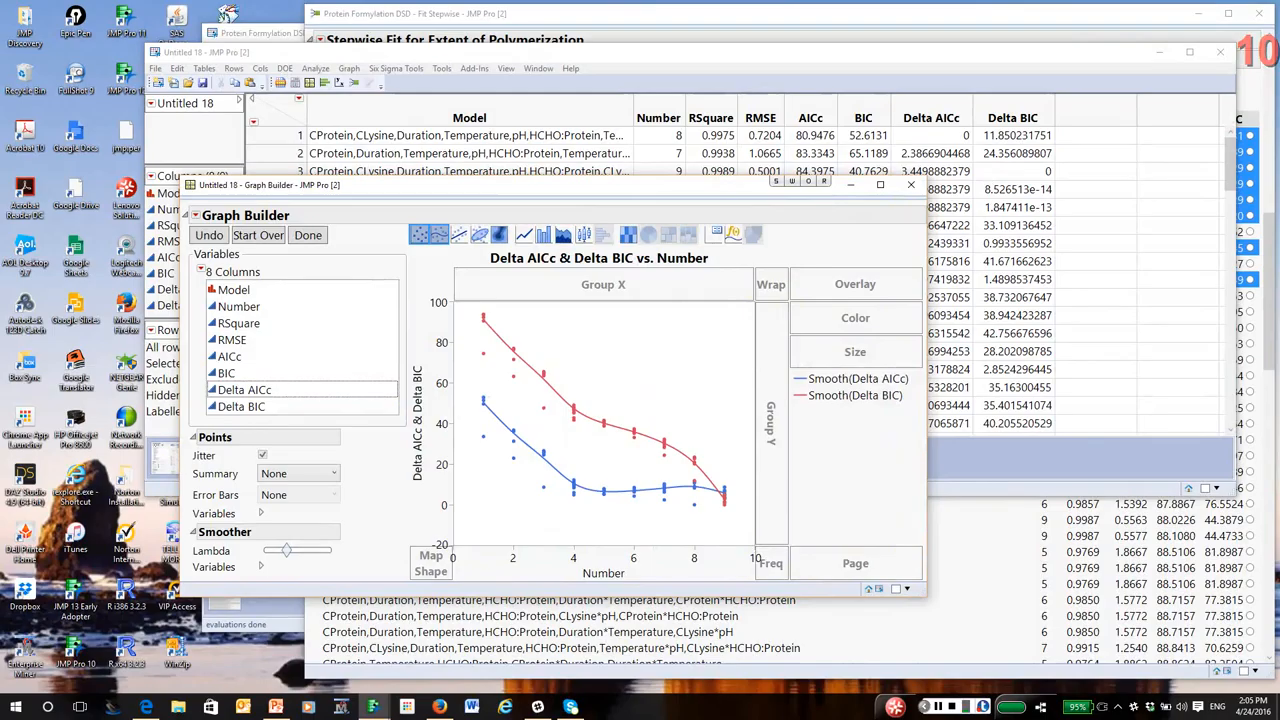
pyautogui.rightClick(240, 406)
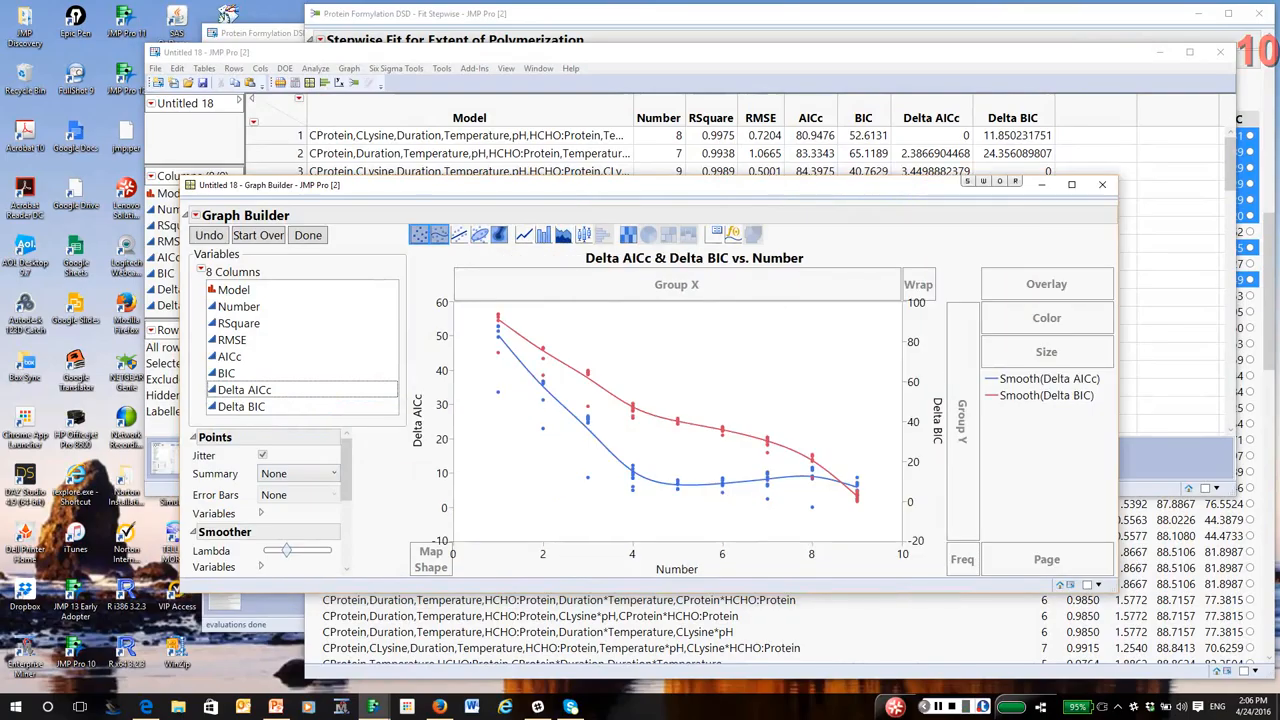
pyautogui.moveTo(812, 518)
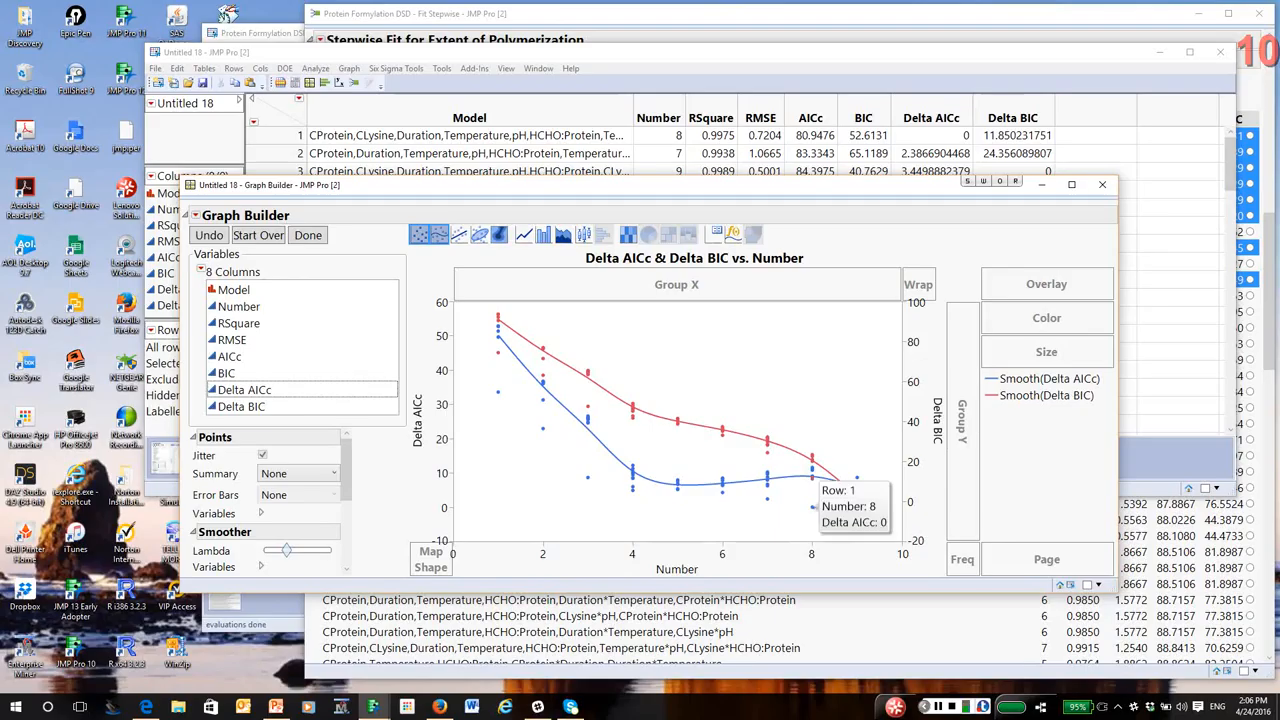
pyautogui.moveTo(756, 516)
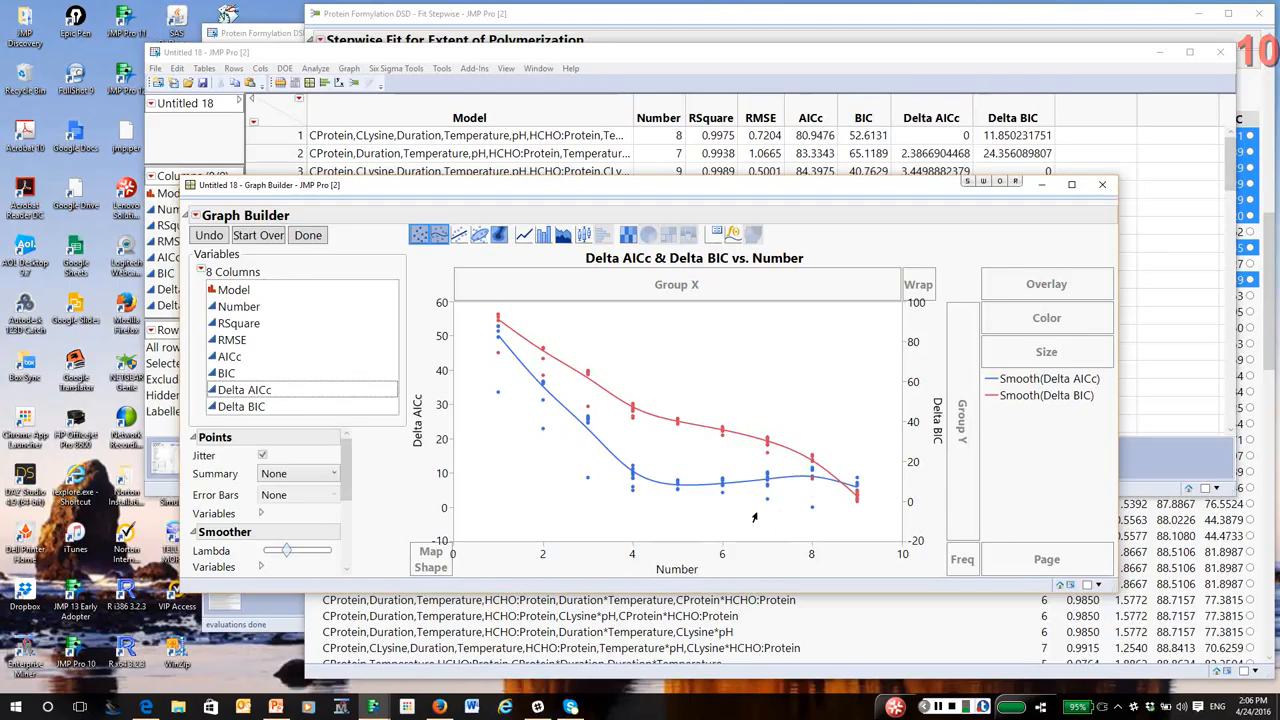
pyautogui.moveTo(846, 508)
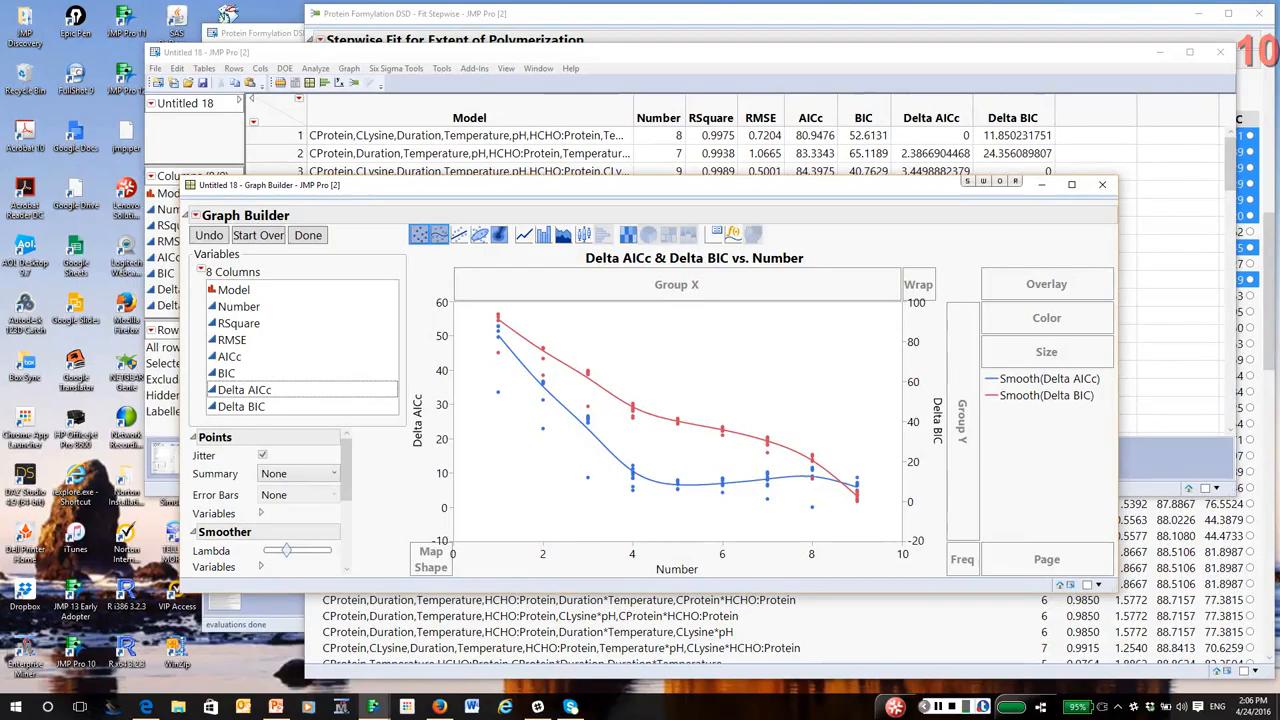
pyautogui.moveTo(756, 462)
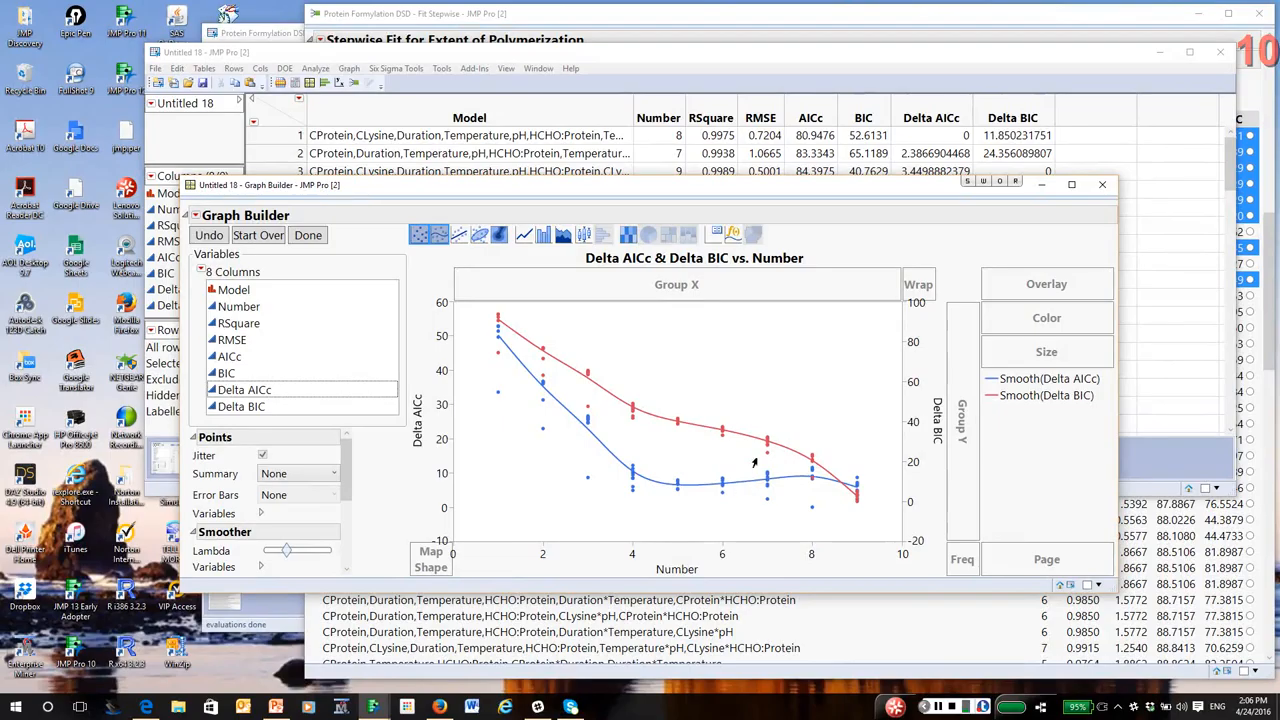
pyautogui.moveTo(744, 516)
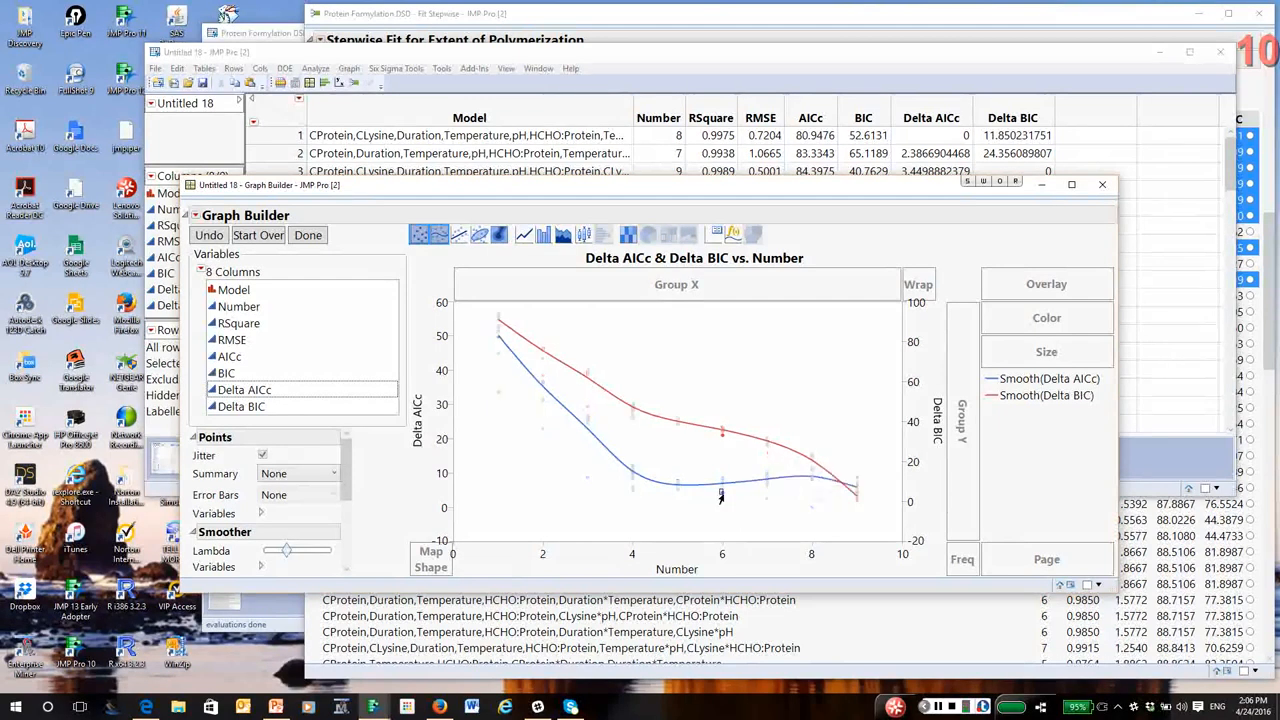
pyautogui.moveTo(766, 502)
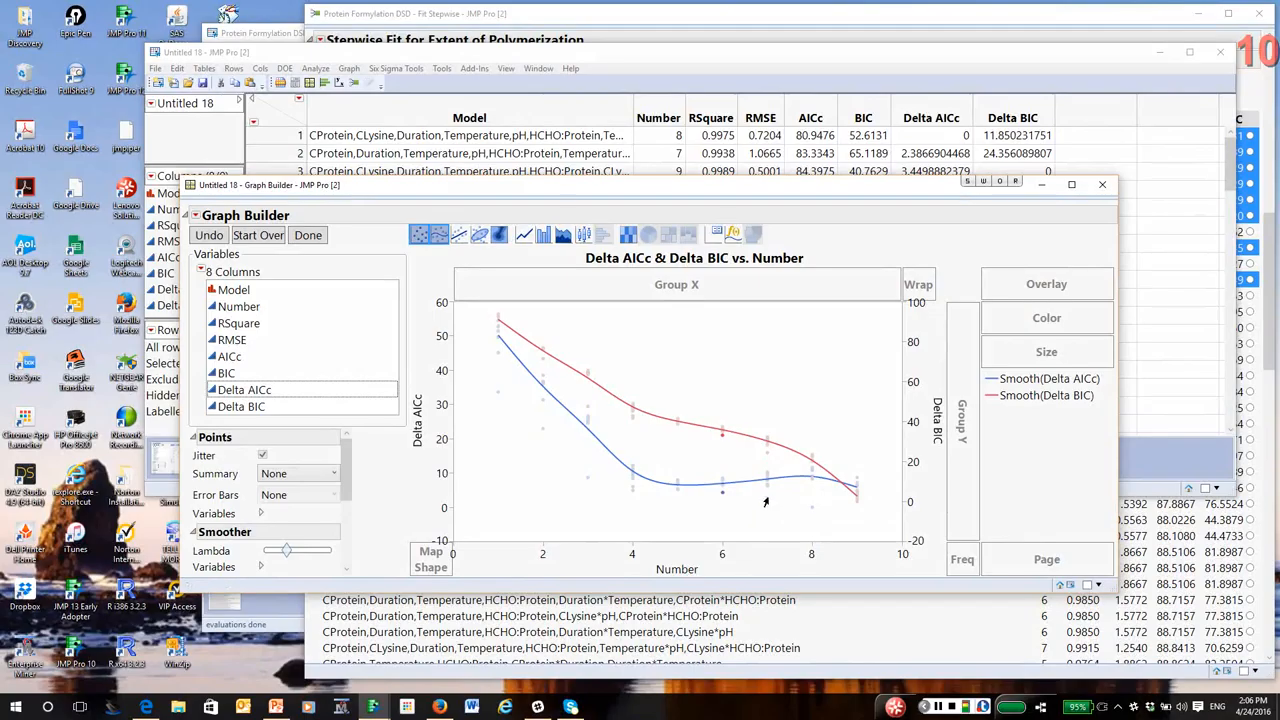
# Deselect the plotted points to examine the smoothed Delta AICc and Delta BIC curves.
pyautogui.click(470, 152)
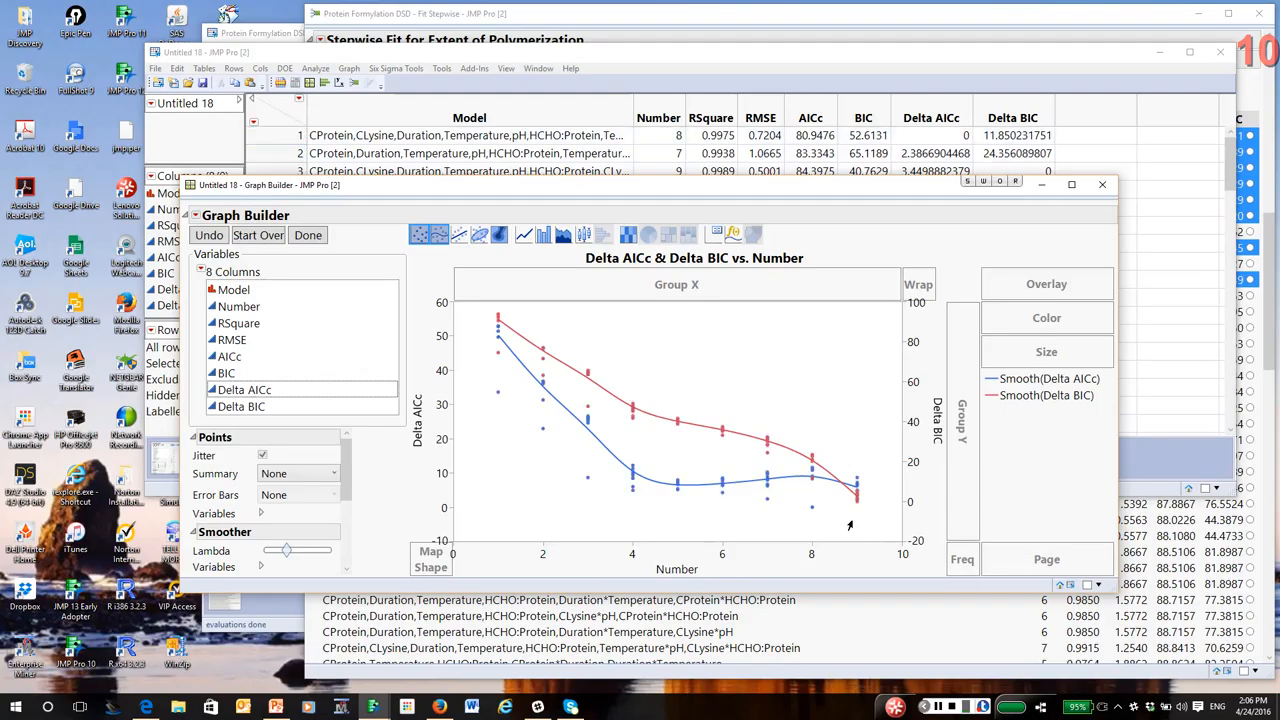
pyautogui.moveTo(748, 524)
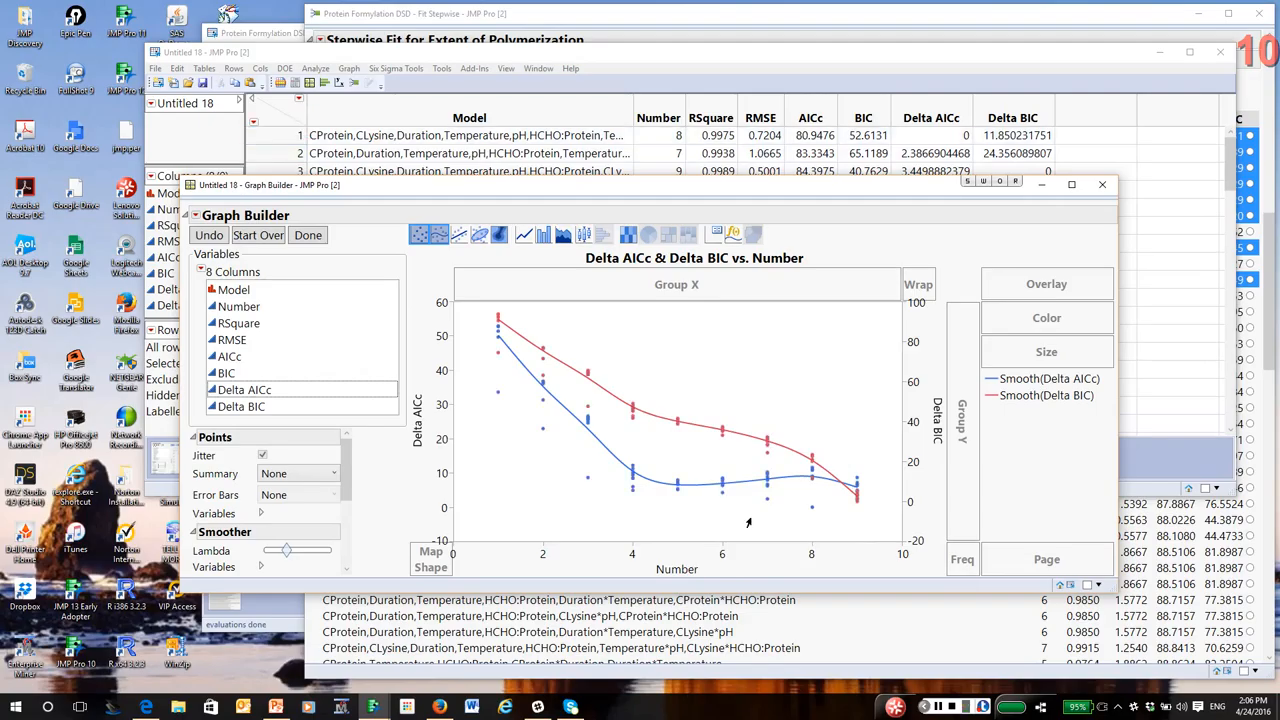
pyautogui.moveTo(736, 502)
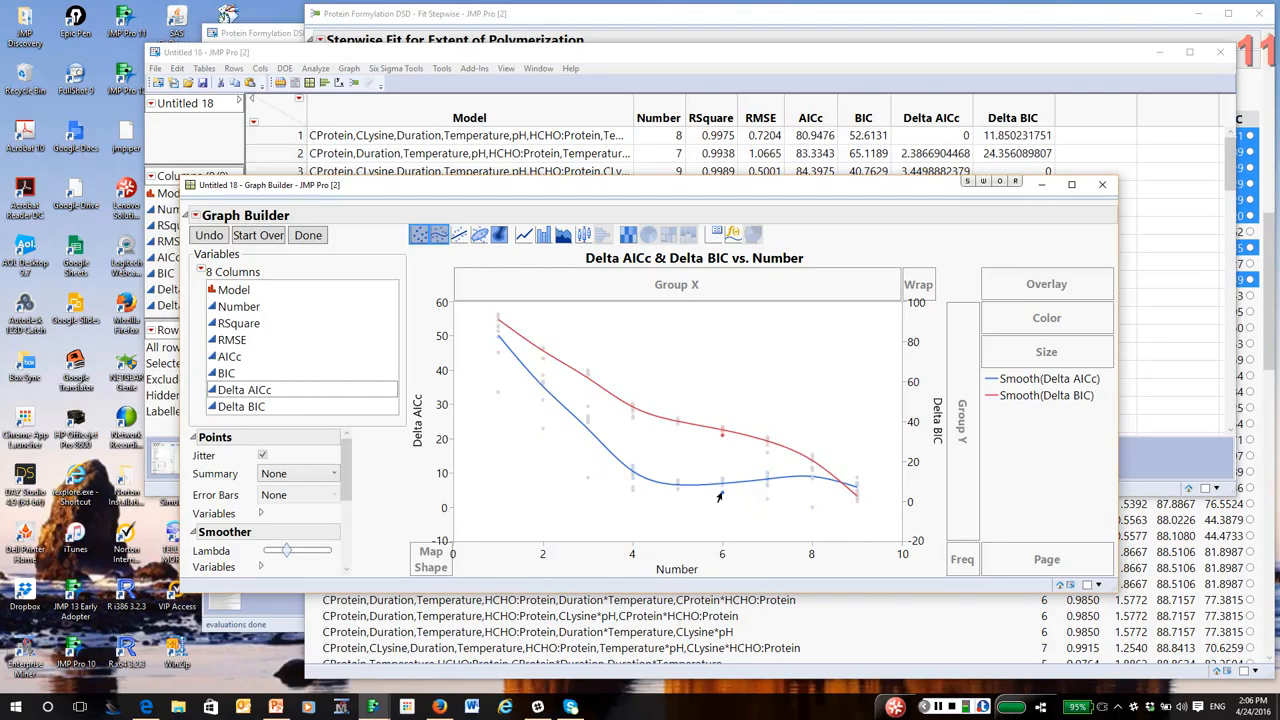
pyautogui.moveTo(718, 496)
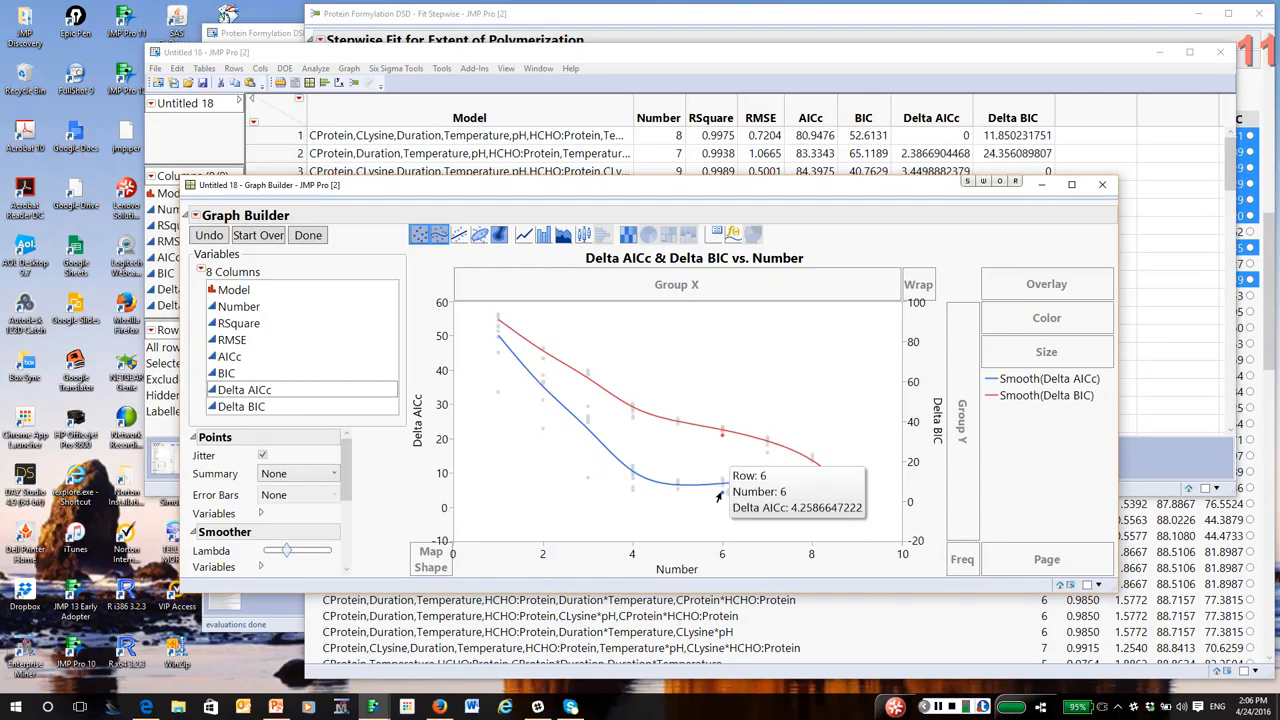
pyautogui.moveTo(764, 504)
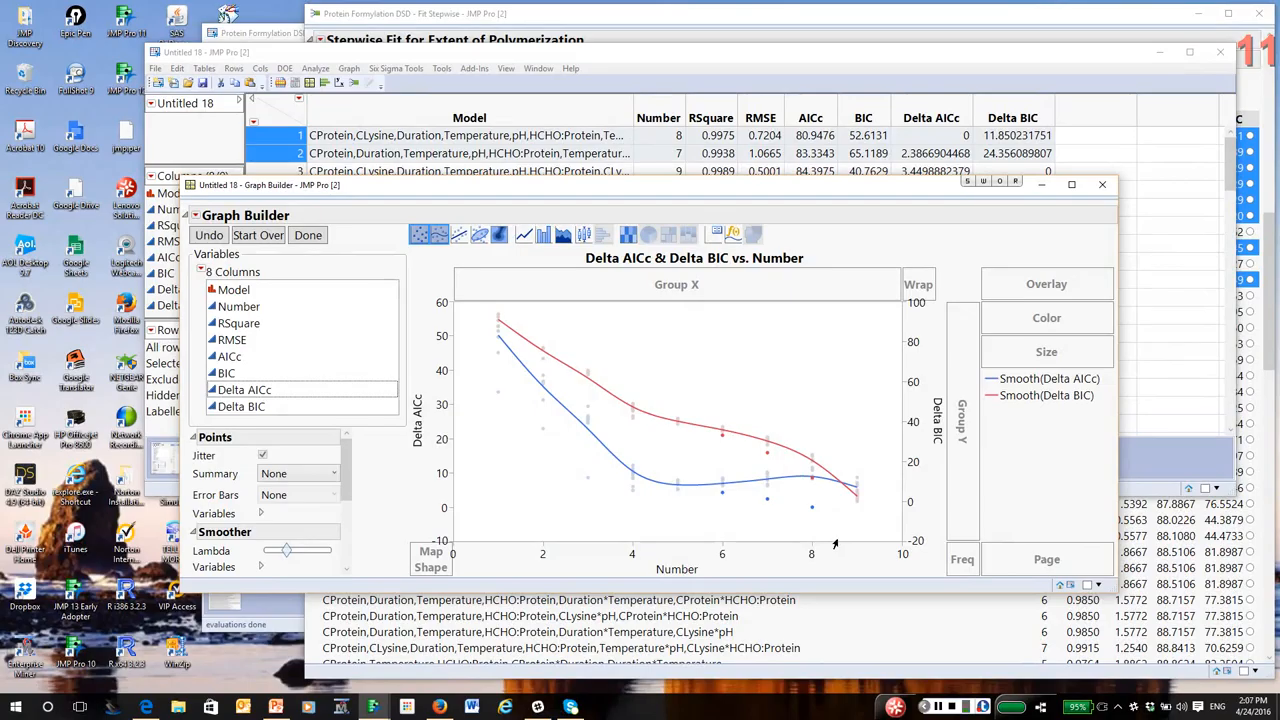
pyautogui.moveTo(852, 510)
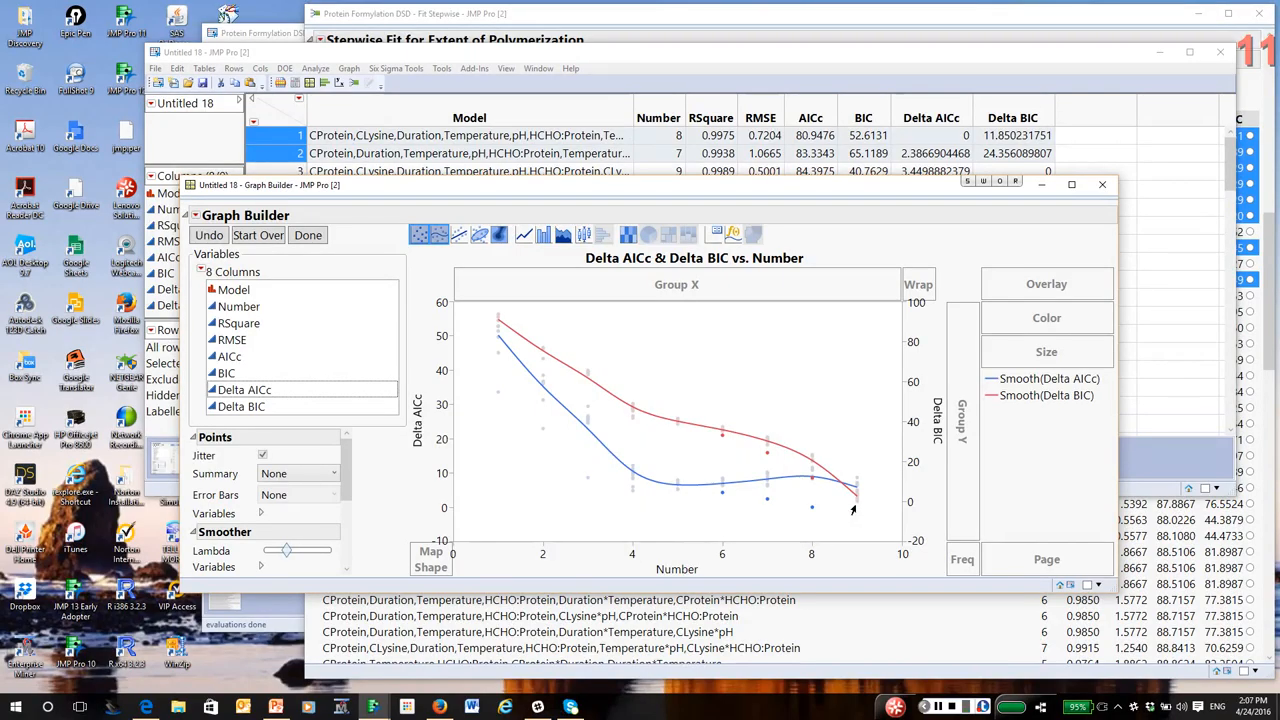
pyautogui.moveTo(852, 508)
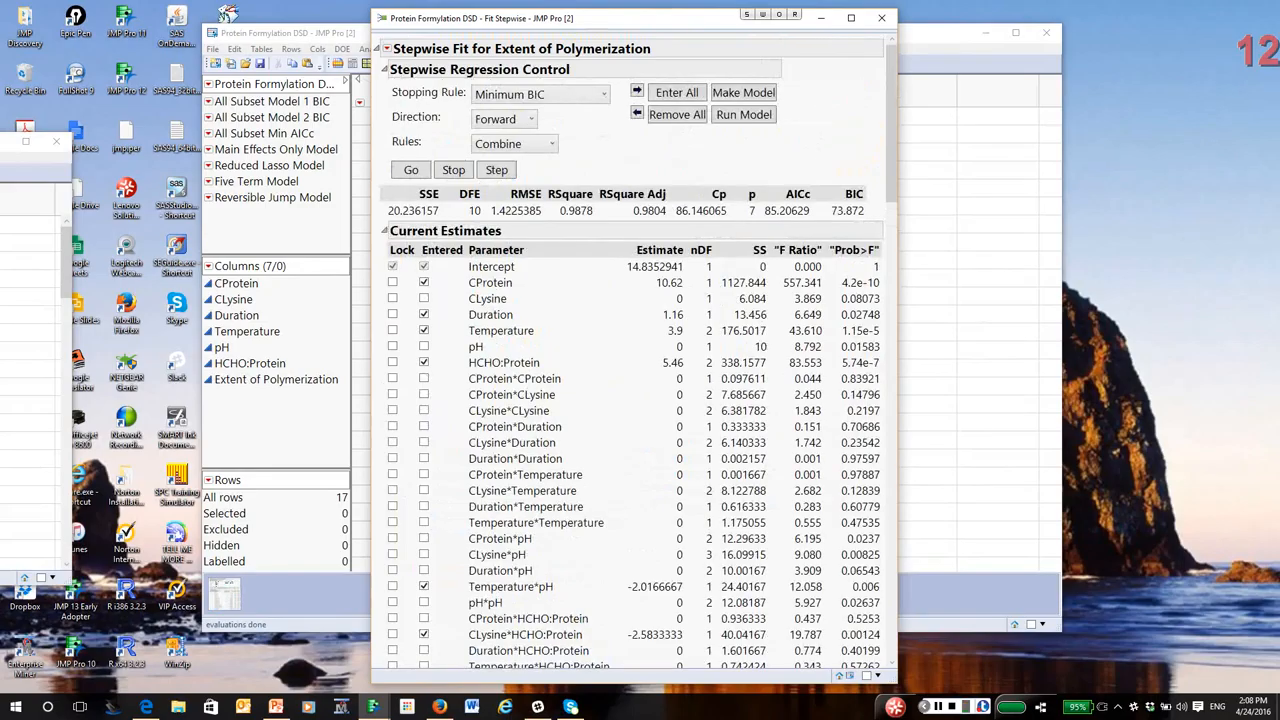
pyautogui.moveTo(744, 114)
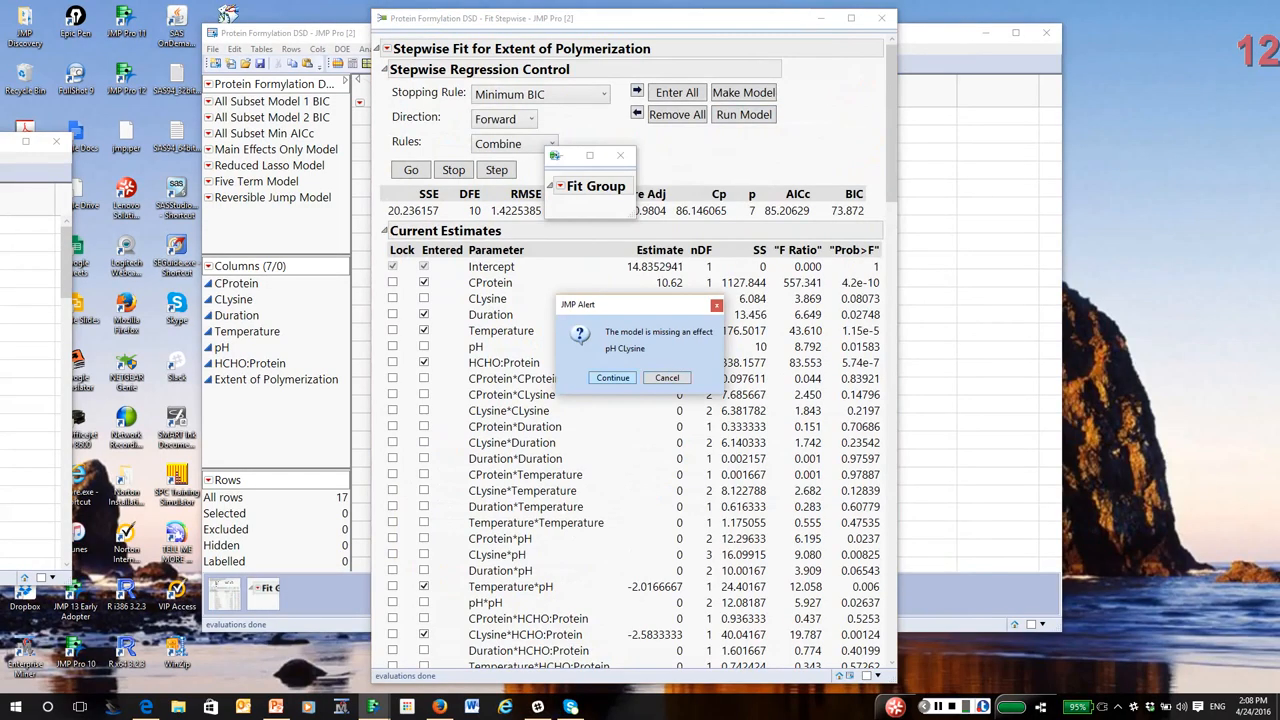
# Continue past the JMP Alert about the missing pH and CLysine effects to fit the stepwise model.
pyautogui.click(612, 376)
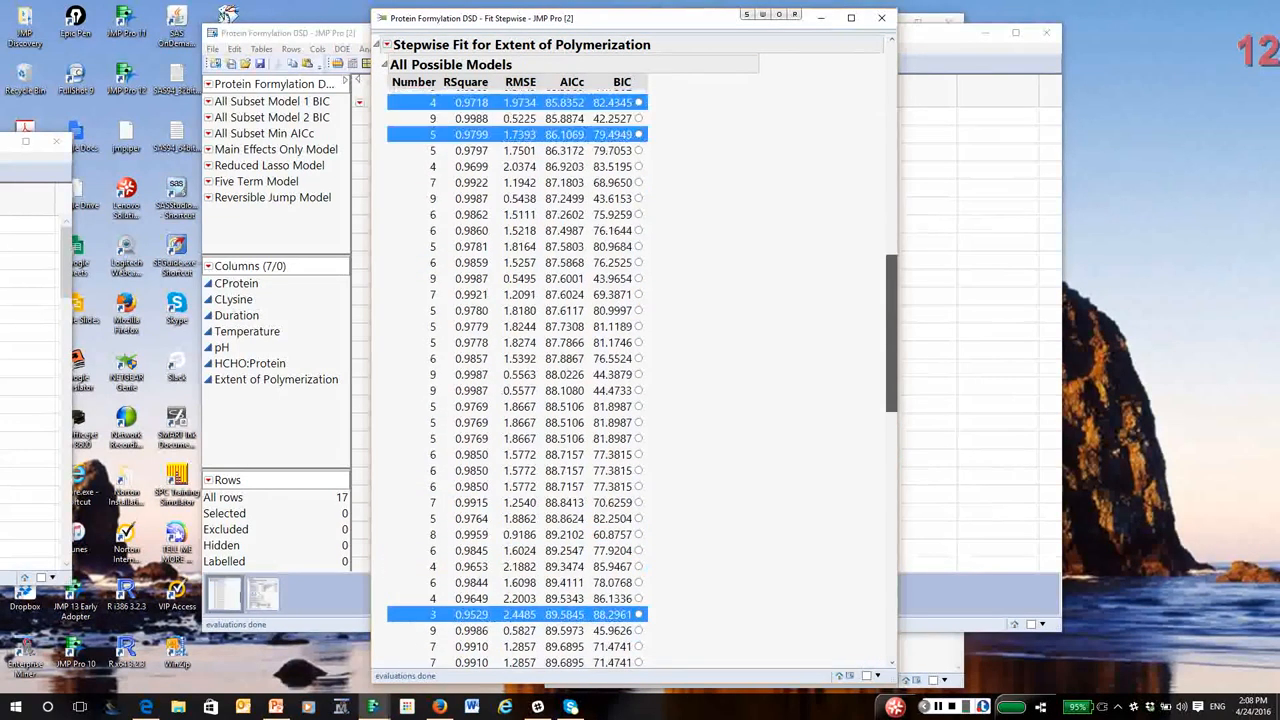
# Fit another candidate from All Possible Models, continuing past the missing CLysine alert.
pyautogui.scroll(3)
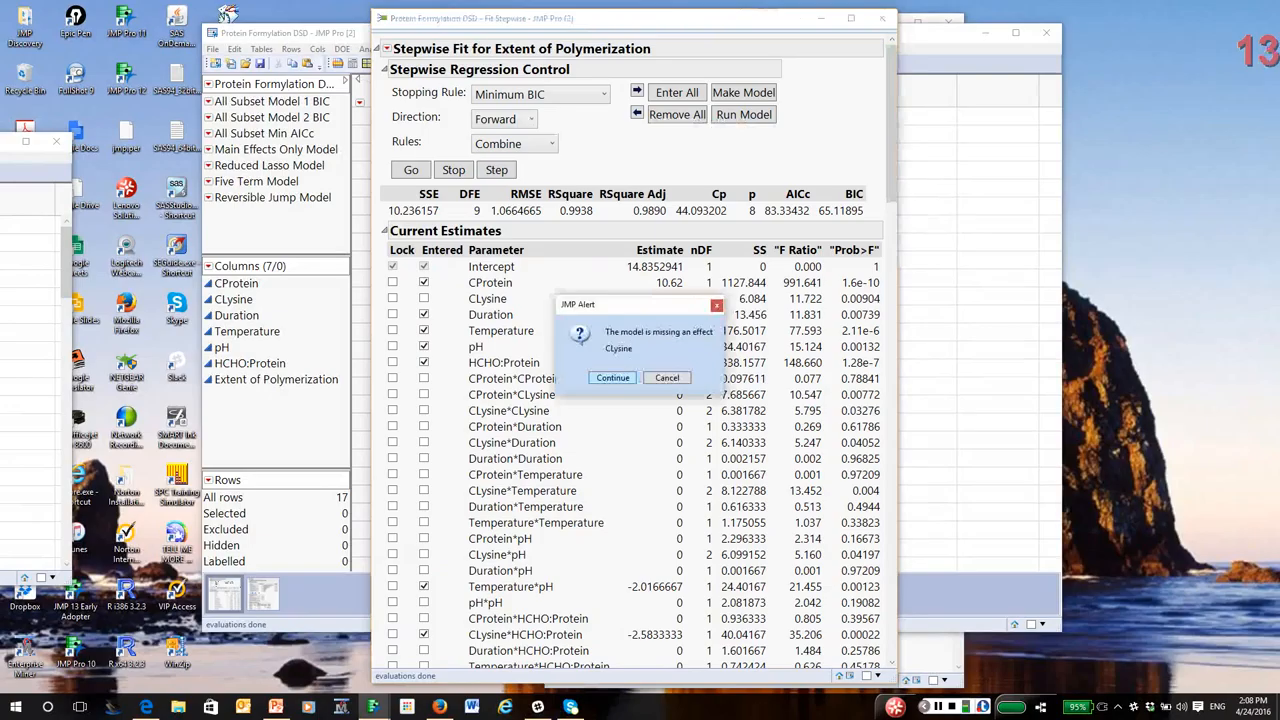
pyautogui.click(612, 376)
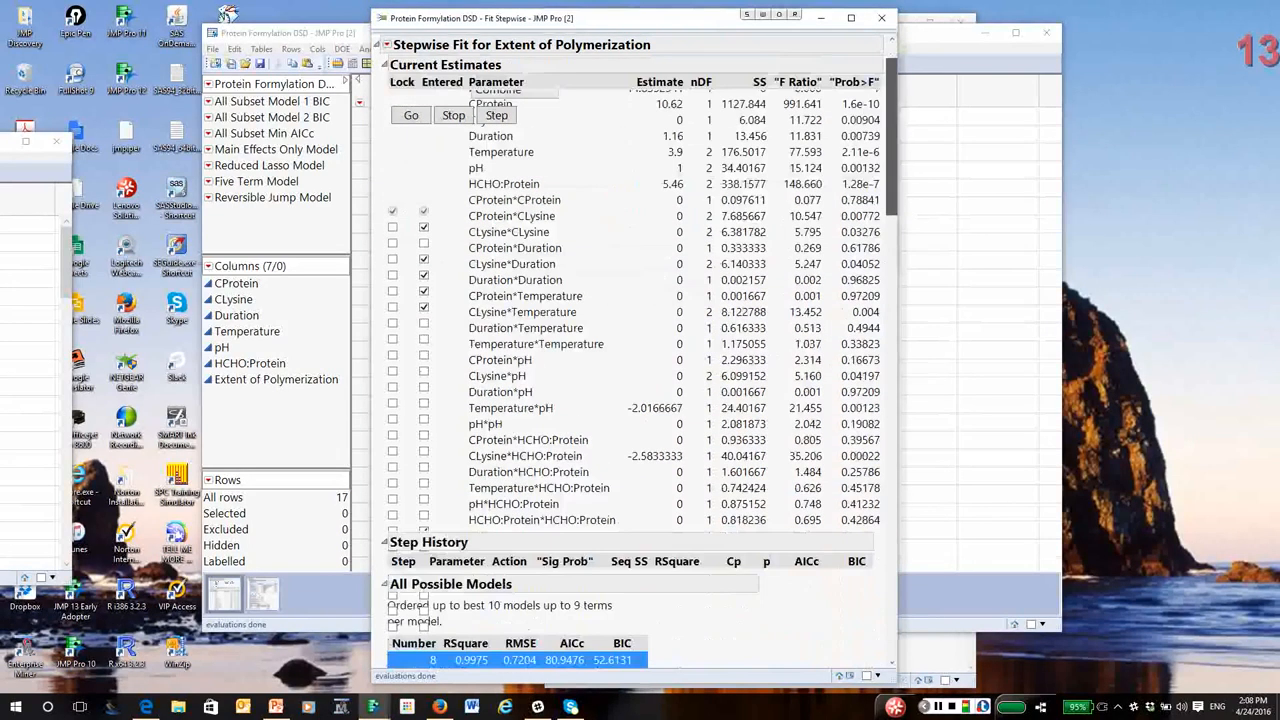
pyautogui.click(384, 64)
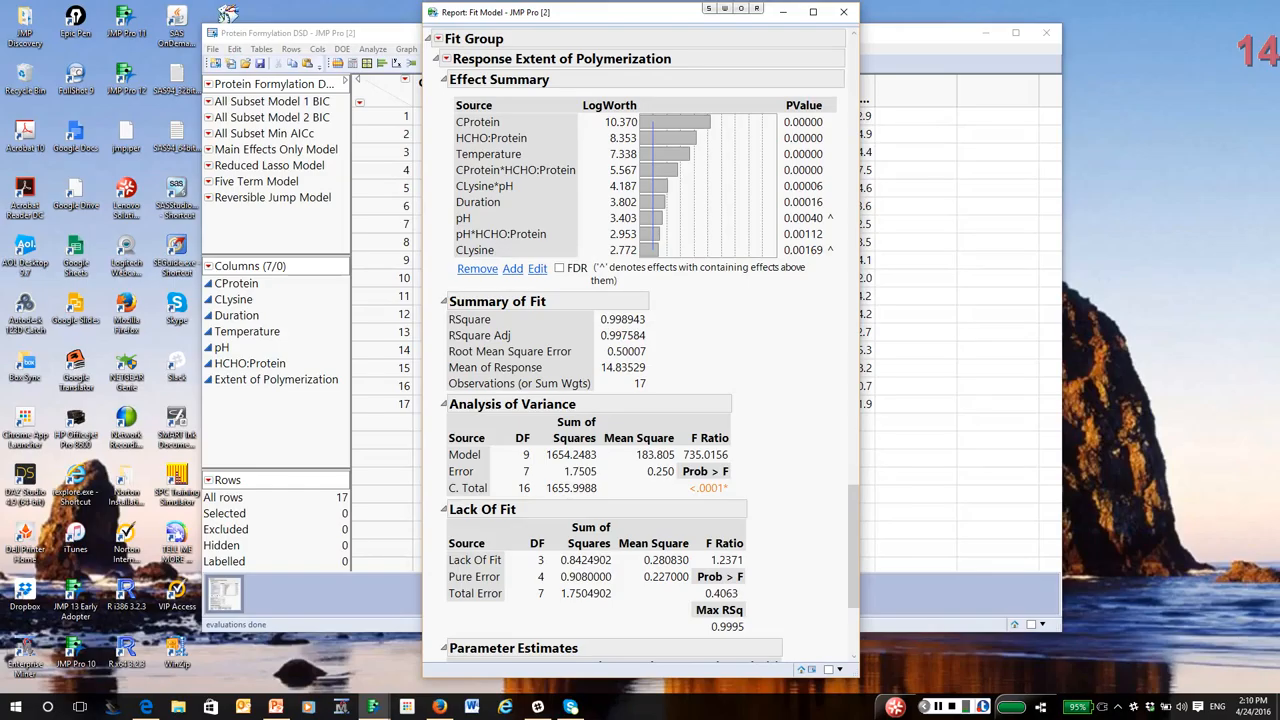
# Add PRESS row diagnostics to the first candidate models in the Fit Group report.
pyautogui.click(436, 38)
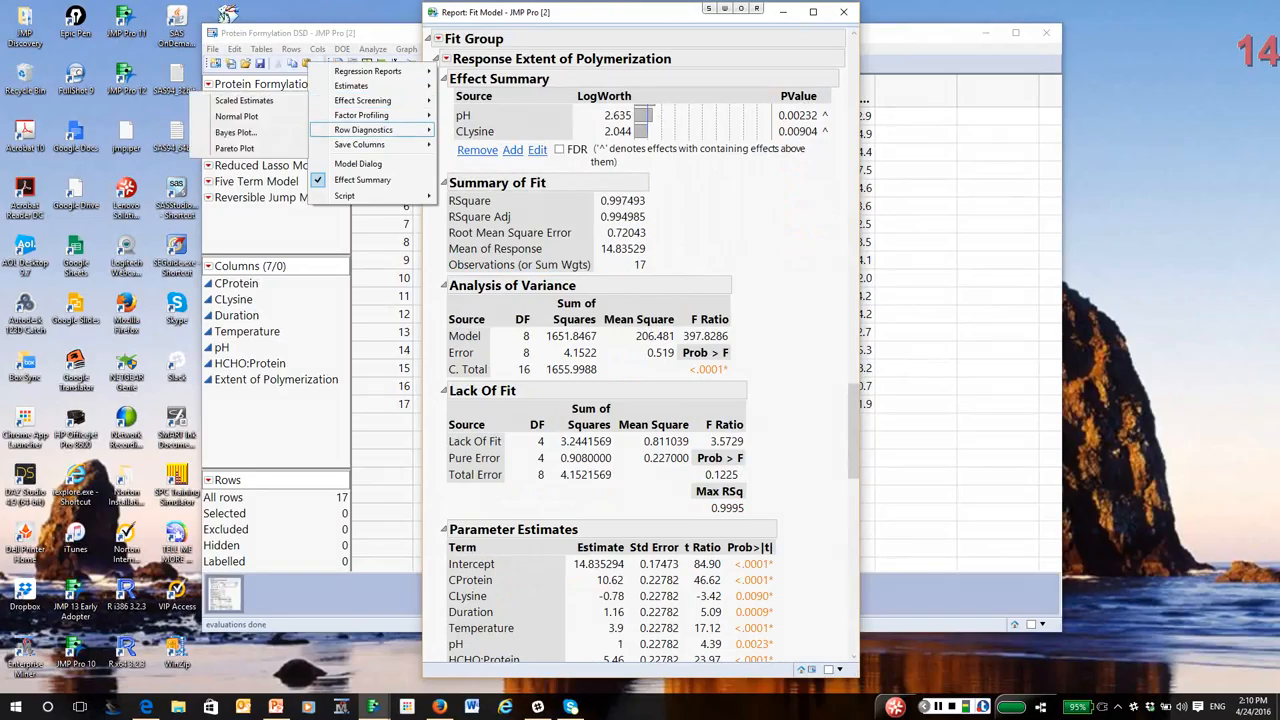
pyautogui.click(364, 130)
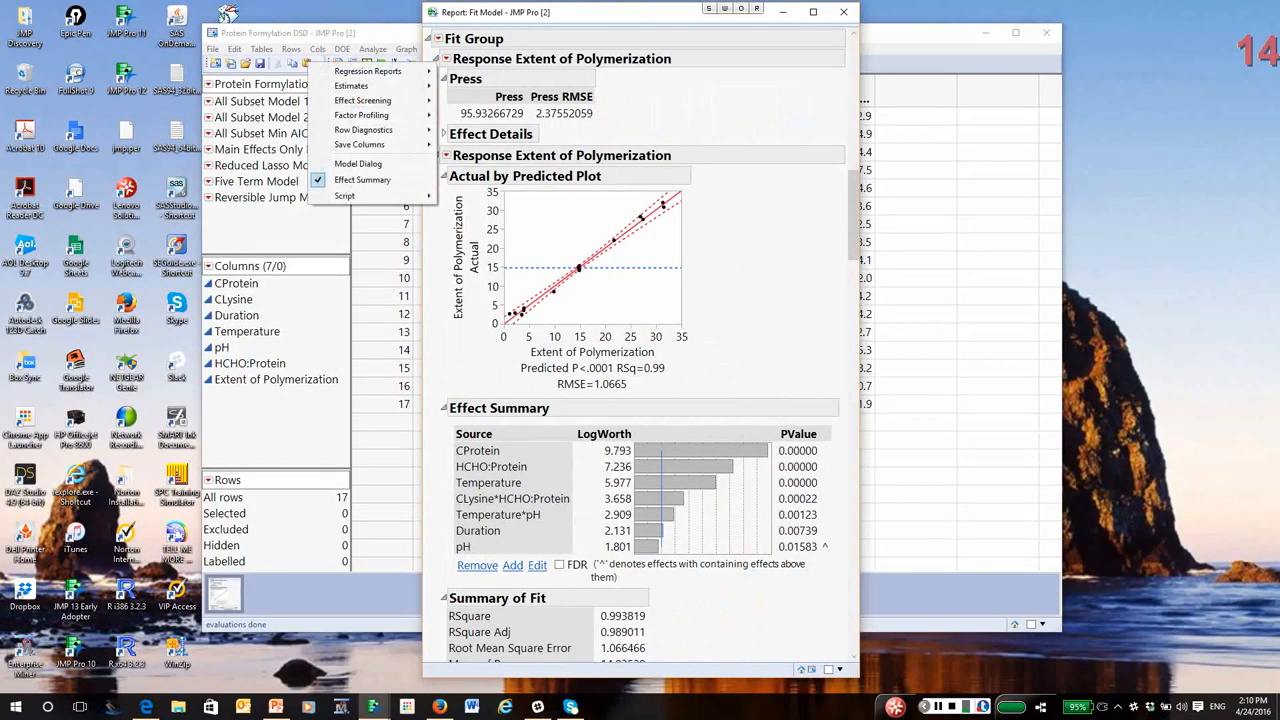
pyautogui.click(368, 72)
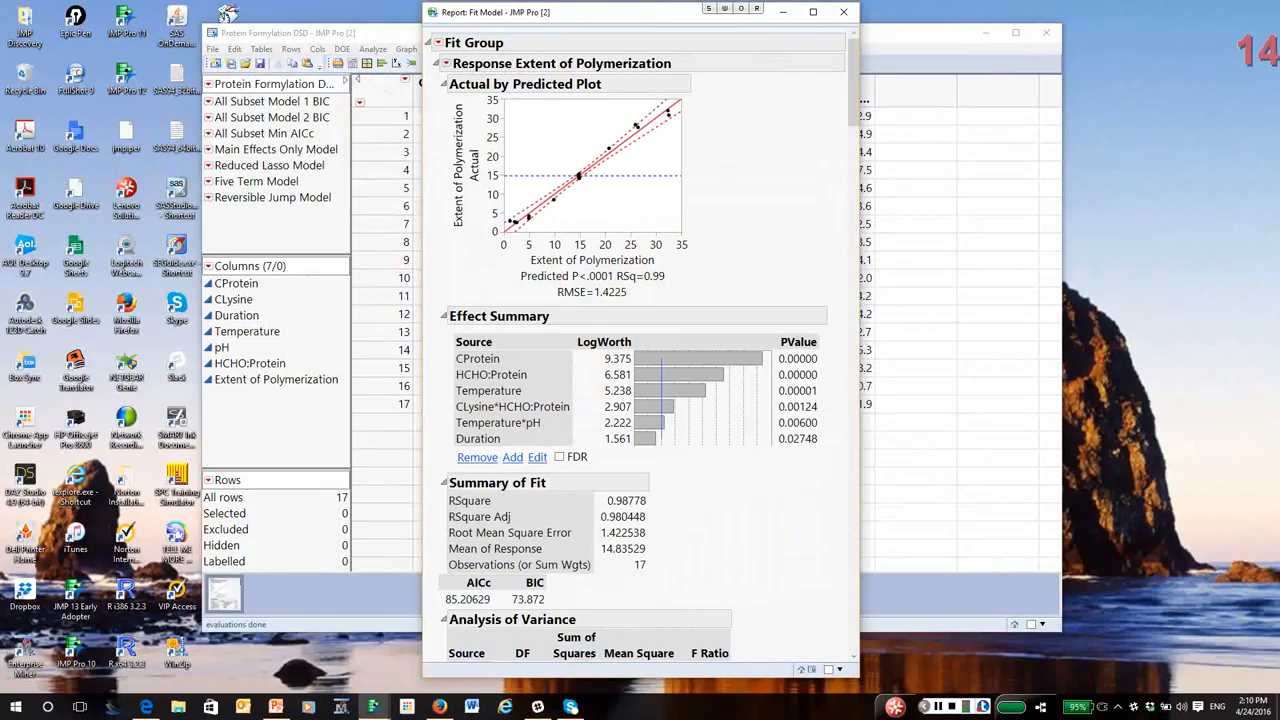
pyautogui.scroll(-3)
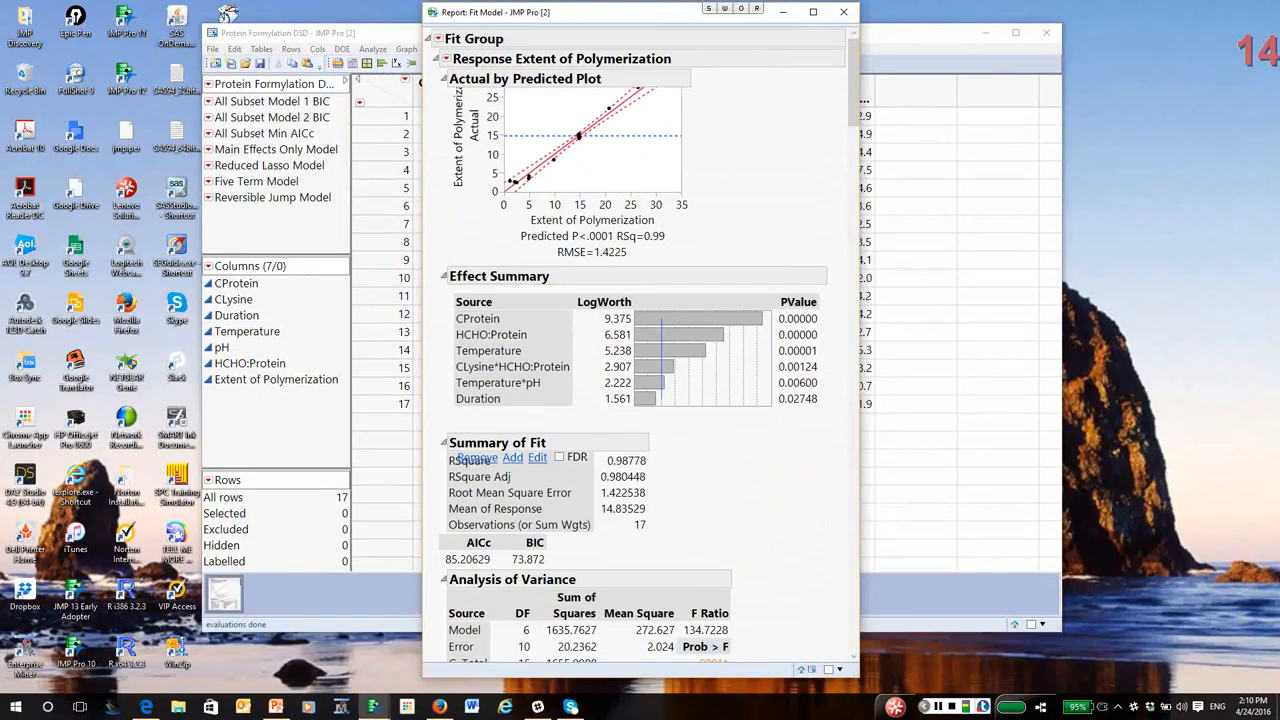
pyautogui.scroll(-3)
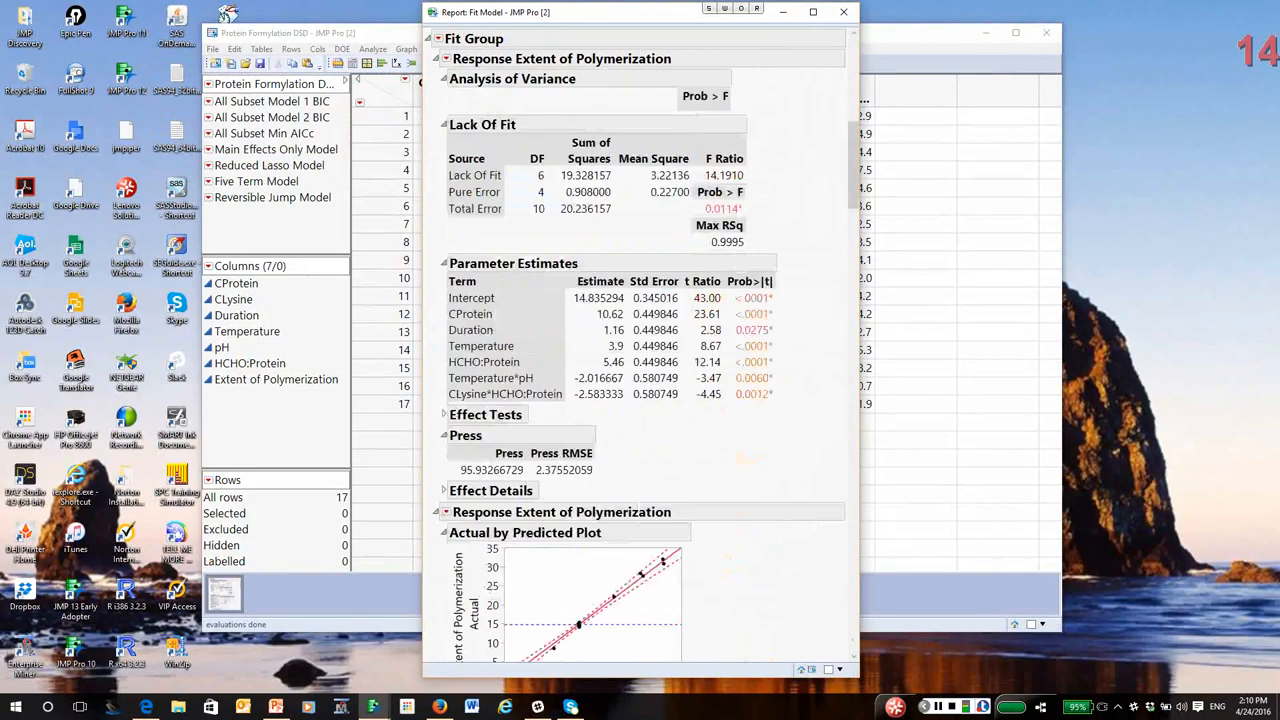
pyautogui.click(444, 80)
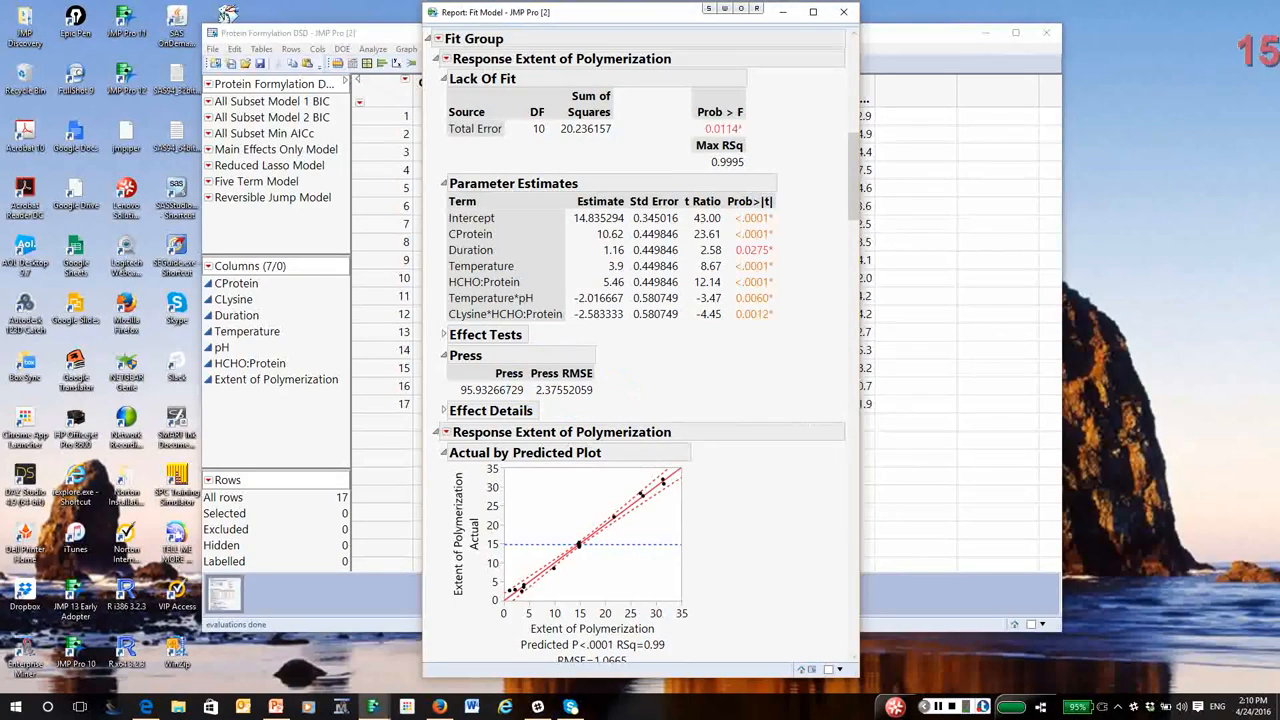
pyautogui.click(444, 184)
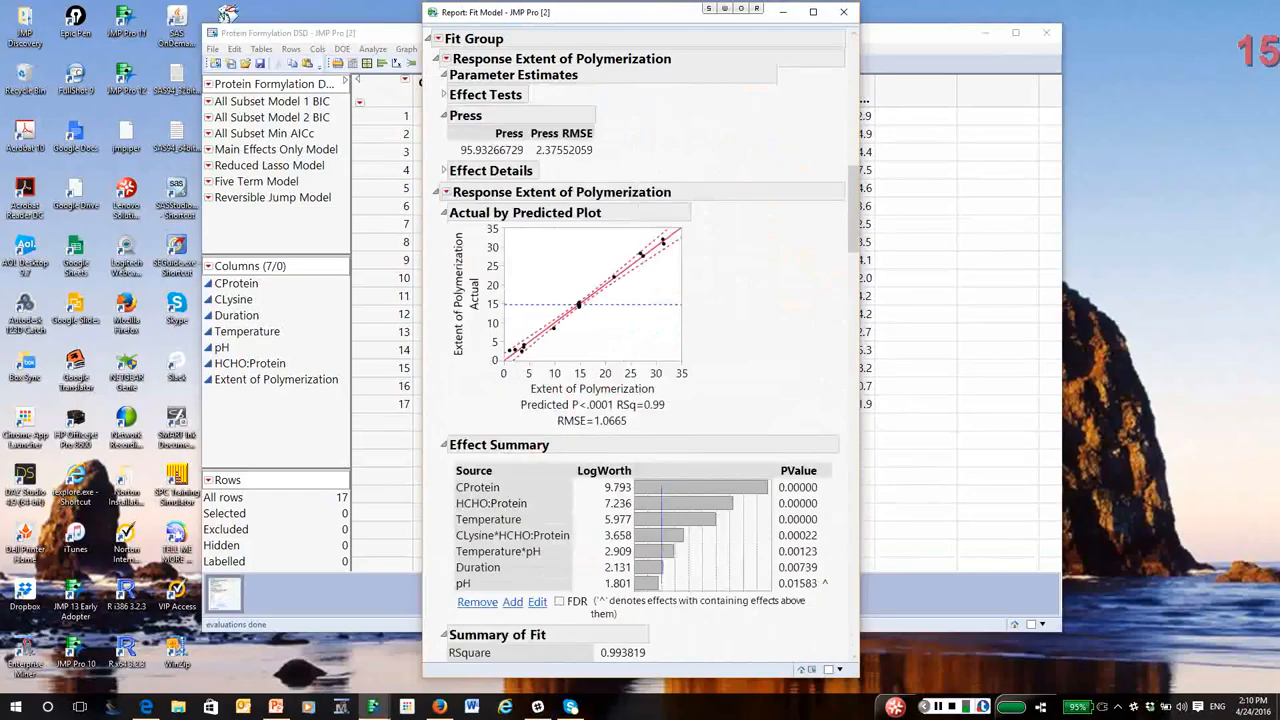
# Add PRESS diagnostics to the next model and review the three reports (RMSE 1.07, 0.72, 0.50).
pyautogui.scroll(-3)
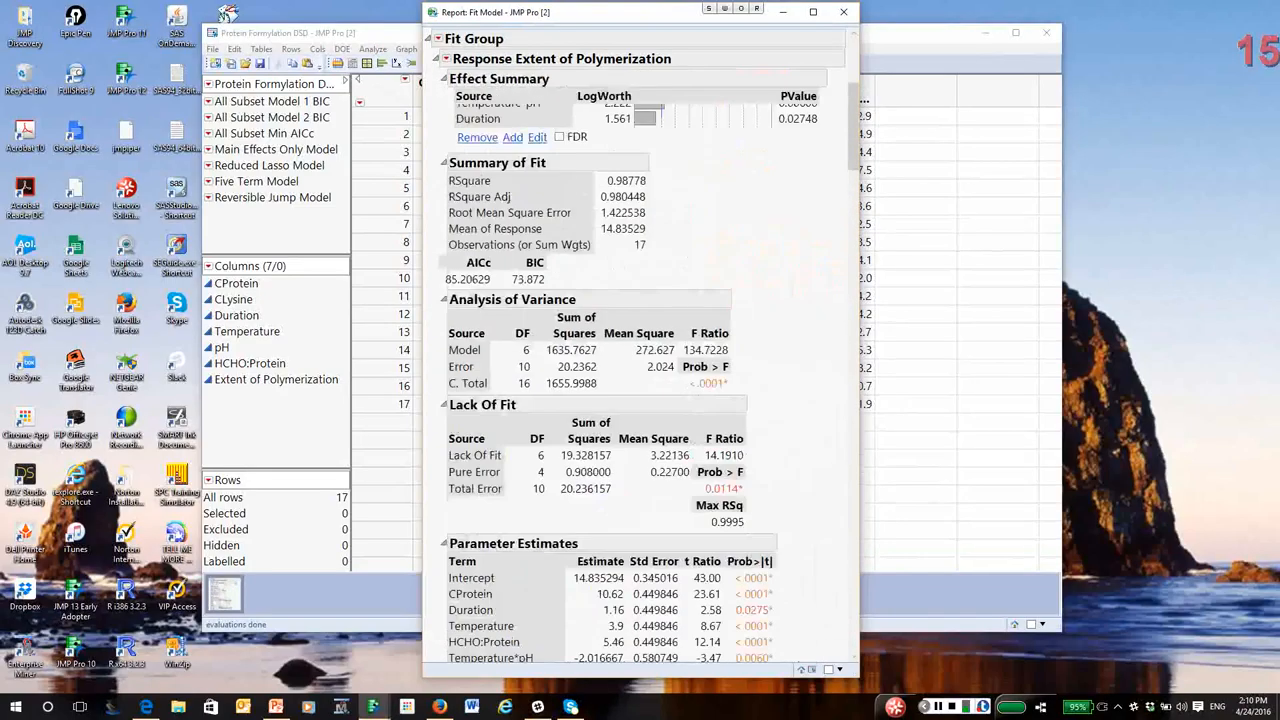
pyautogui.click(440, 58)
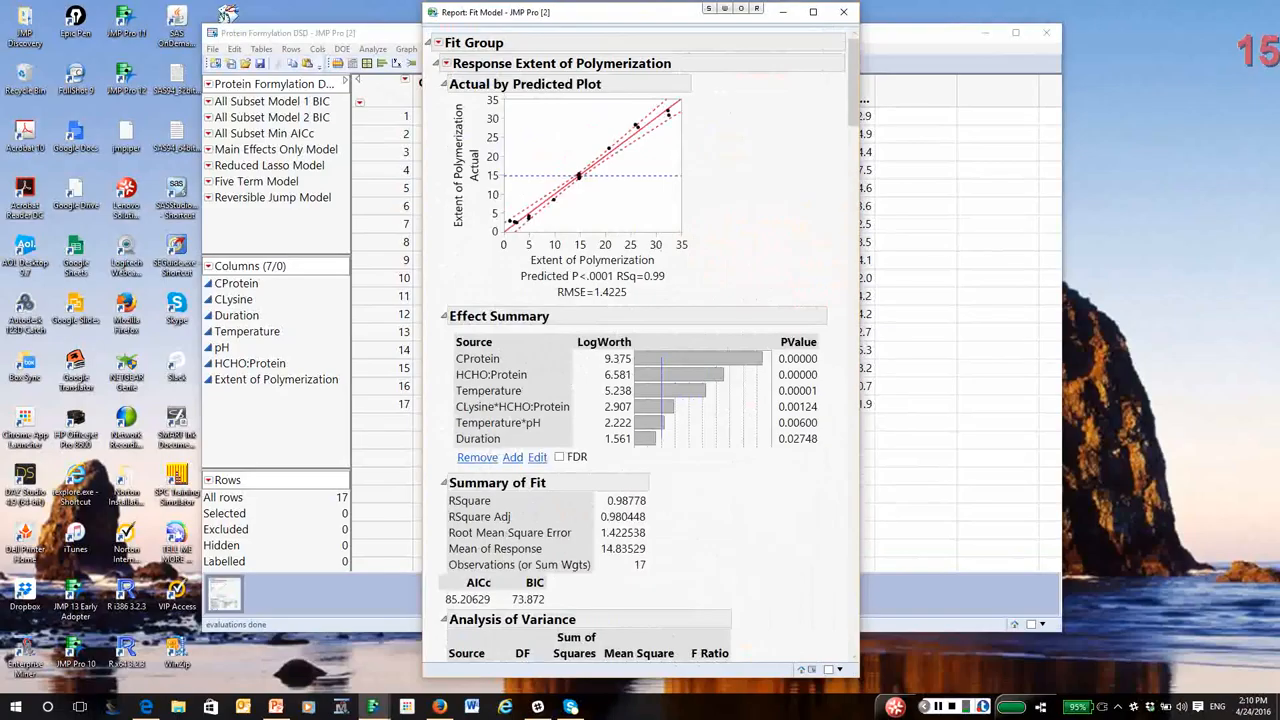
pyautogui.click(440, 84)
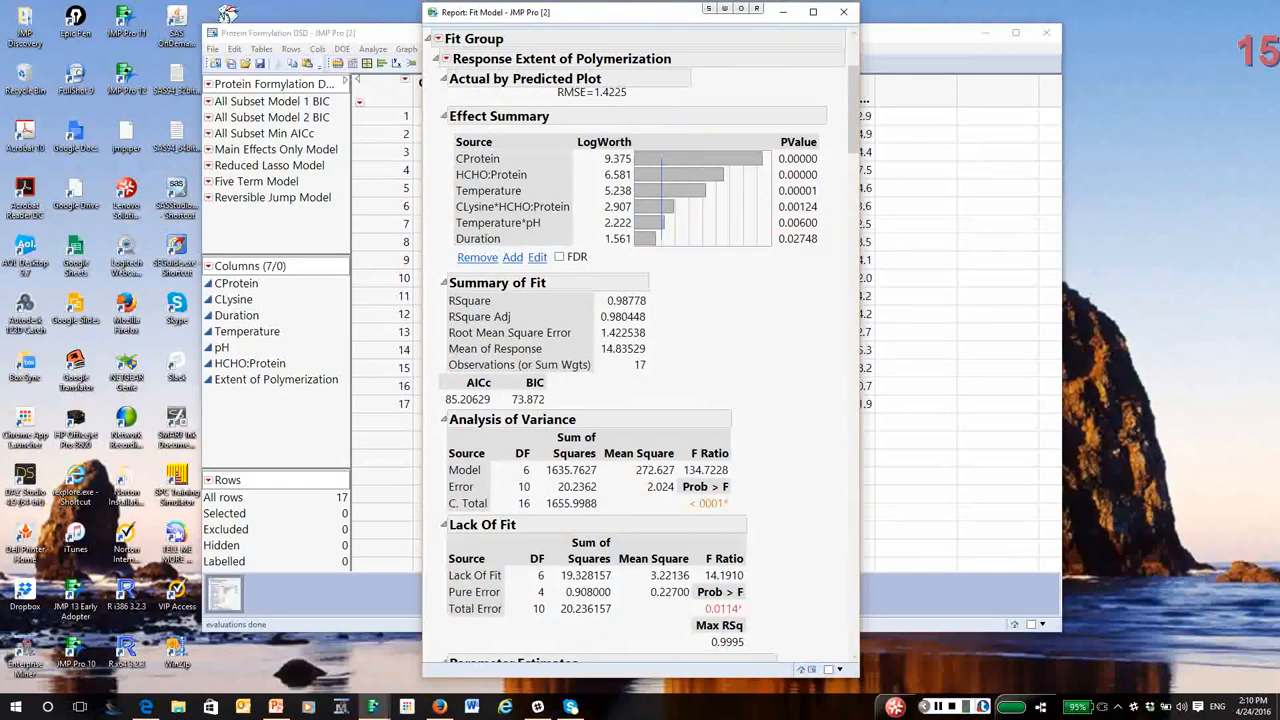
pyautogui.click(442, 78)
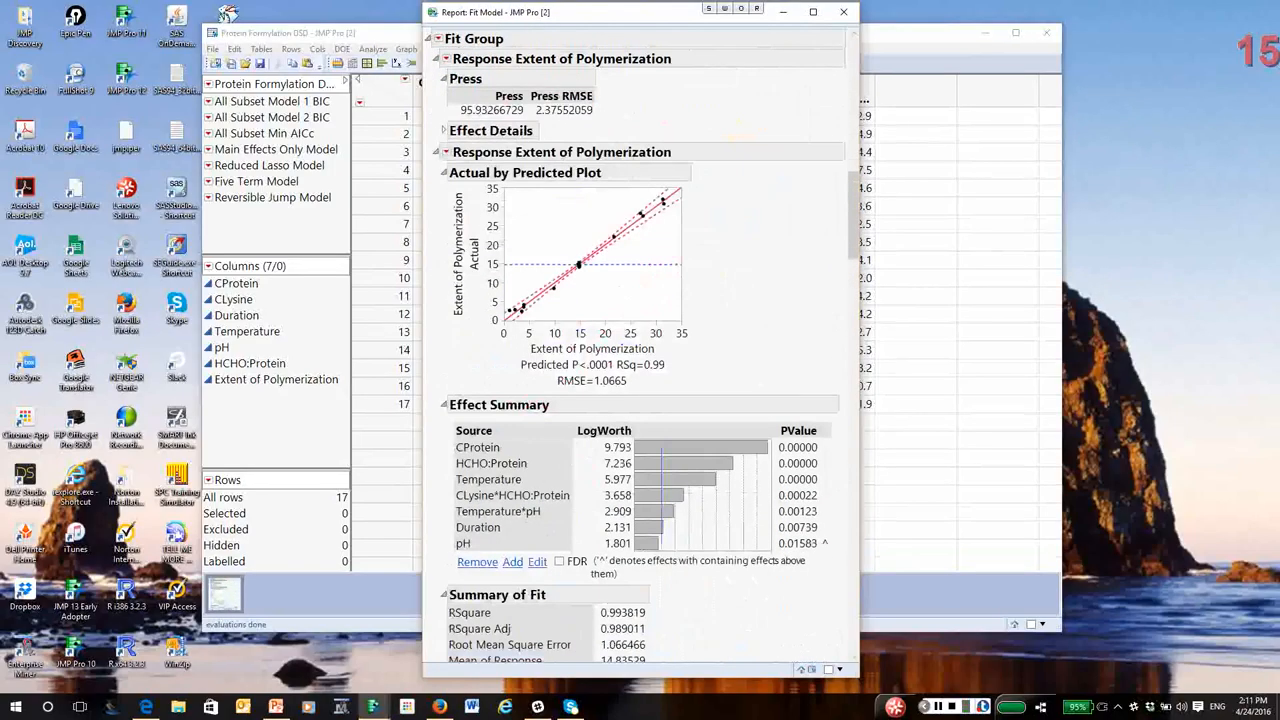
pyautogui.scroll(-3)
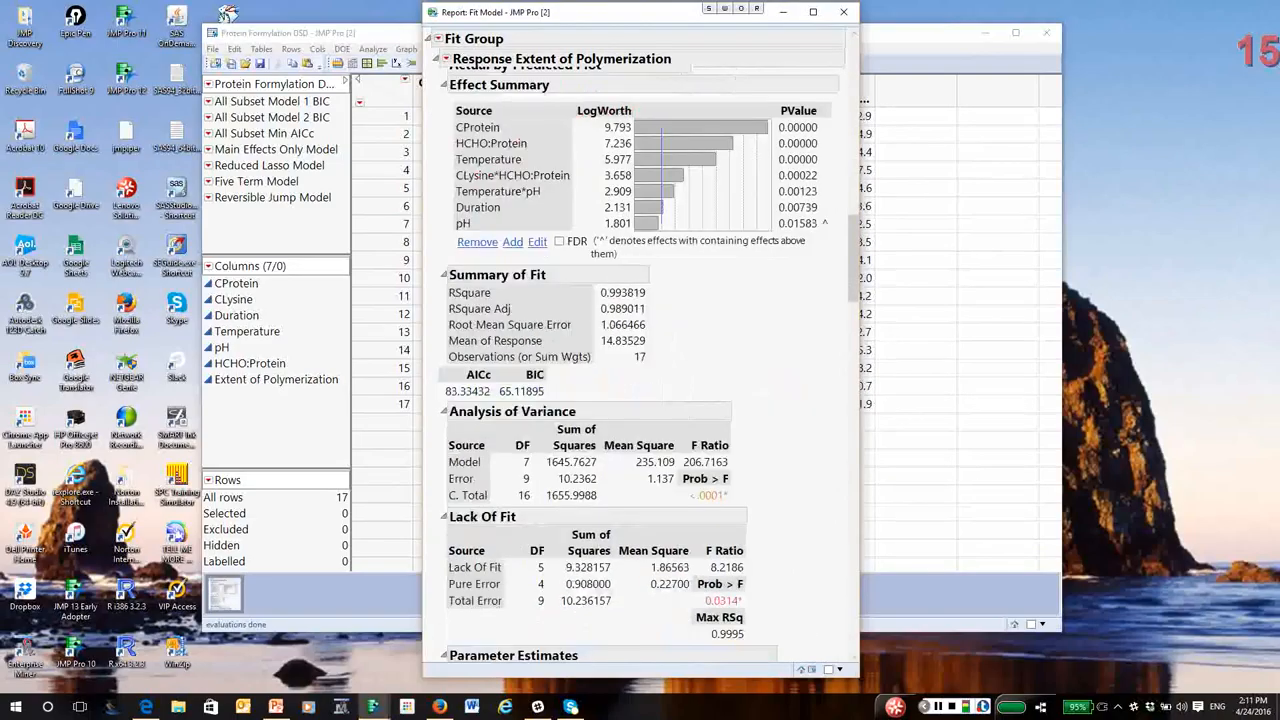
pyautogui.scroll(-3)
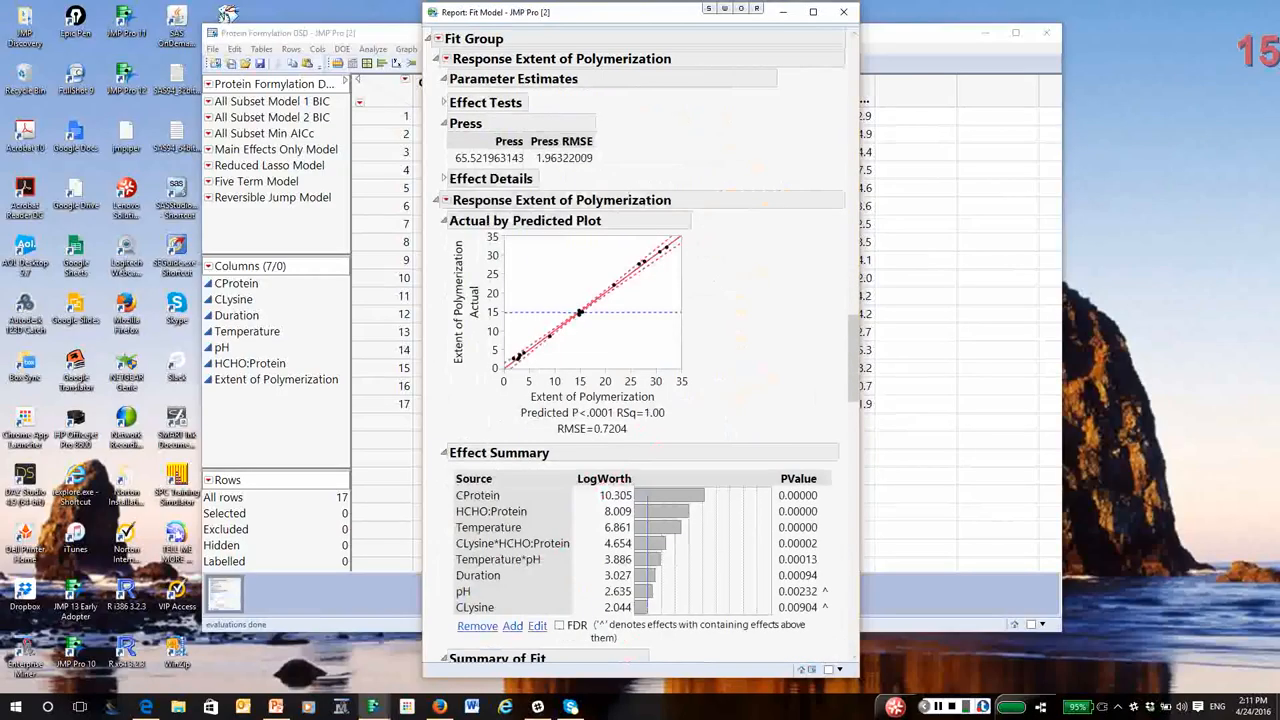
pyautogui.scroll(-3)
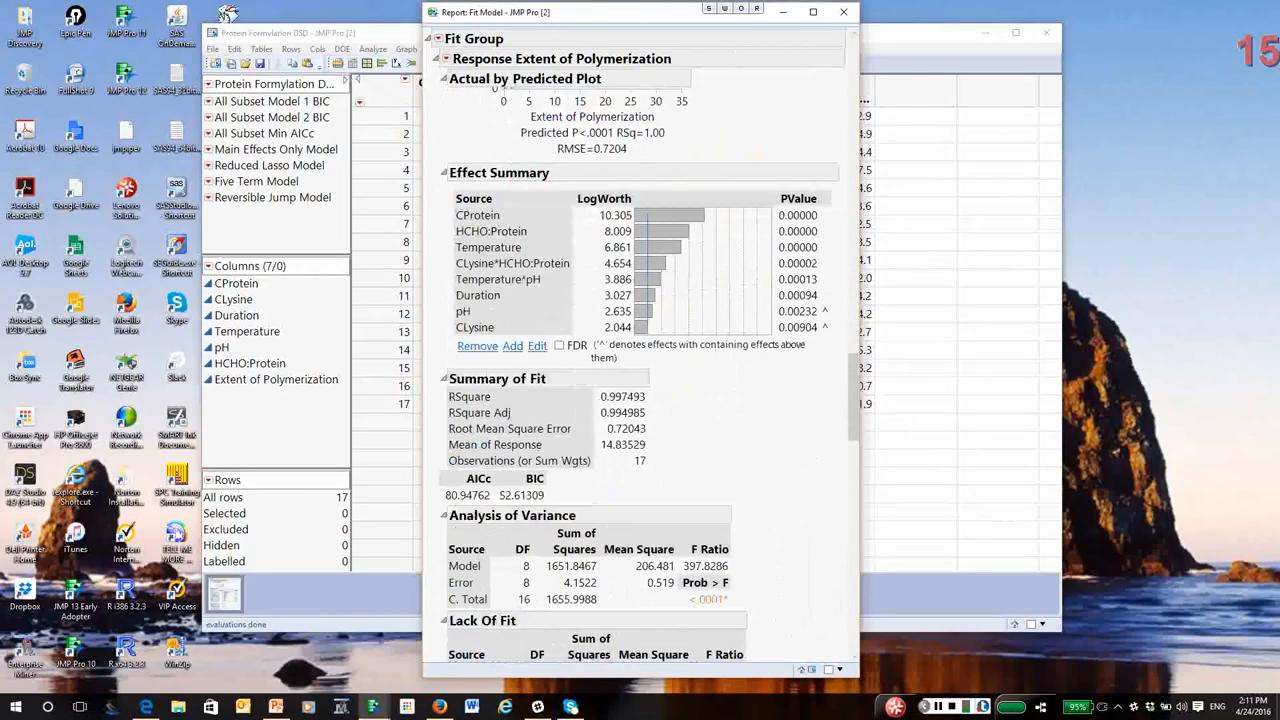
pyautogui.scroll(-3)
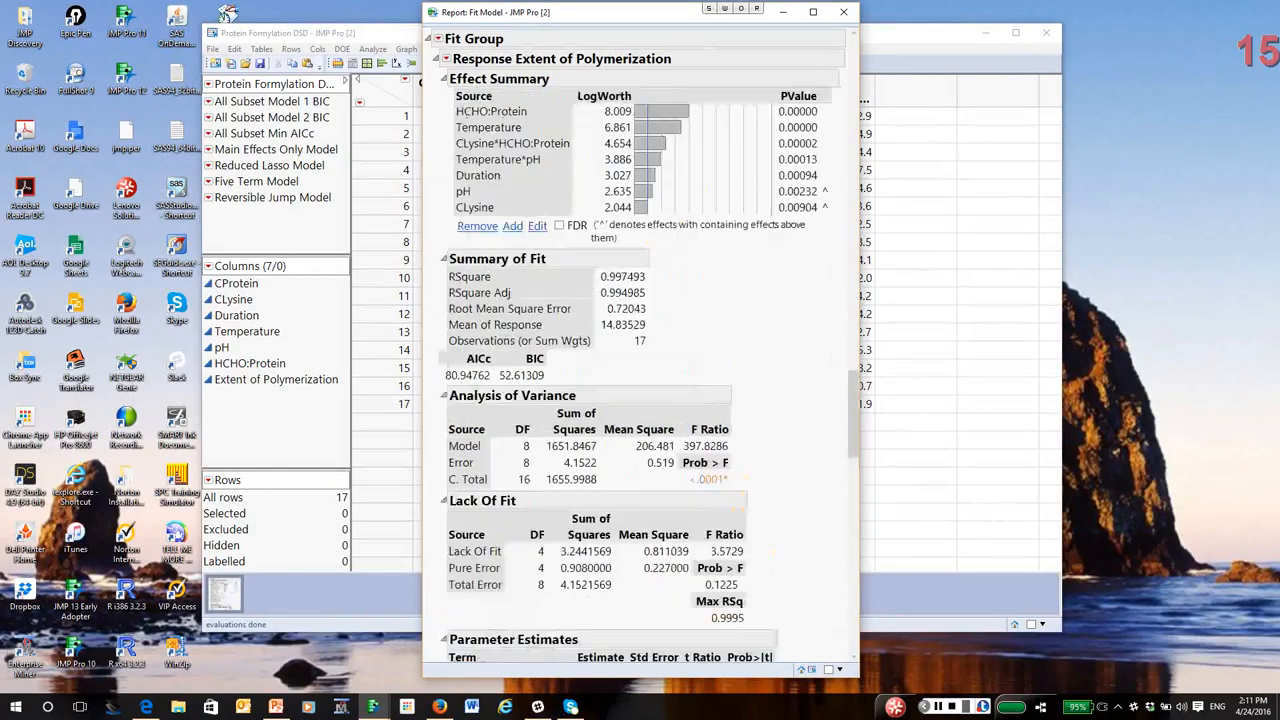
pyautogui.scroll(-3)
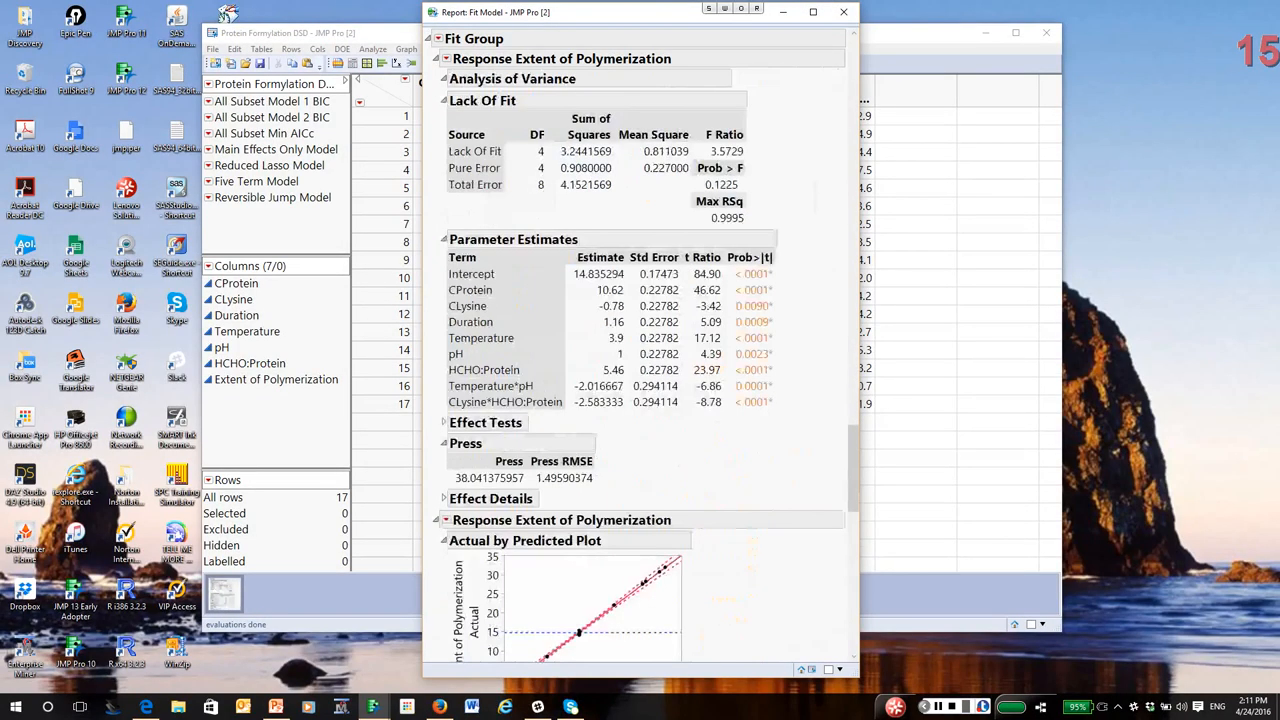
pyautogui.scroll(-3)
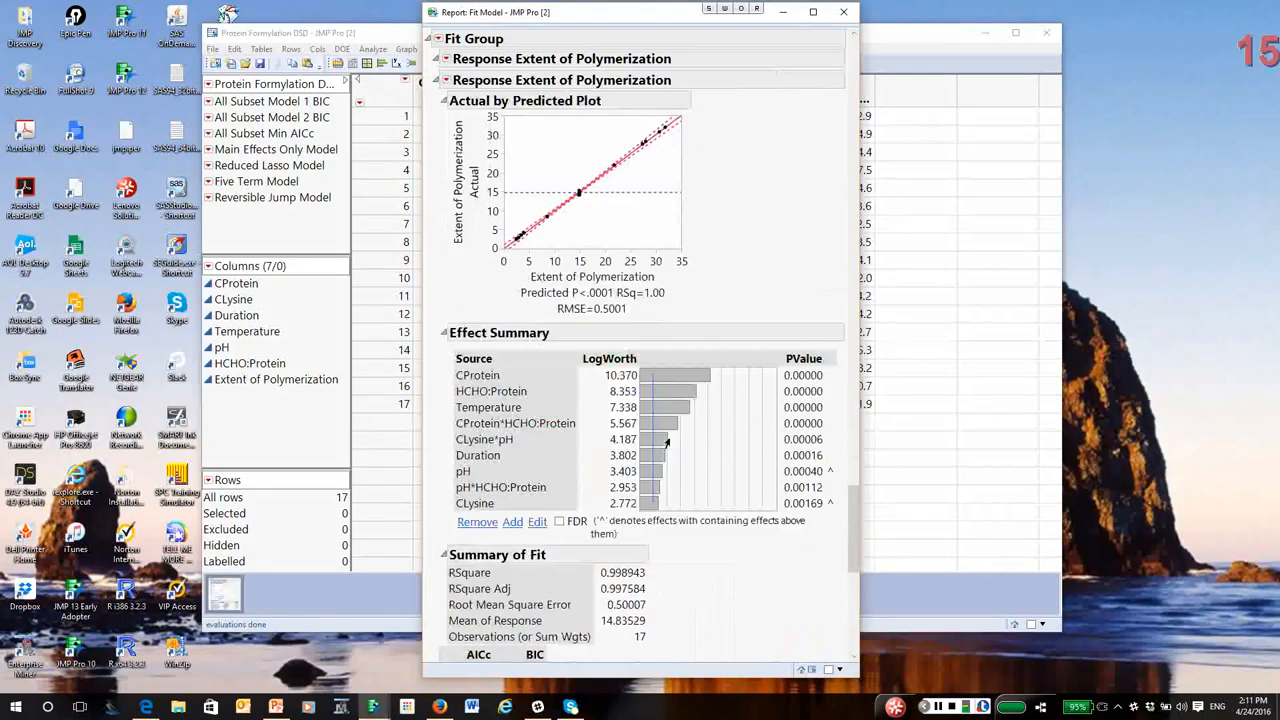
pyautogui.scroll(-3)
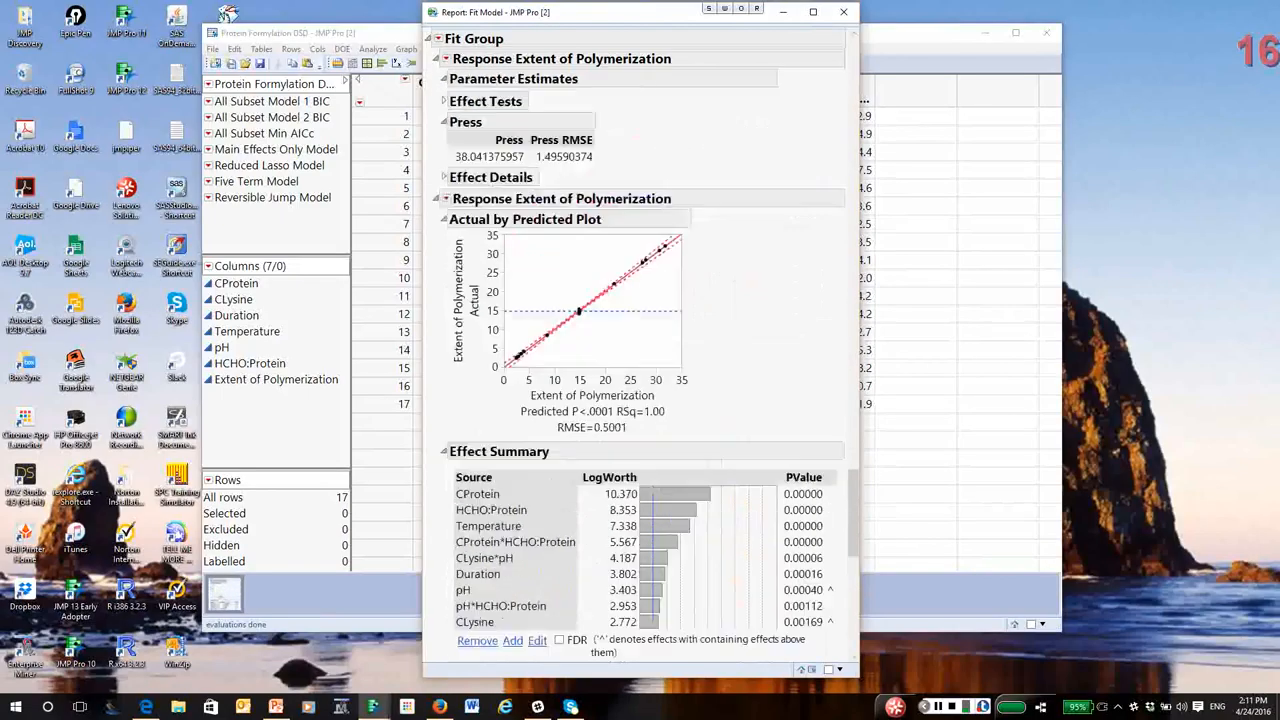
# Save each candidate model's Prediction Formula as a new column in the data table.
pyautogui.click(438, 80)
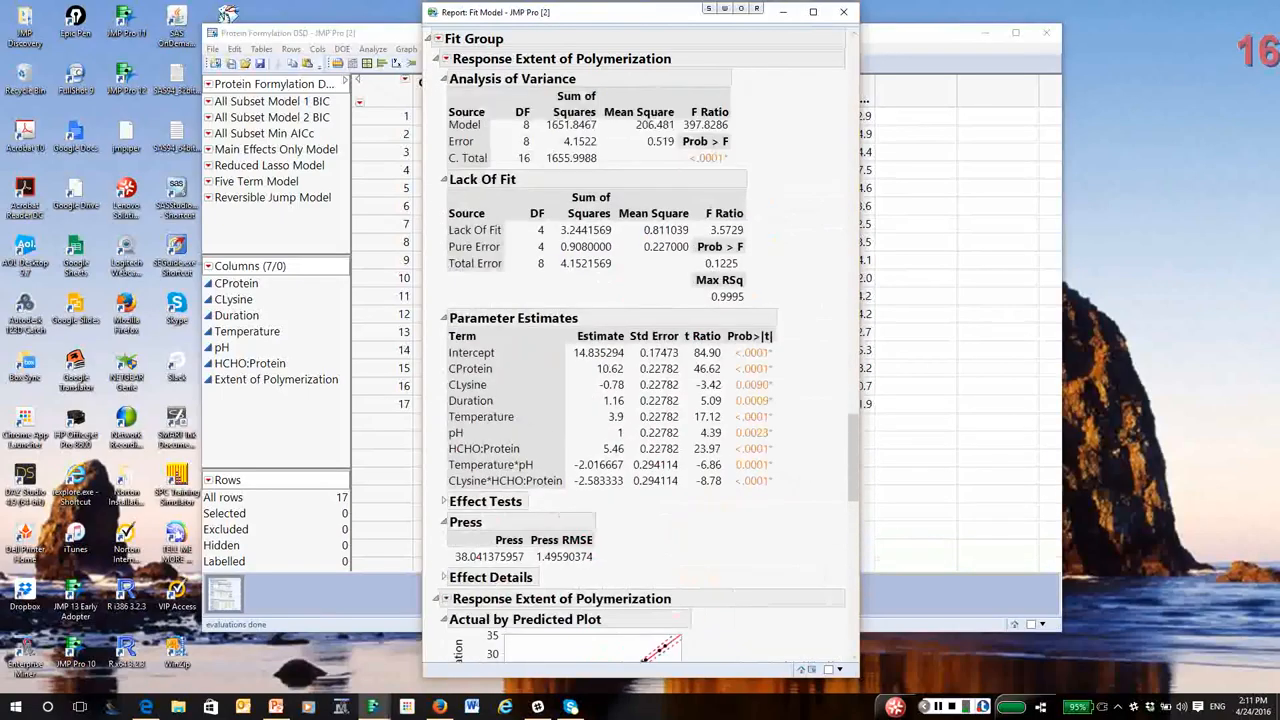
pyautogui.click(444, 78)
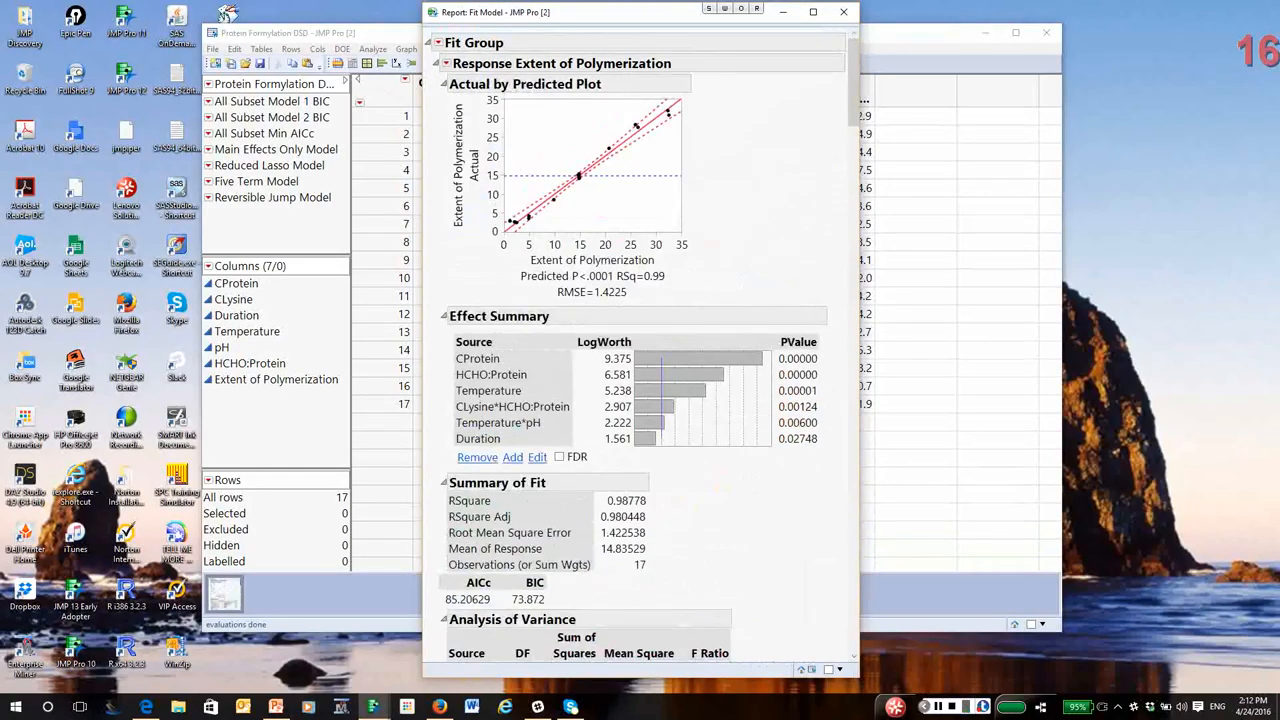
pyautogui.moveTo(656, 156)
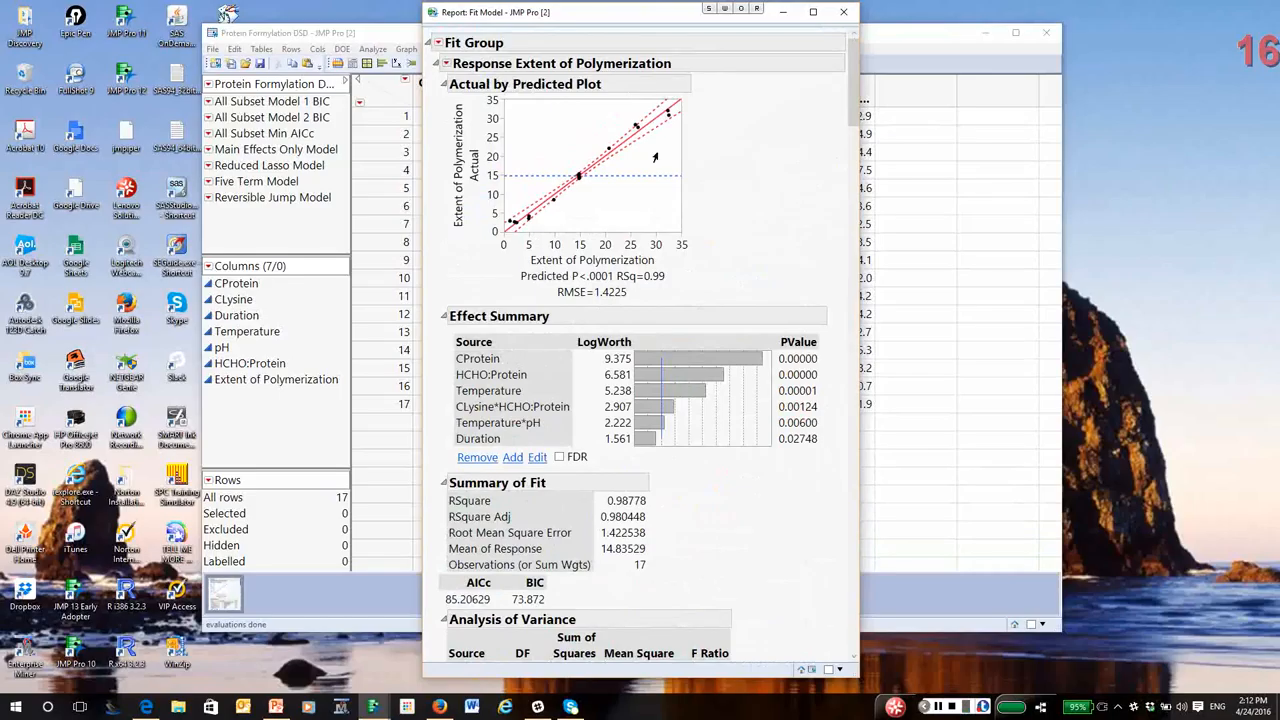
pyautogui.moveTo(644, 164)
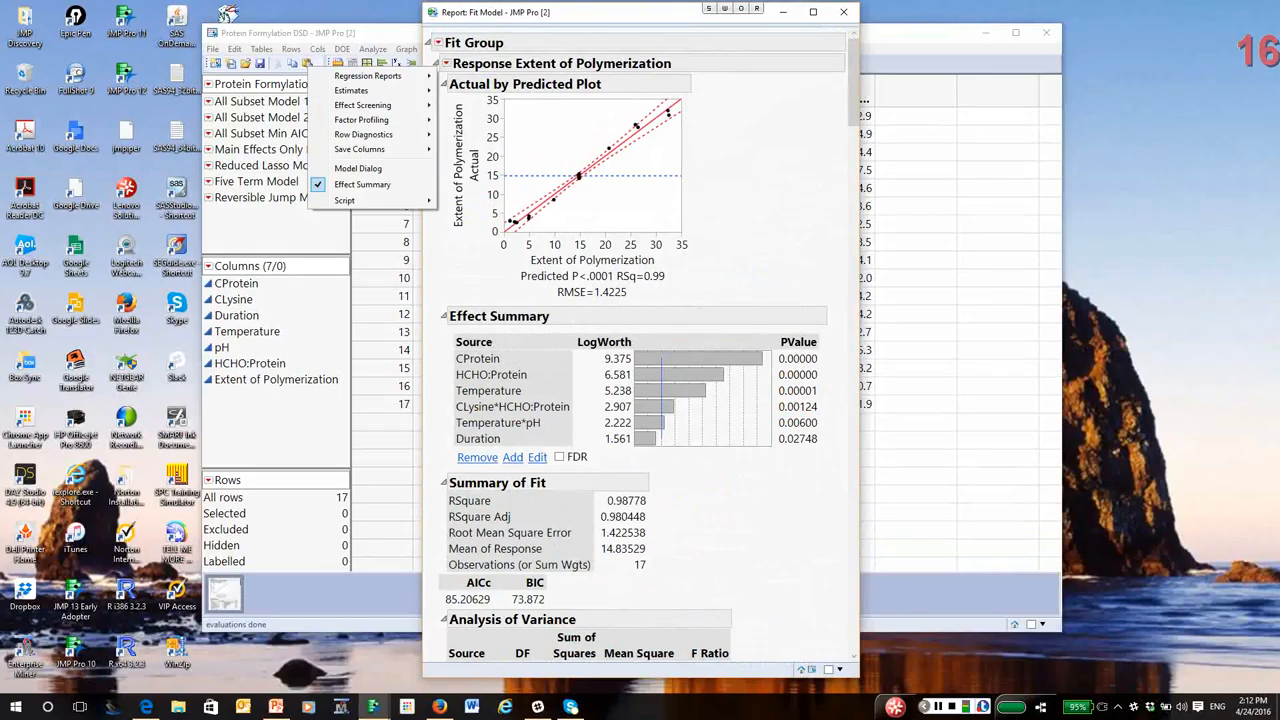
pyautogui.click(368, 76)
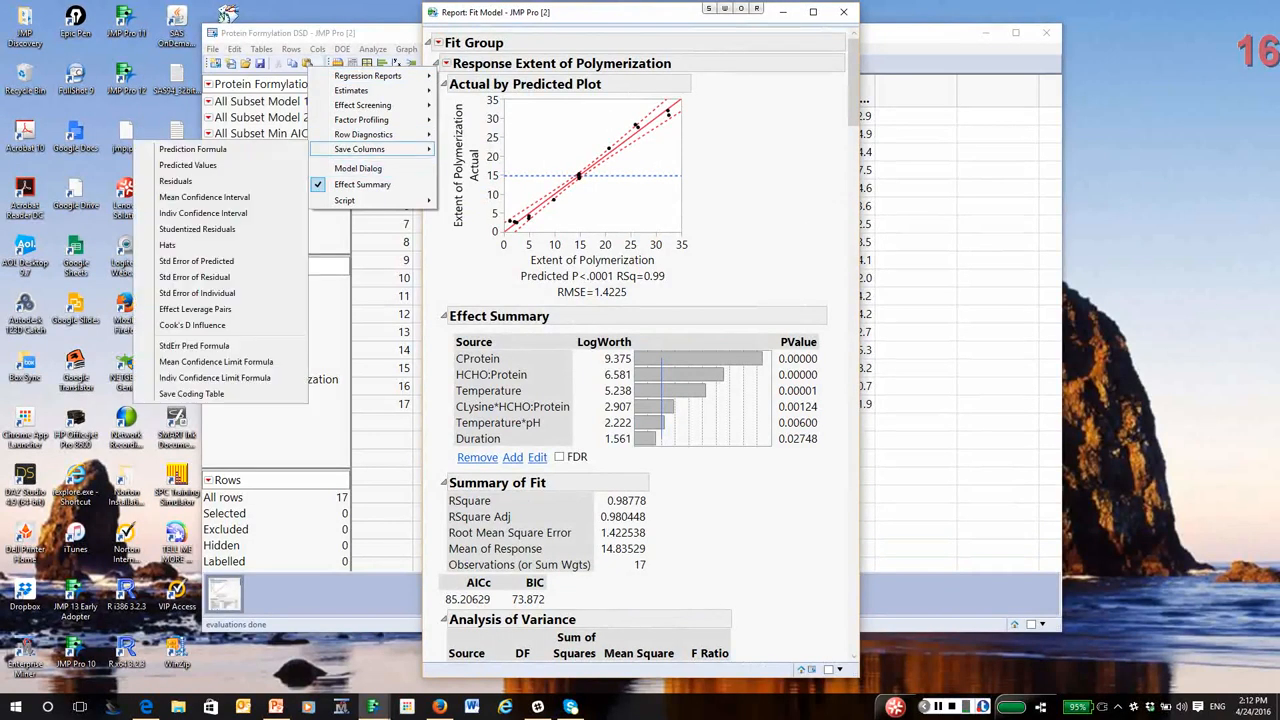
pyautogui.moveTo(192, 148)
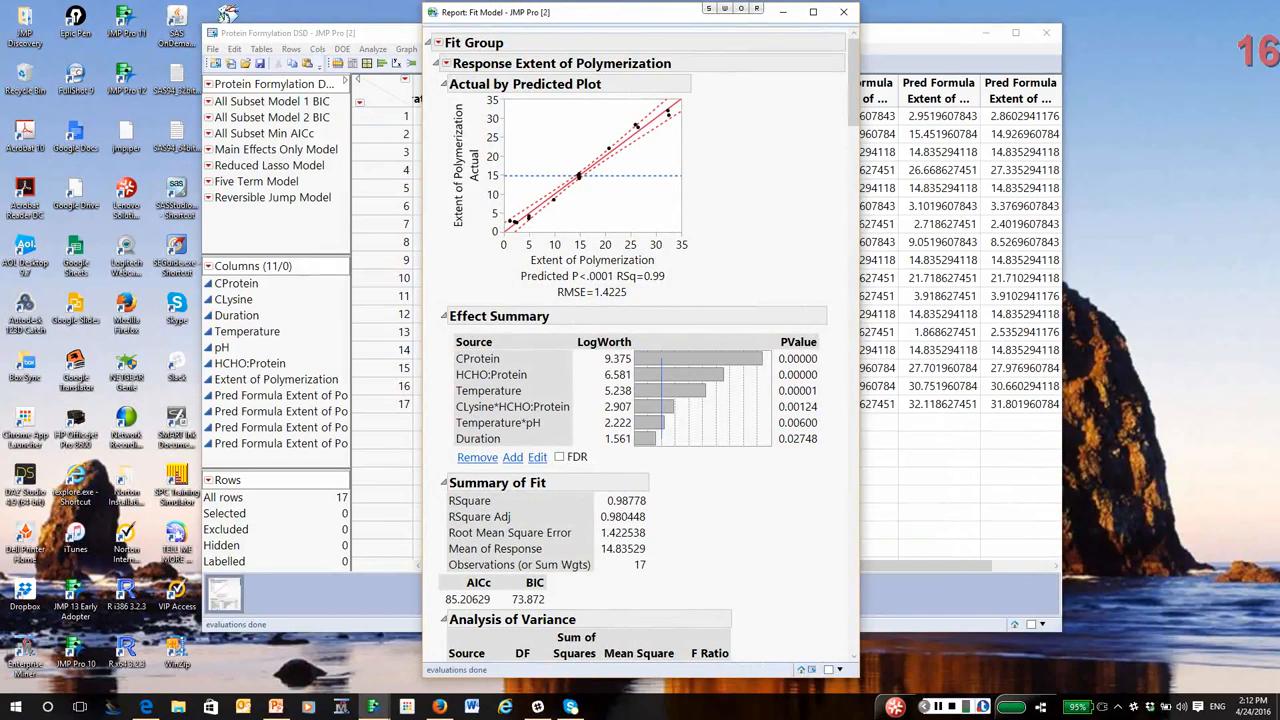
# Leave the Fit Group menu unchanged and close the Fit Model report window.
pyautogui.click(430, 42)
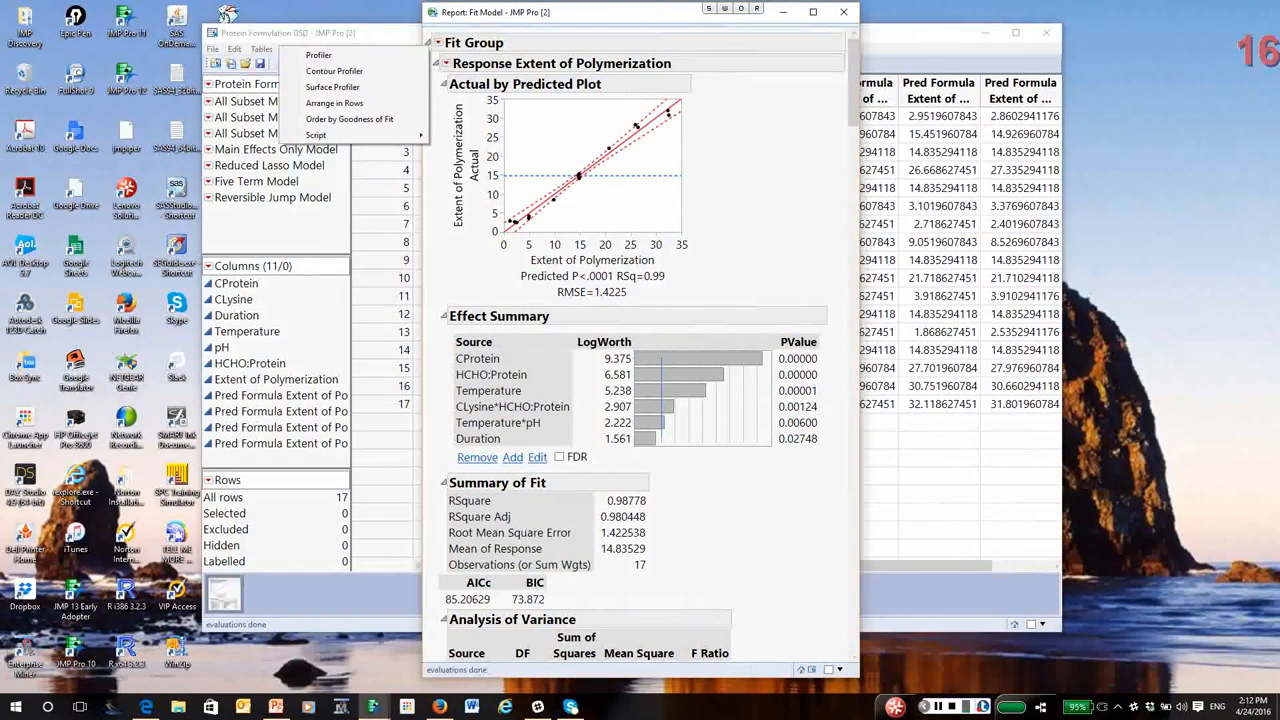
pyautogui.click(316, 134)
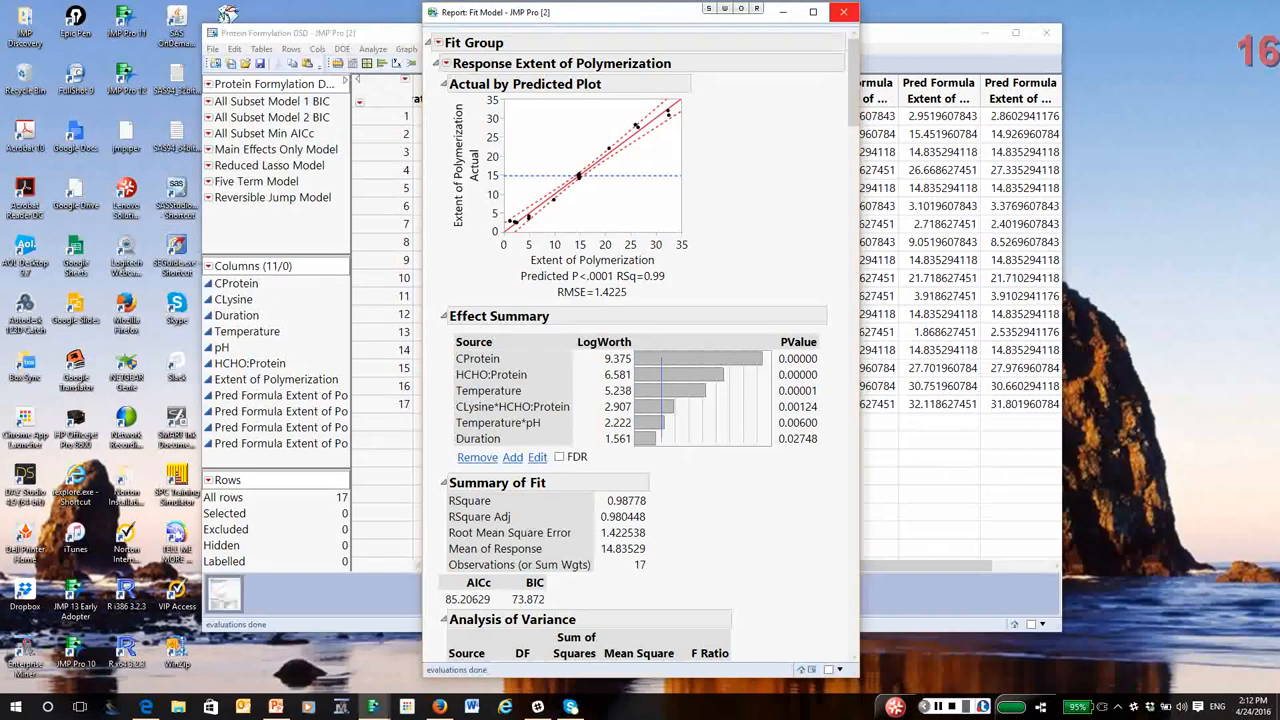
pyautogui.click(844, 12)
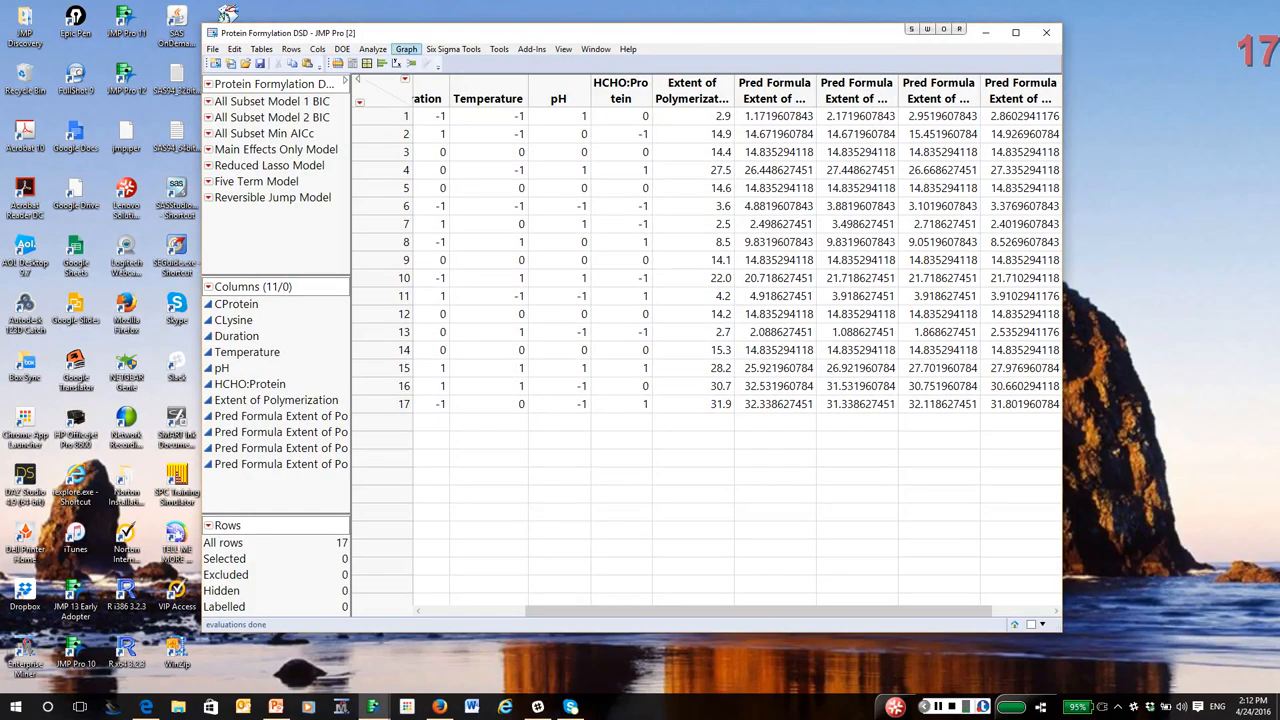
pyautogui.moveTo(372, 48)
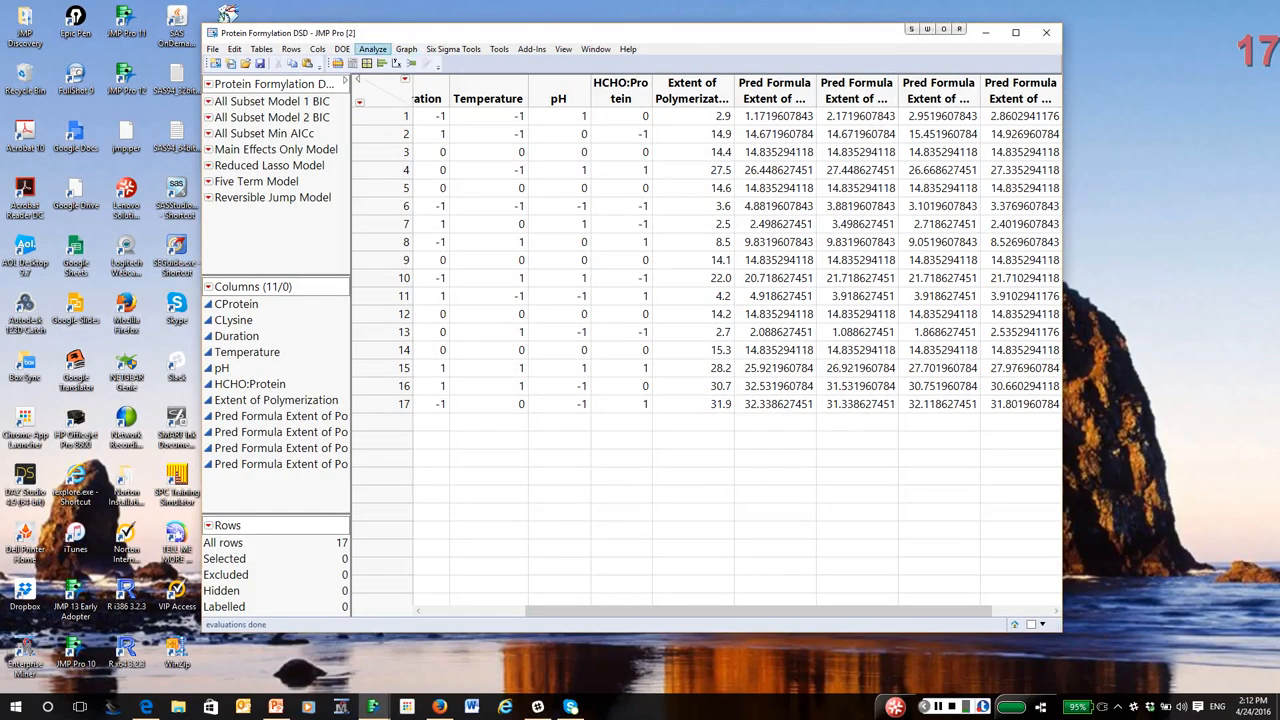
# Run Model Comparison on the four Pred Formula Extent of Polymerization columns as Y, Predictors.
pyautogui.click(372, 48)
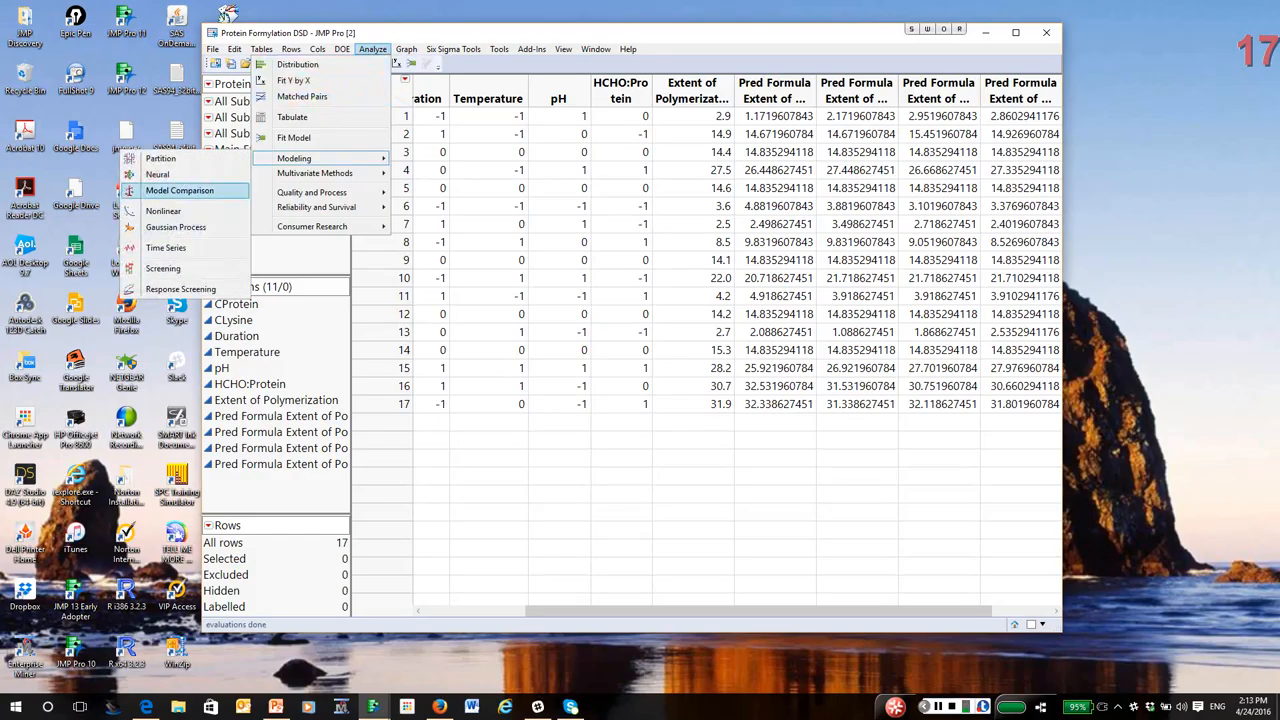
pyautogui.click(180, 190)
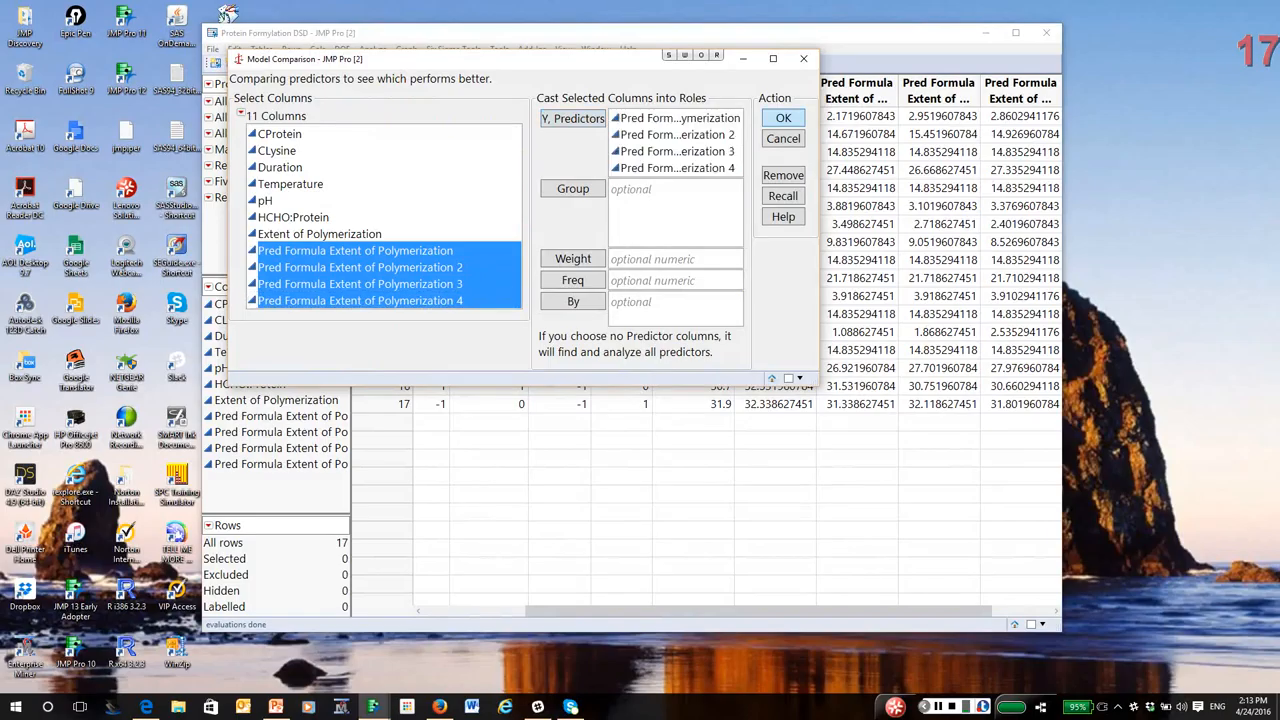
pyautogui.click(784, 116)
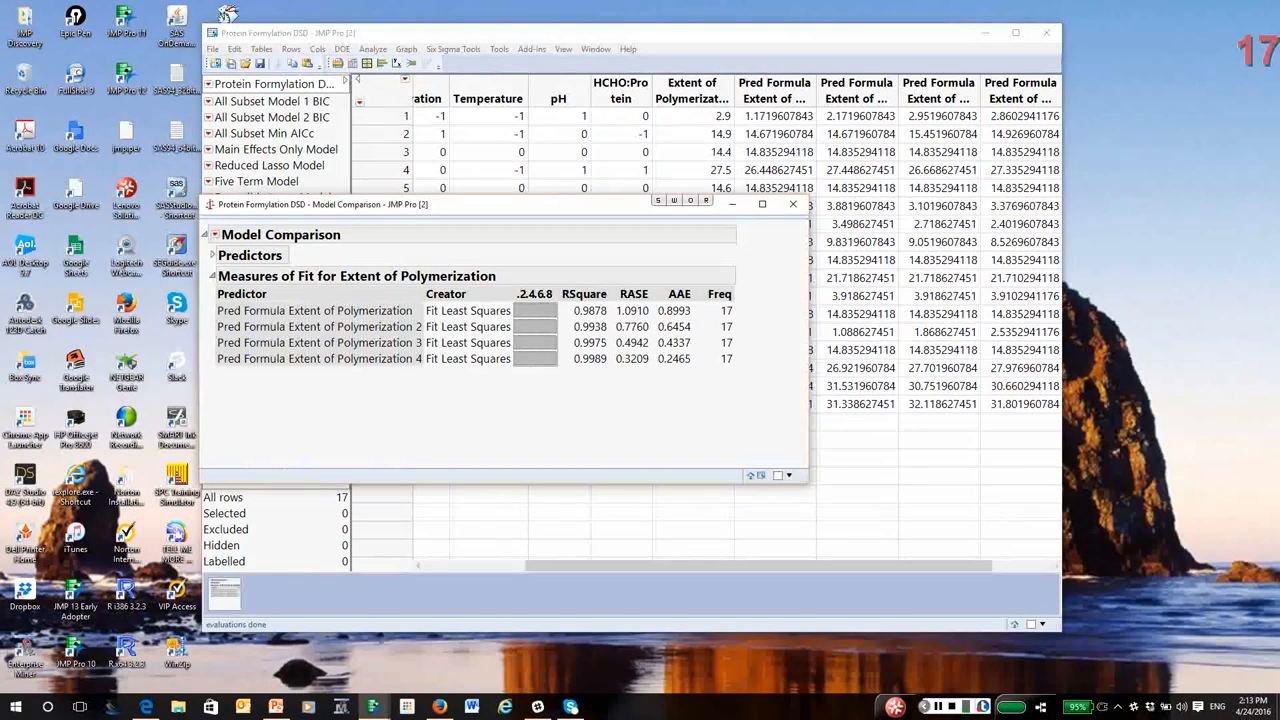
# Sort the Measures of Fit table by RASE ascending so prediction formula 4 leads.
pyautogui.rightClick(540, 326)
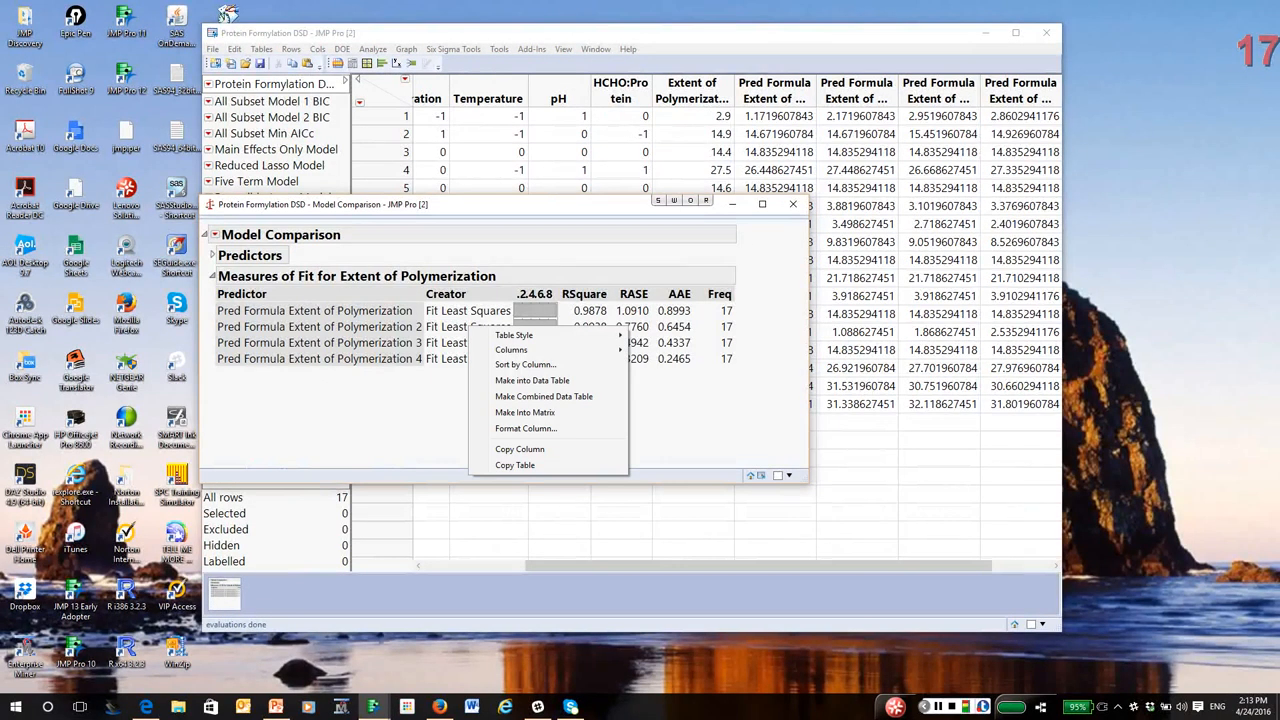
pyautogui.click(524, 364)
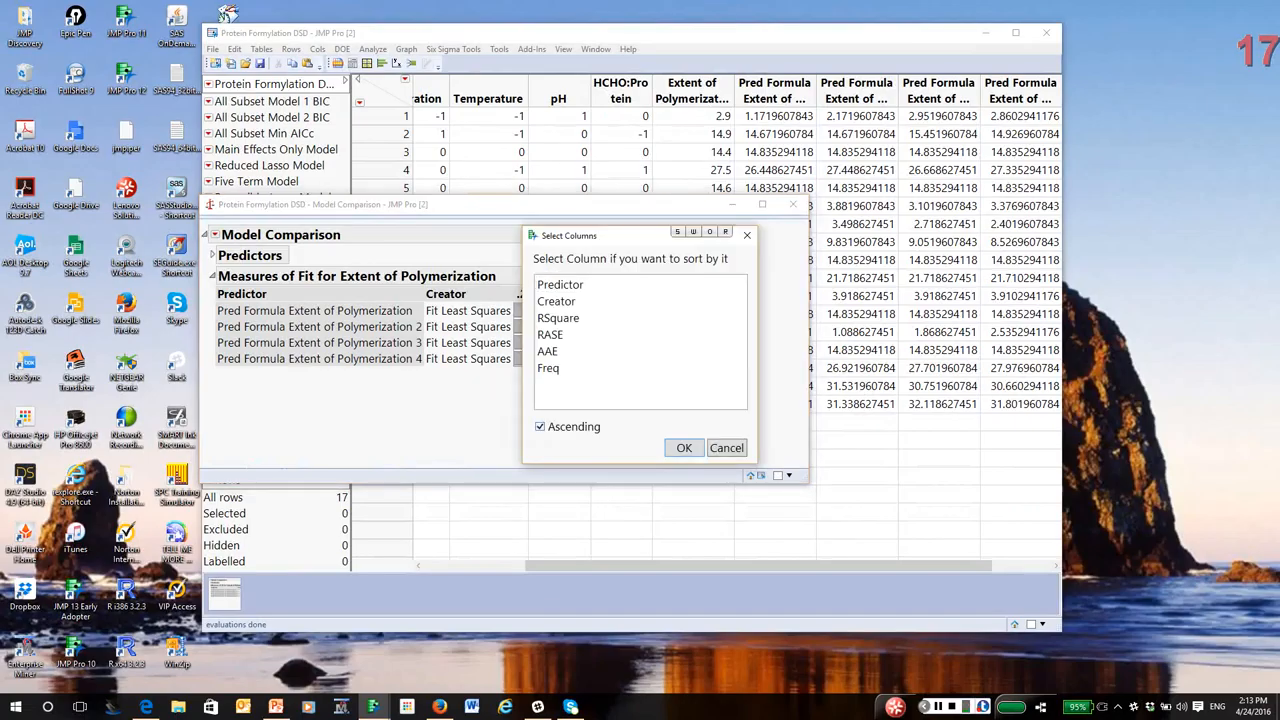
pyautogui.click(550, 334)
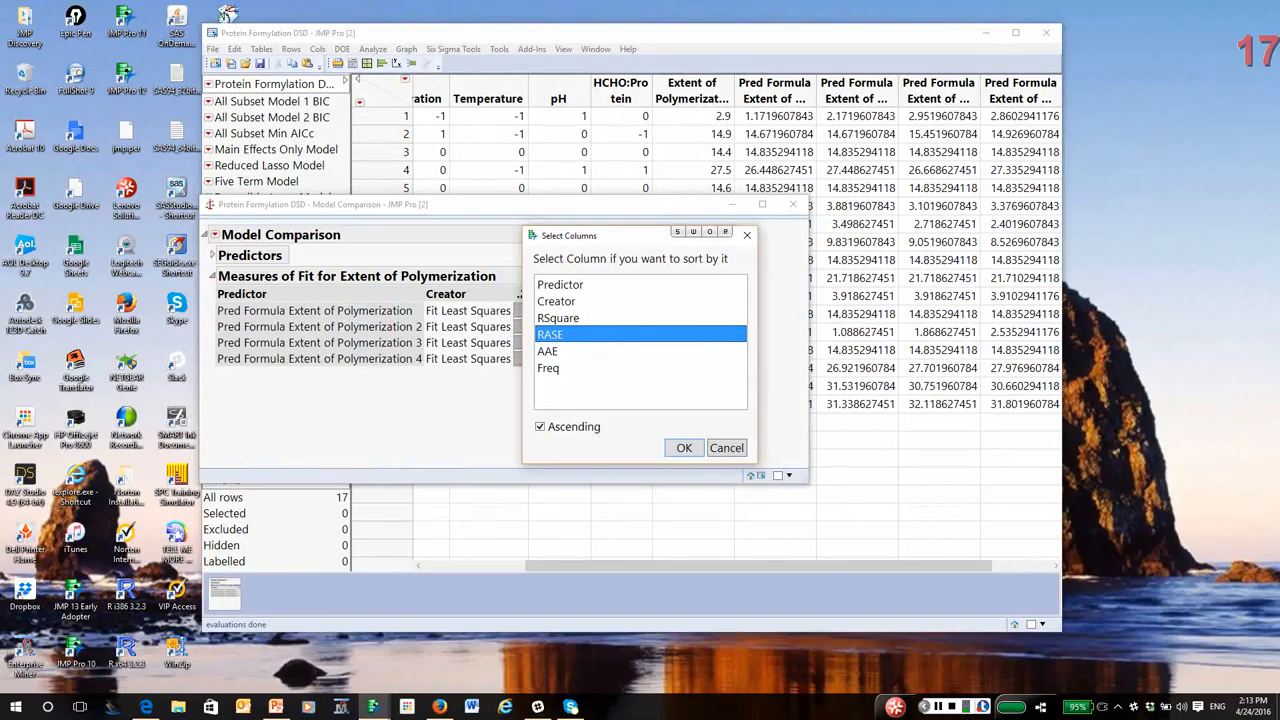
pyautogui.click(684, 448)
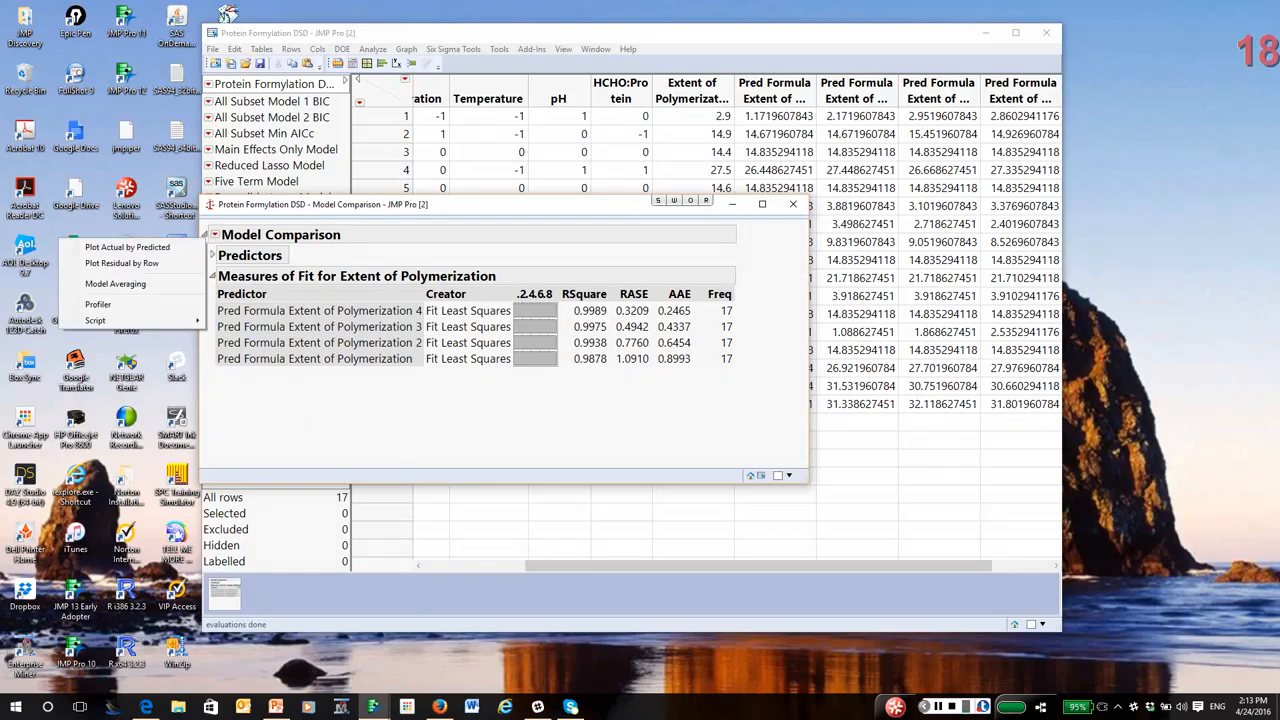
pyautogui.moveTo(116, 284)
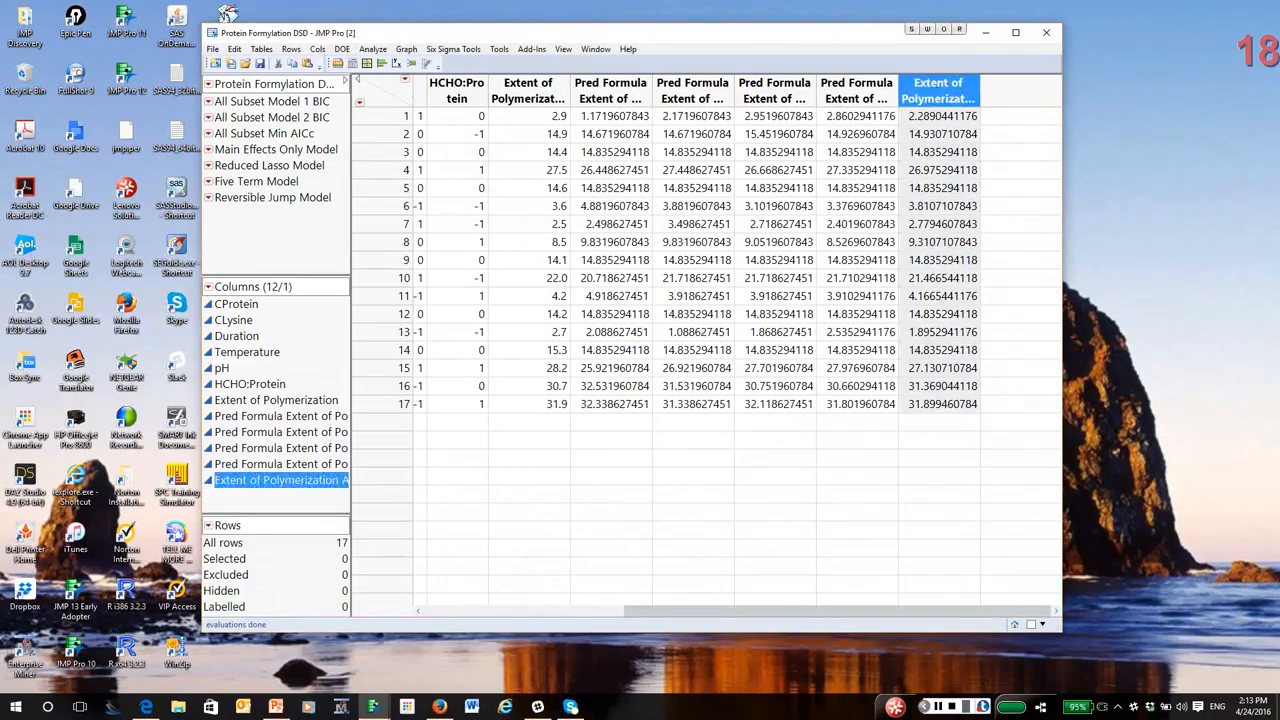
# Review the Extent of Polymerization Avg Predictor column's averaging formula and close the editor.
pyautogui.rightClick(936, 90)
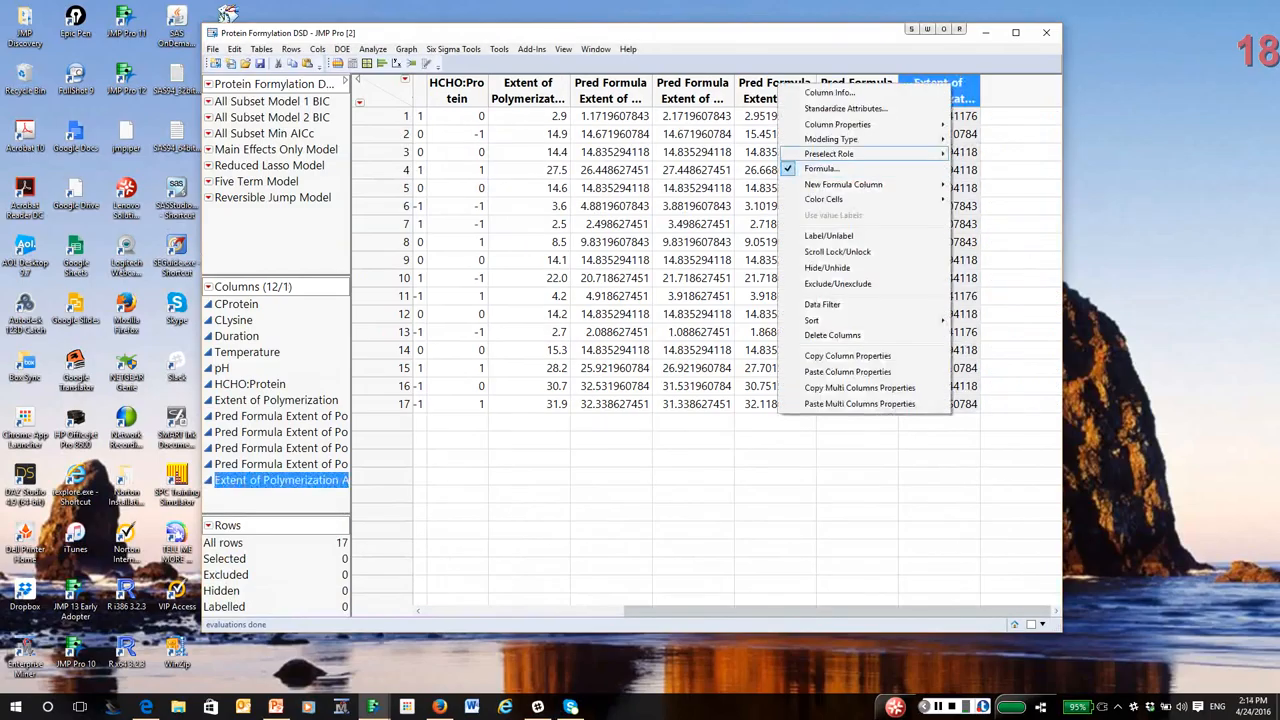
pyautogui.click(820, 168)
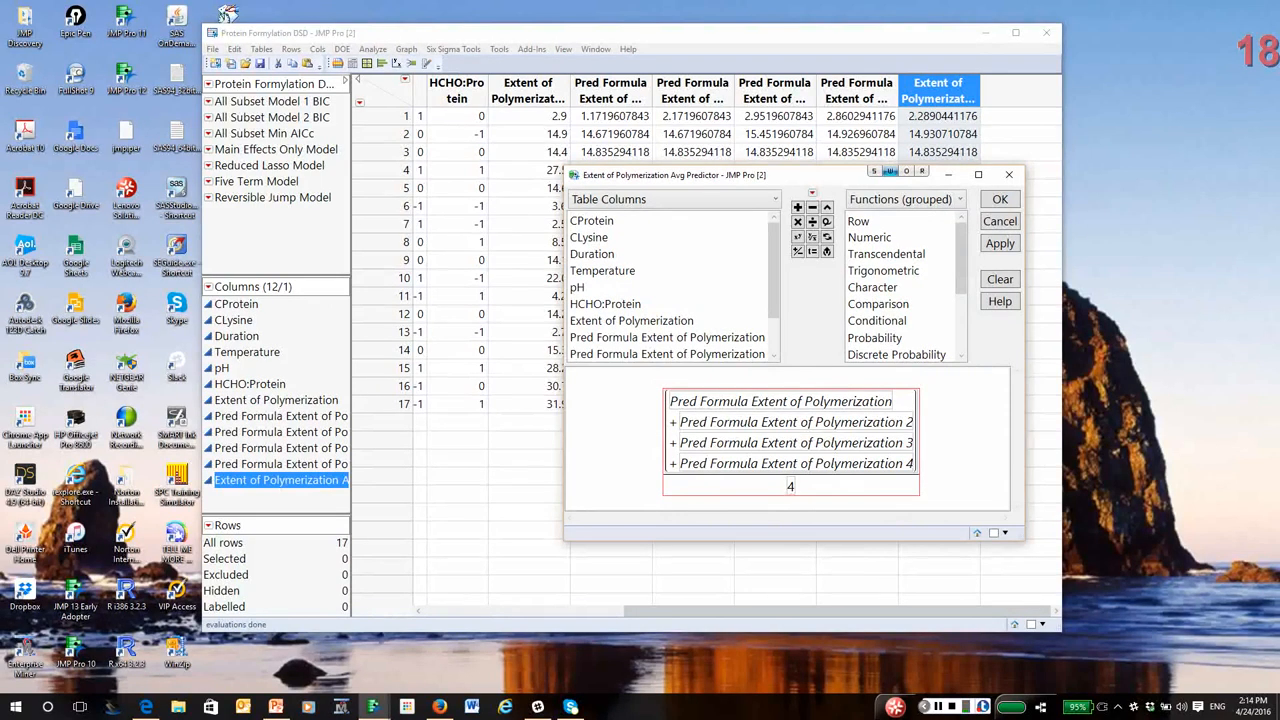
pyautogui.click(1000, 198)
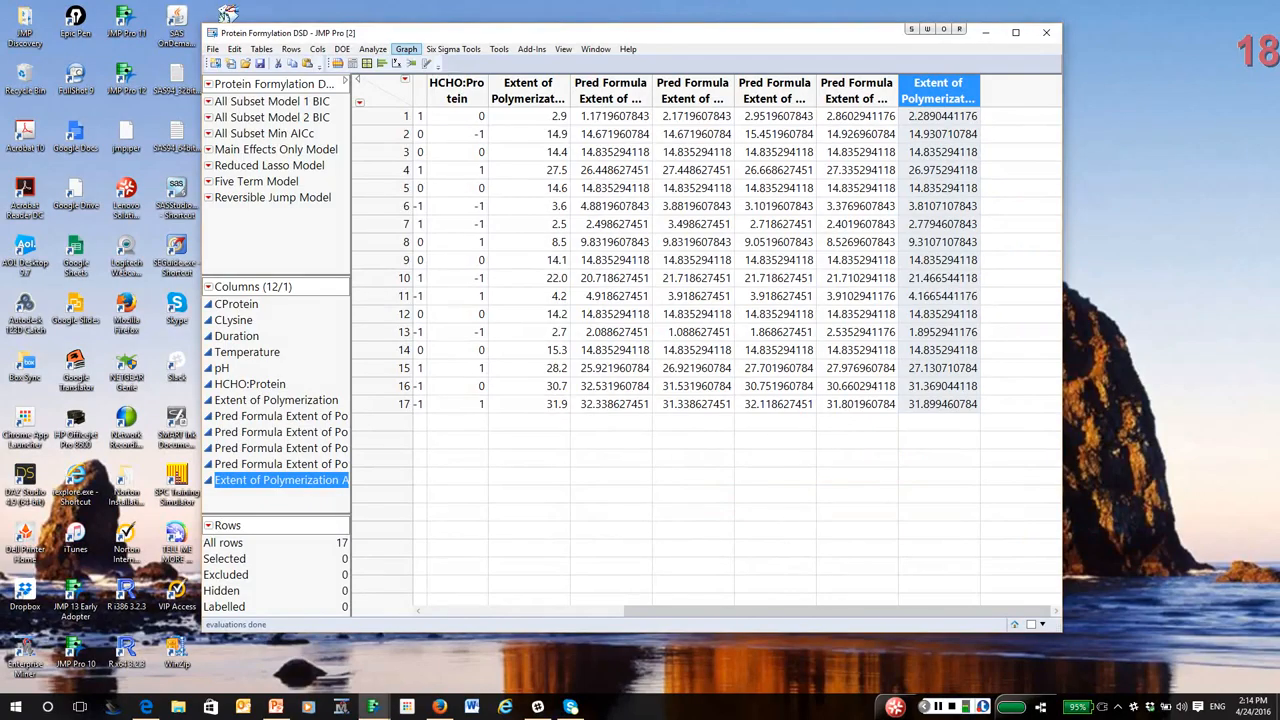
pyautogui.click(406, 48)
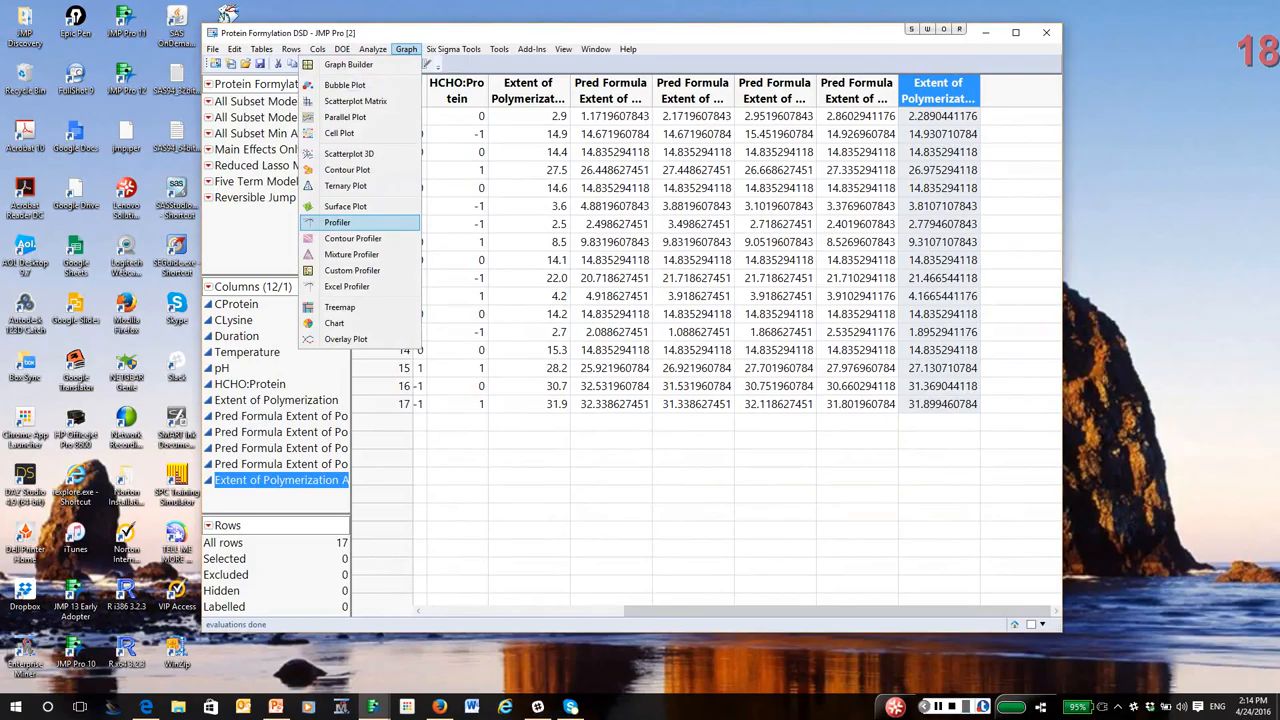
# Launch a Profiler on the Avg Predictor with Expand Intermediate Formulas checked.
pyautogui.click(338, 222)
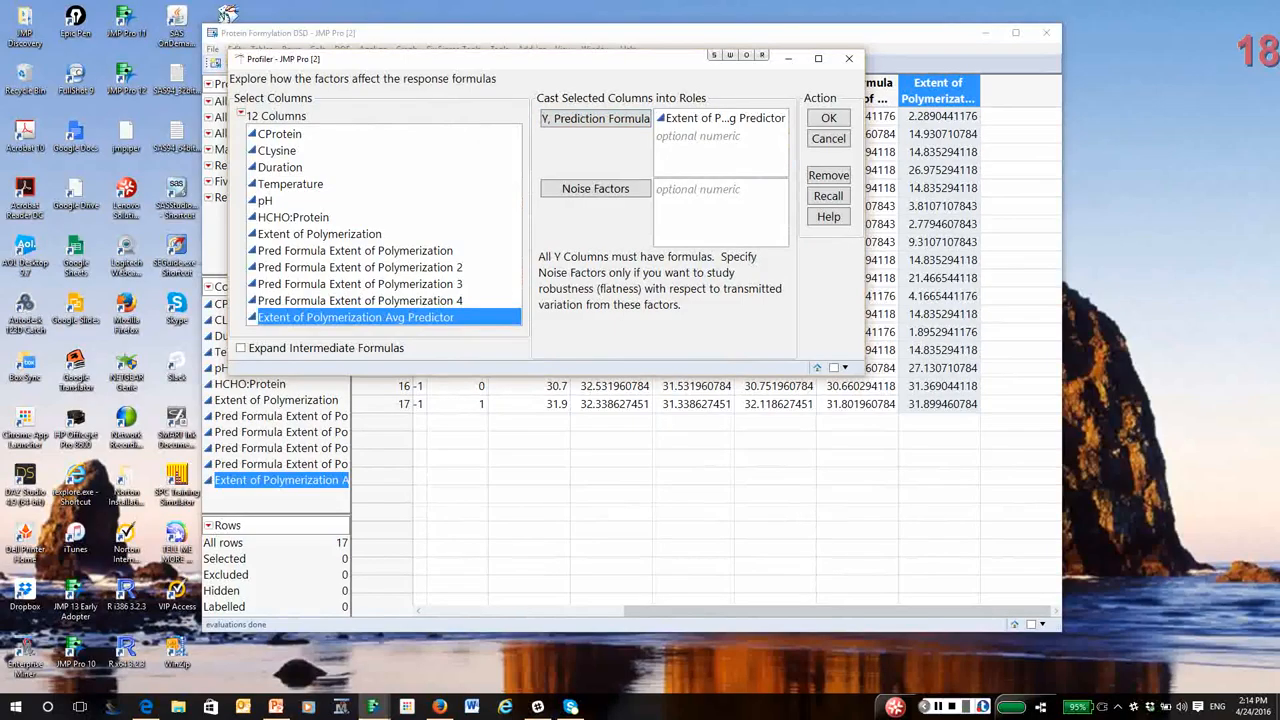
pyautogui.moveTo(240, 348)
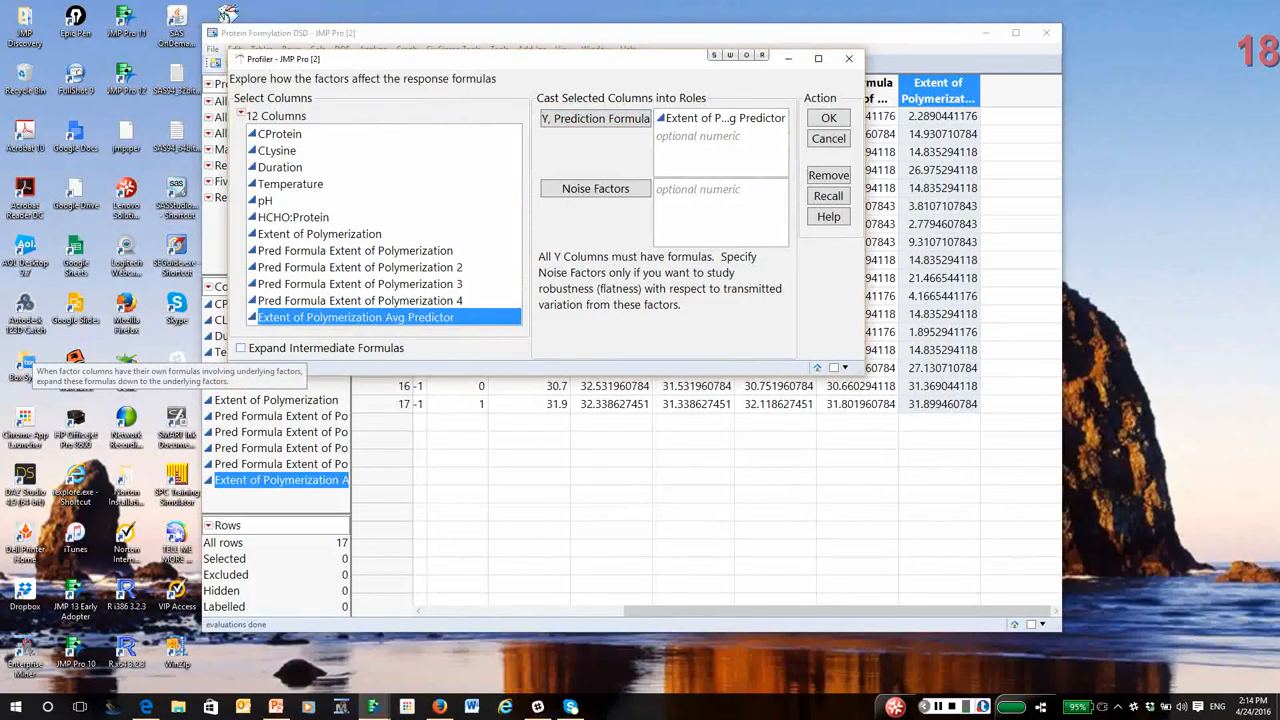
pyautogui.click(240, 348)
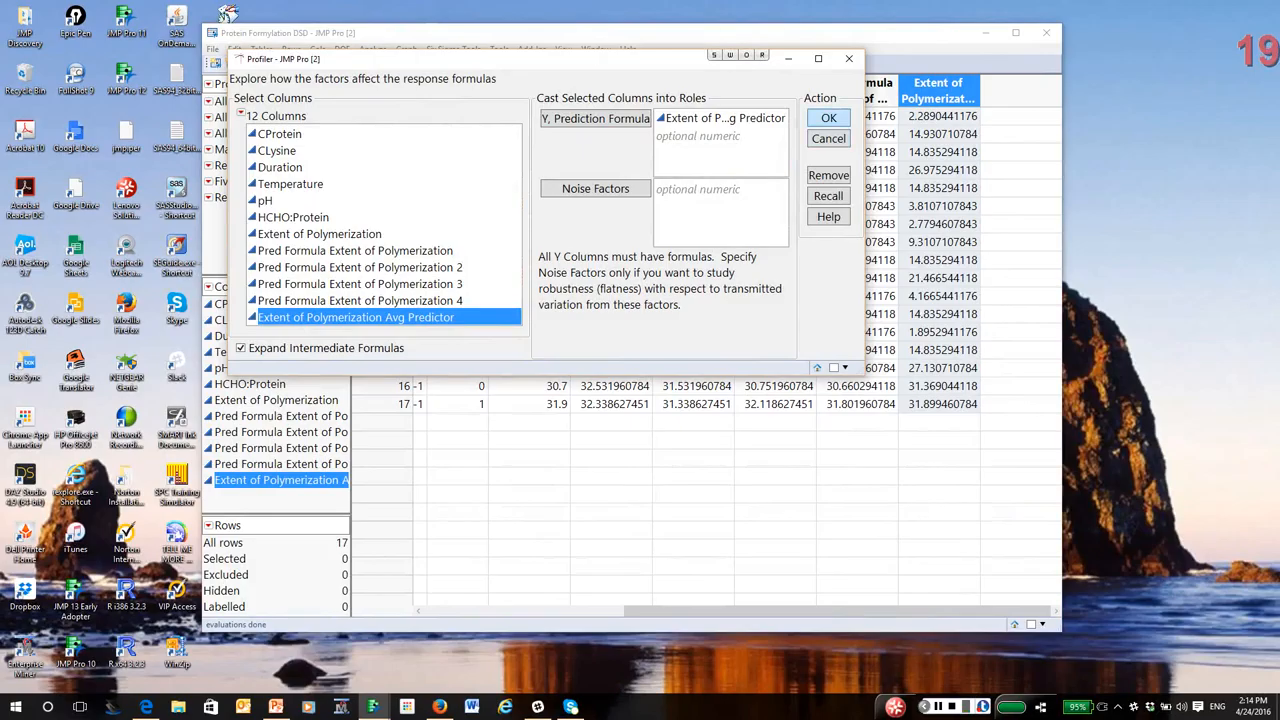
pyautogui.click(828, 116)
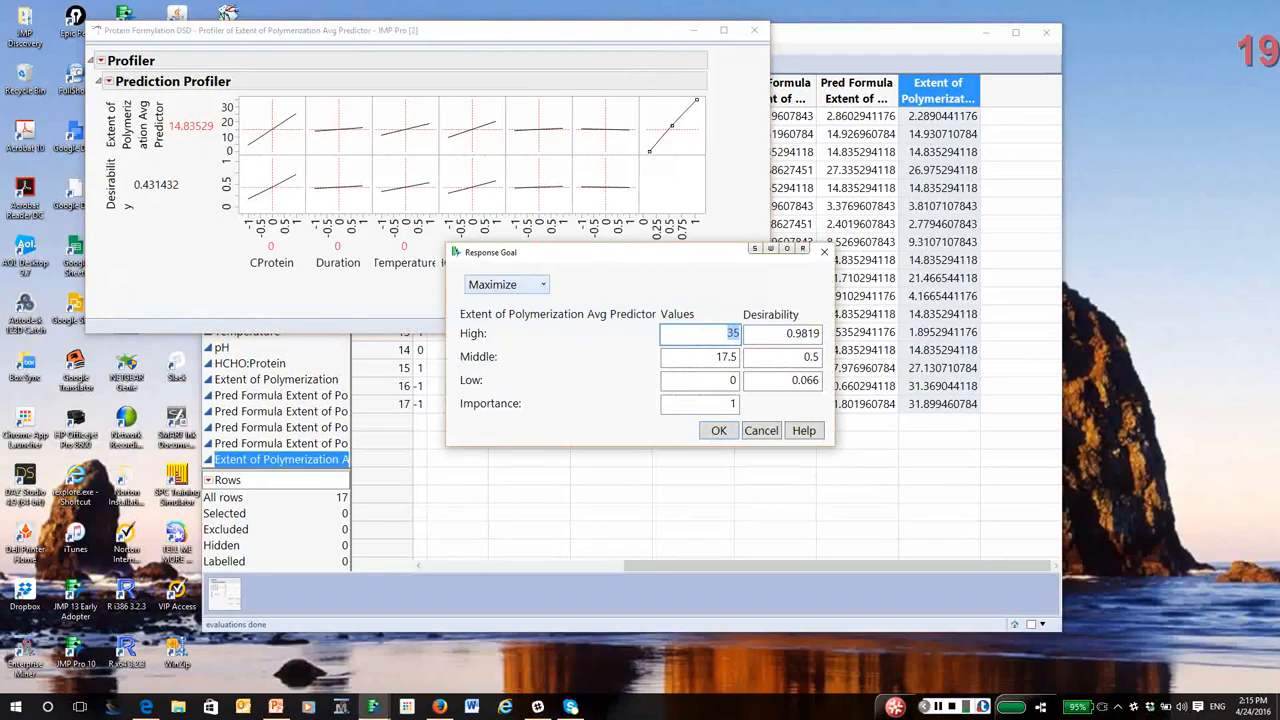
# Set the response goal to Minimize, then run Maximize and Remember to store the optimal factor settings.
pyautogui.click(504, 284)
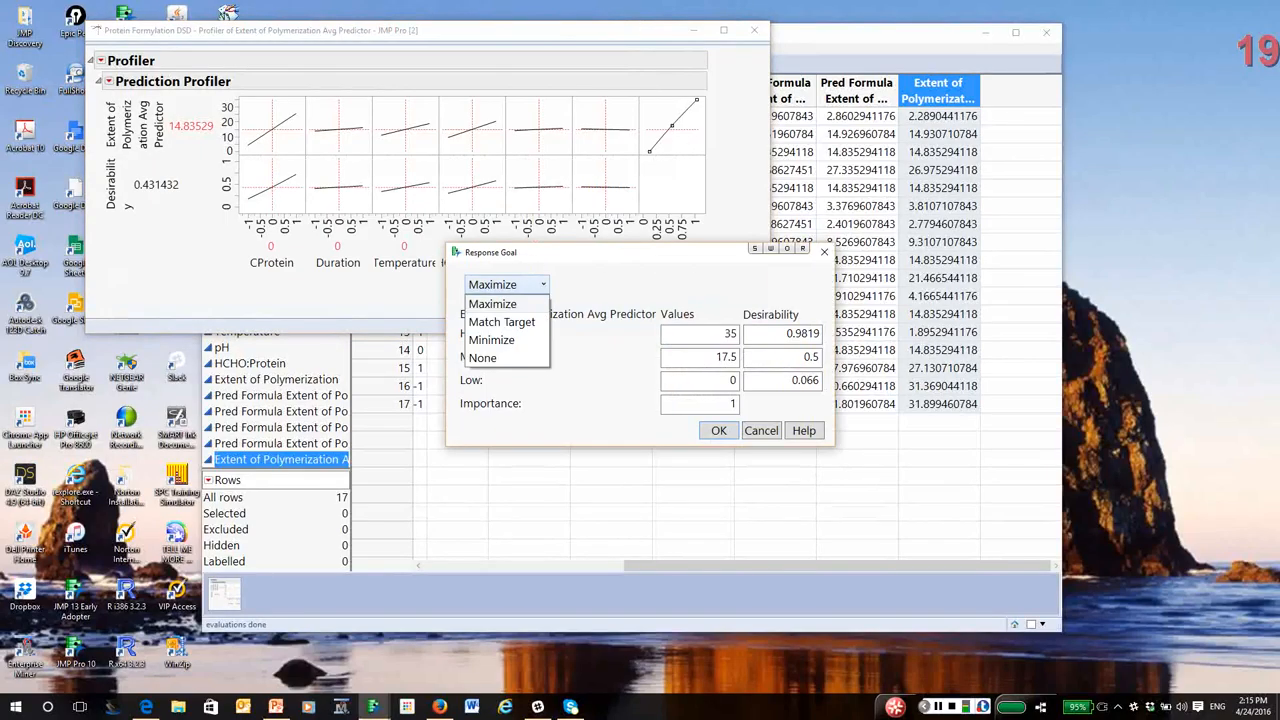
pyautogui.click(492, 340)
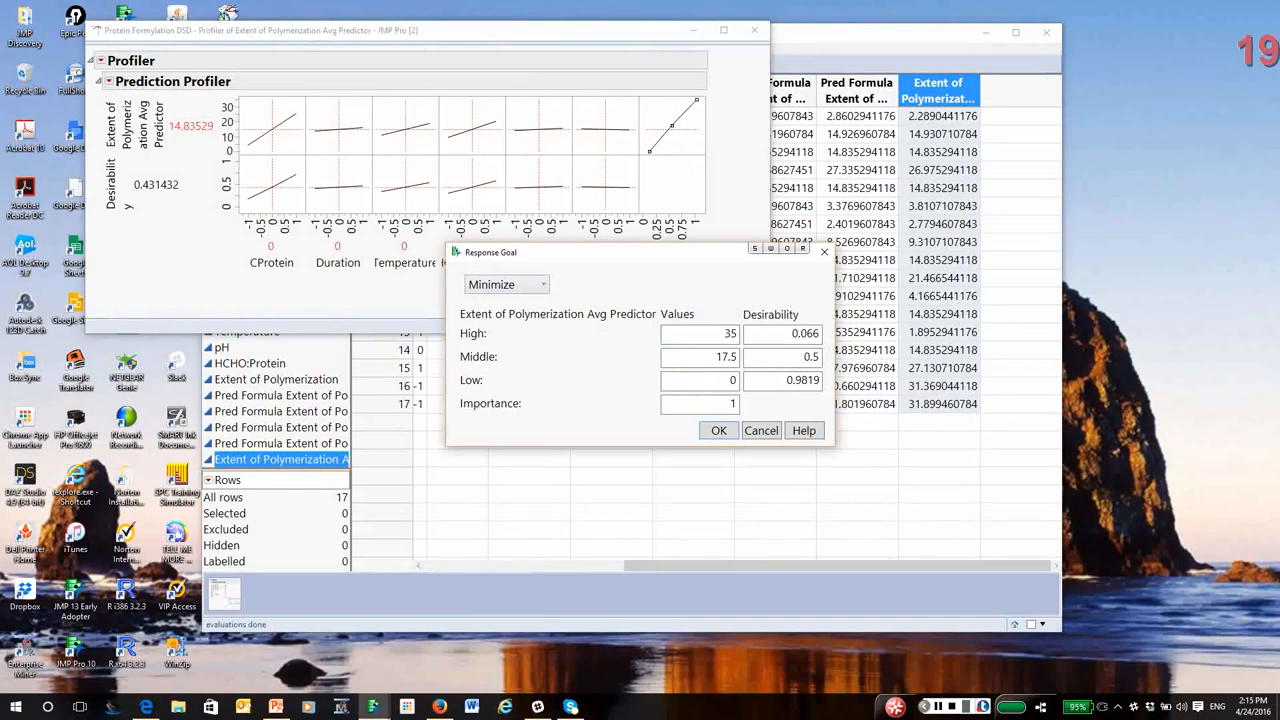
pyautogui.click(718, 430)
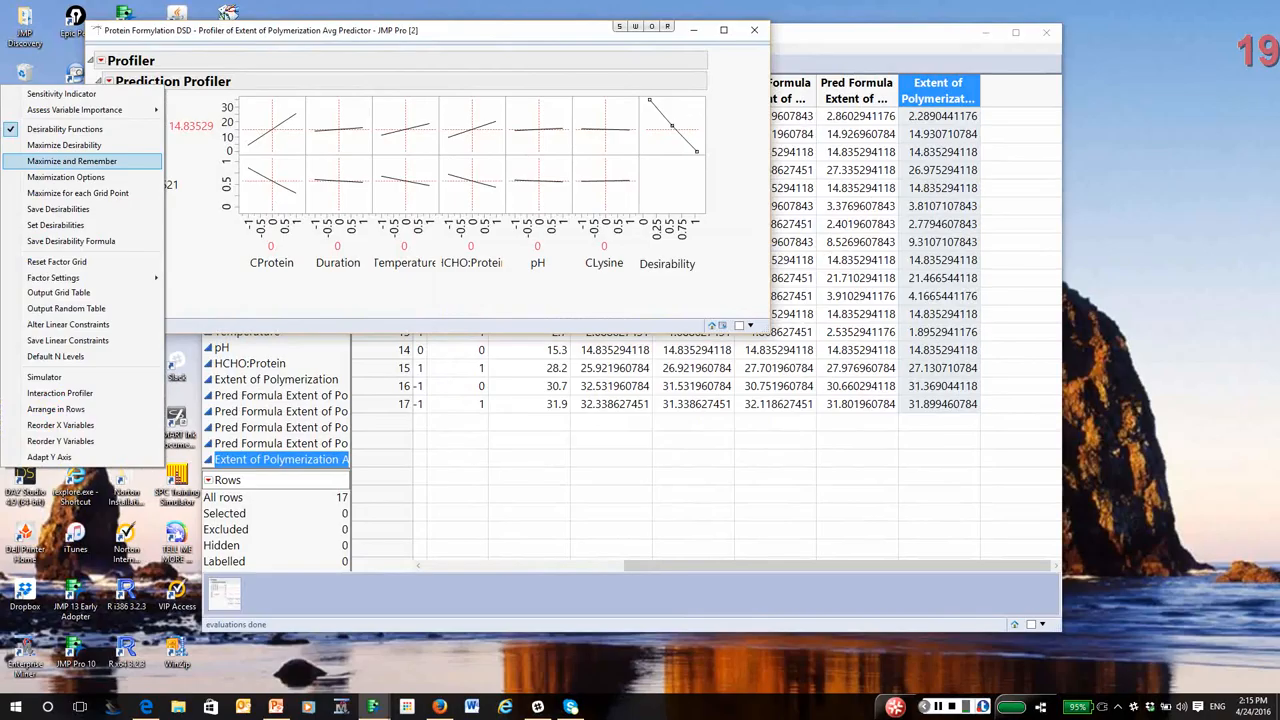
pyautogui.click(72, 160)
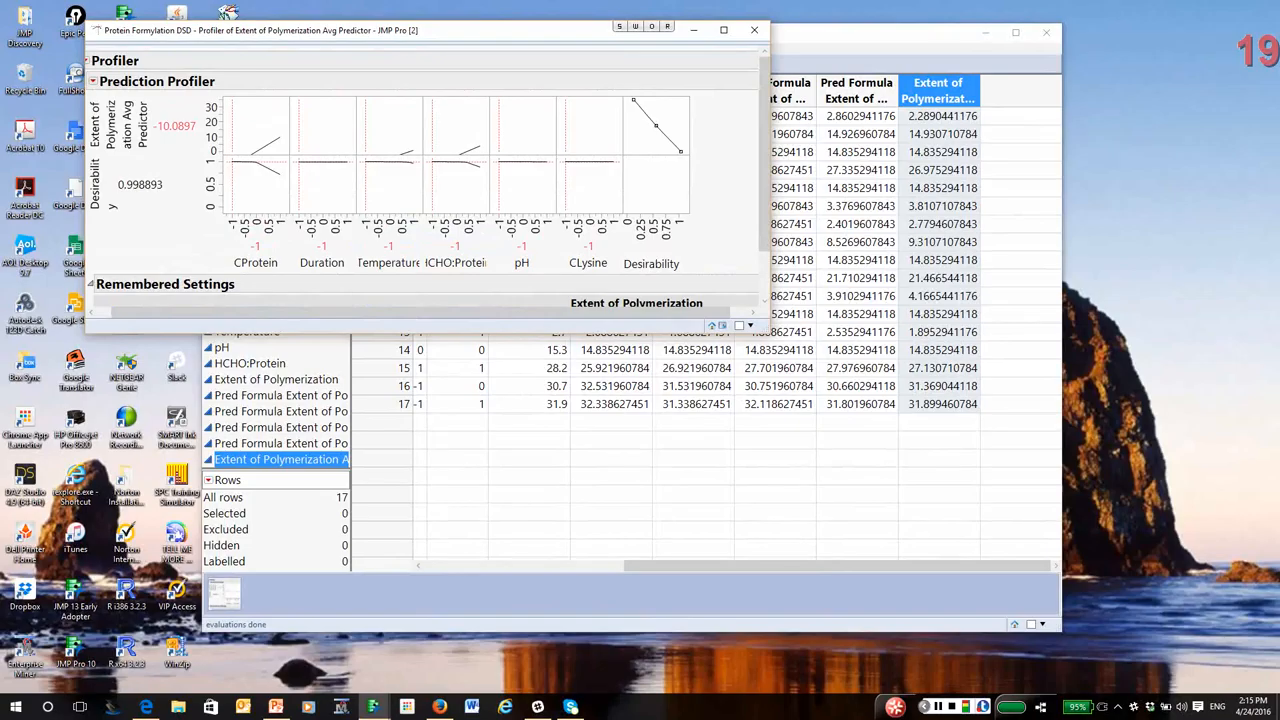
# Use the Prediction Profiler red-triangle menu and close the report, returning to the Protein Formulation DSD table.
pyautogui.click(94, 80)
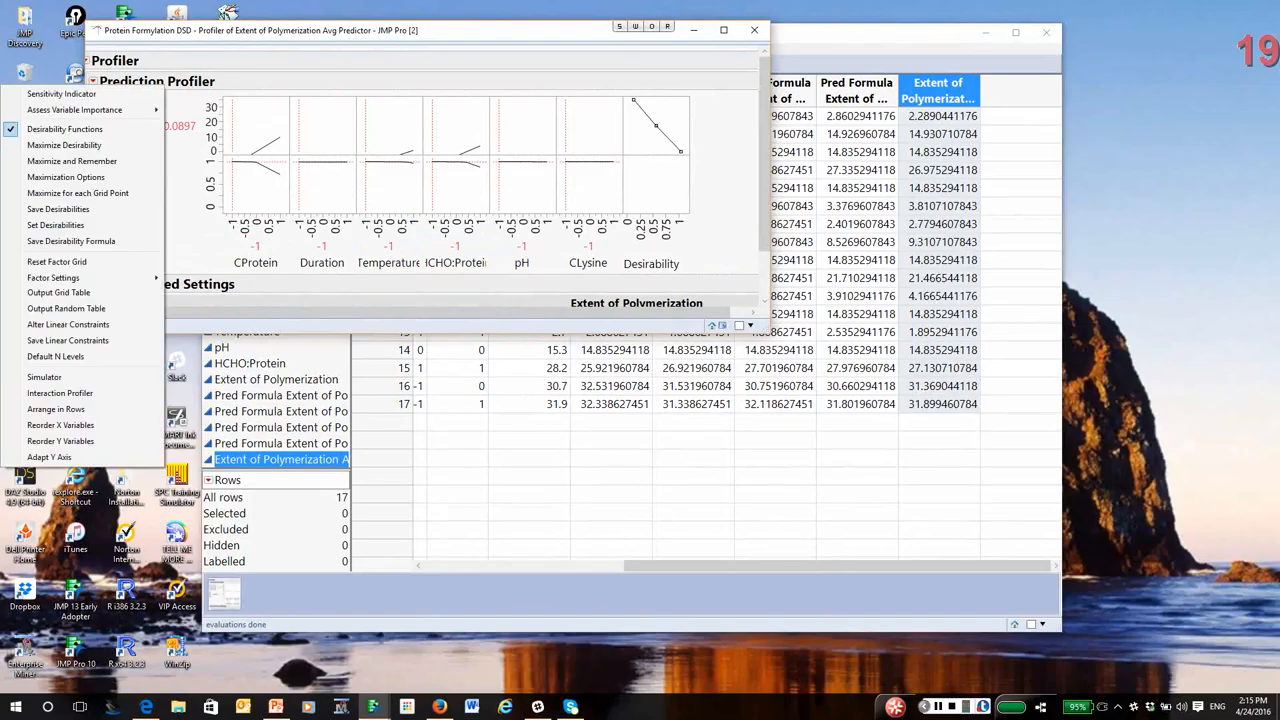
pyautogui.click(76, 108)
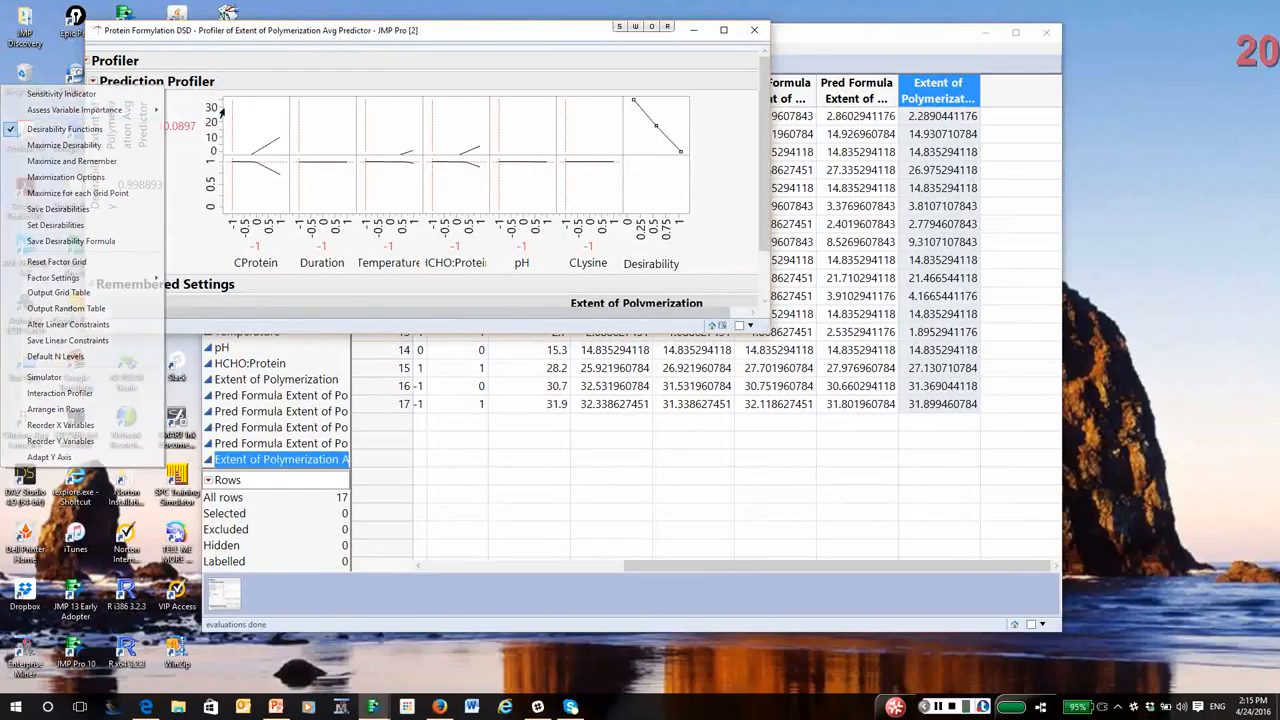
pyautogui.click(76, 108)
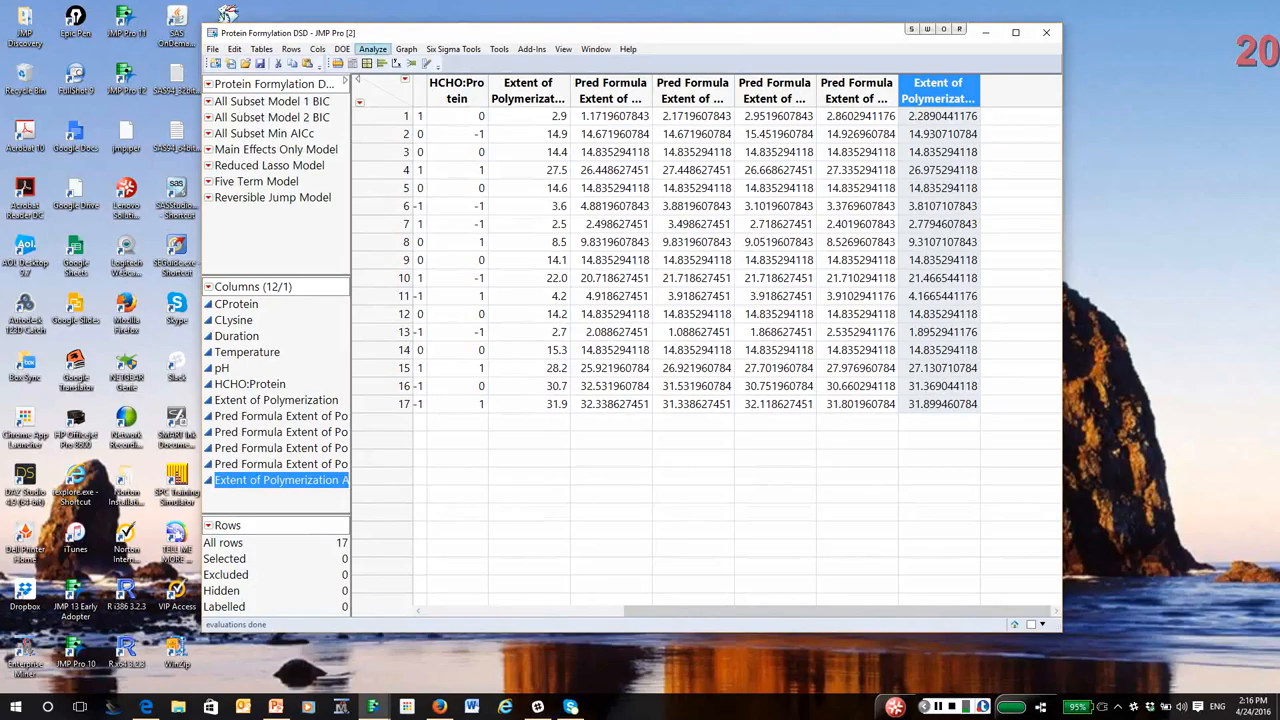
# Recall the previous Extent of Polymerization model, run it as Stepwise, and request Model Averaging with 9 maximum terms.
pyautogui.click(372, 48)
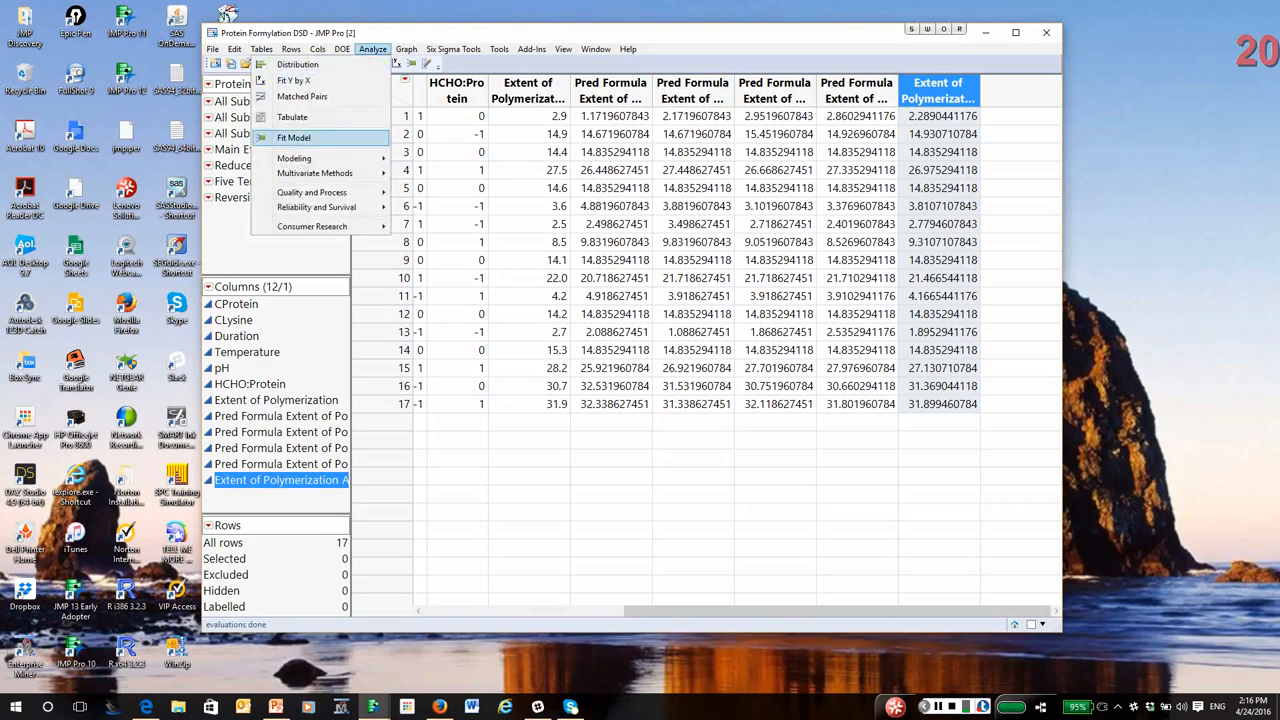
pyautogui.click(294, 136)
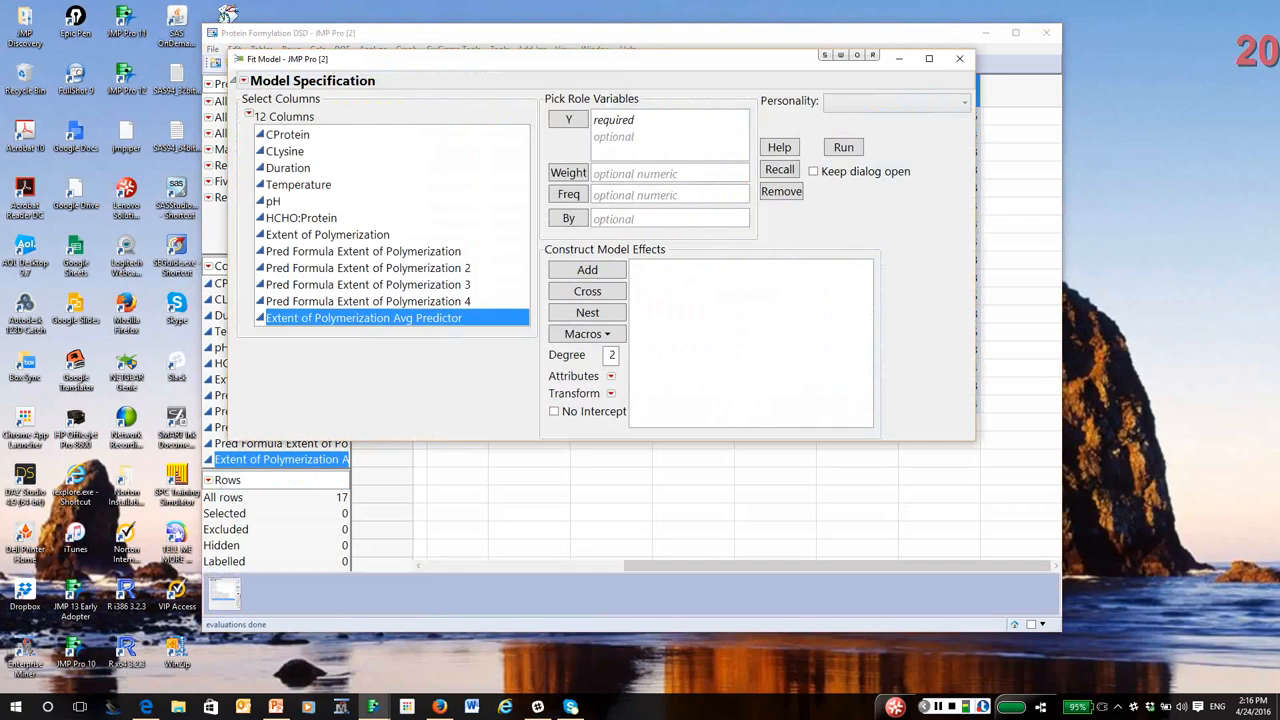
pyautogui.click(896, 102)
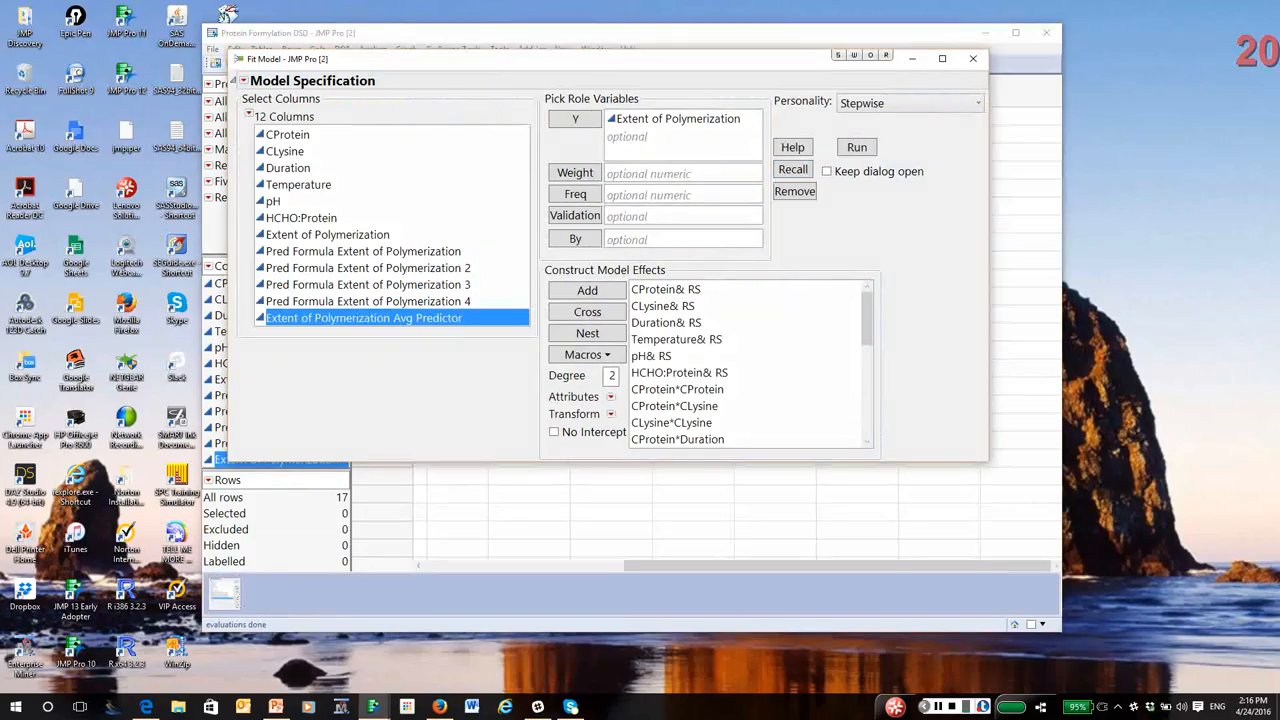
pyautogui.moveTo(856, 148)
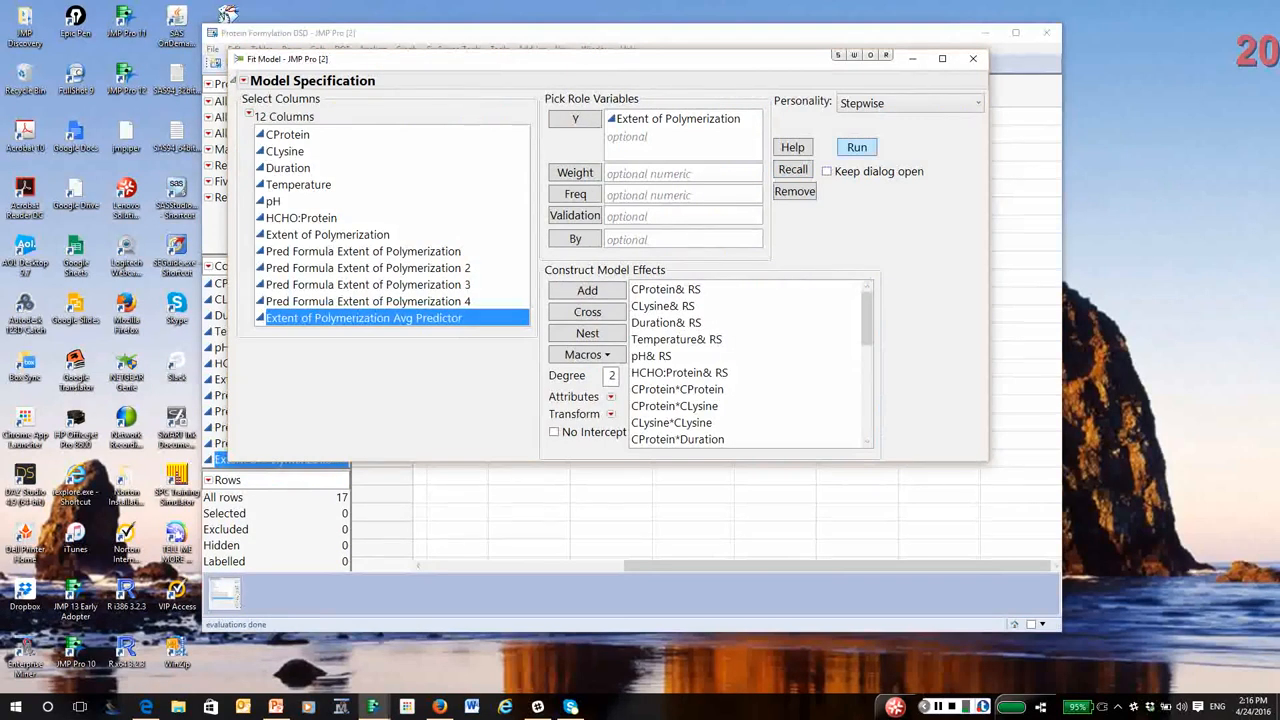
pyautogui.click(856, 148)
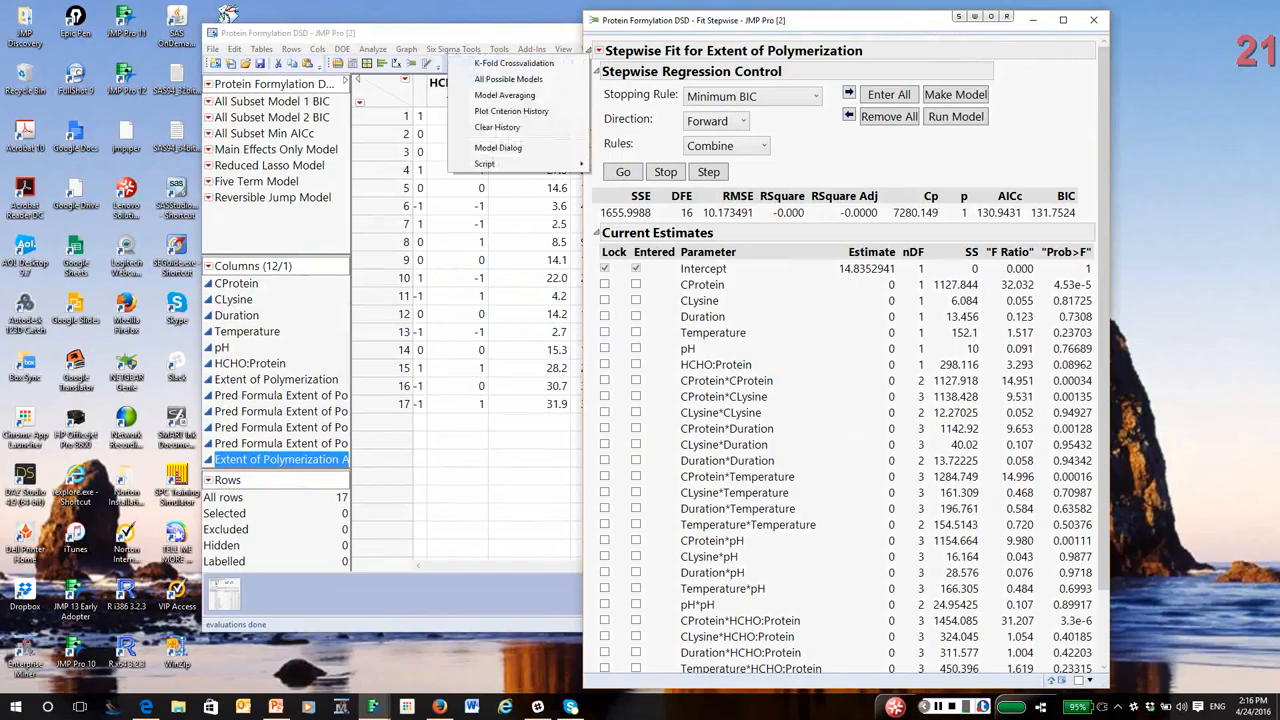
pyautogui.moveTo(504, 94)
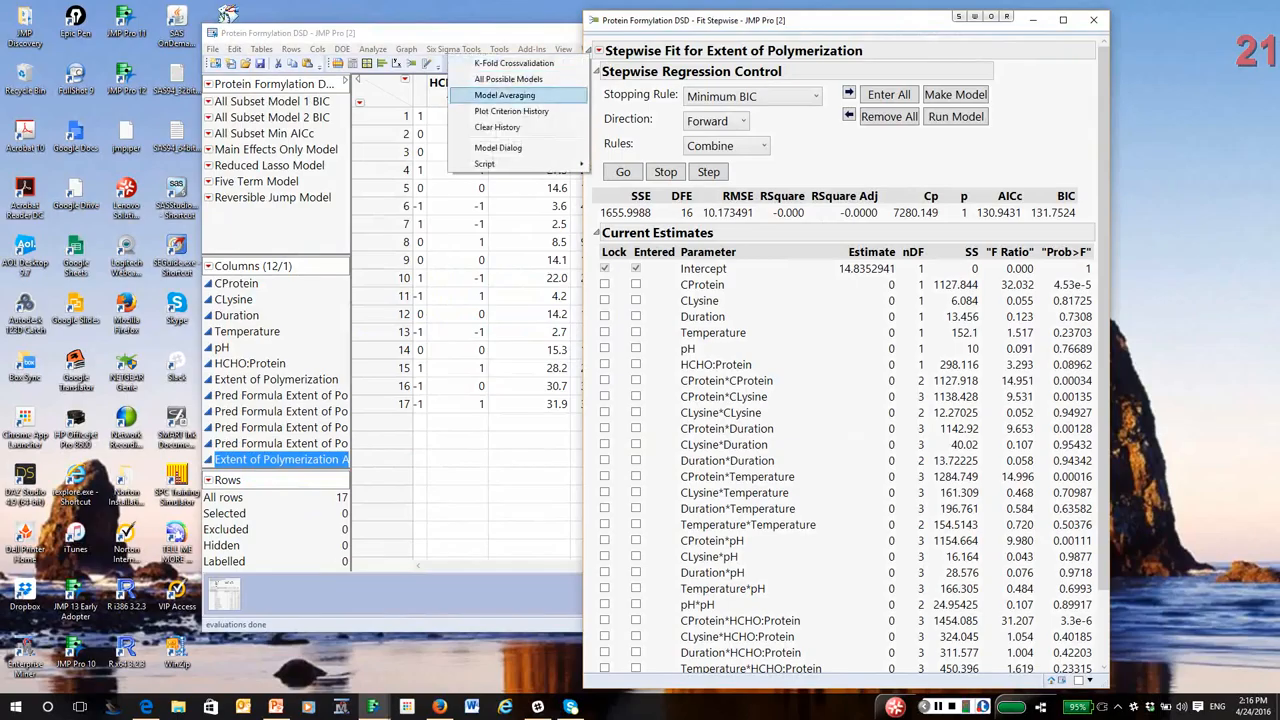
pyautogui.click(504, 96)
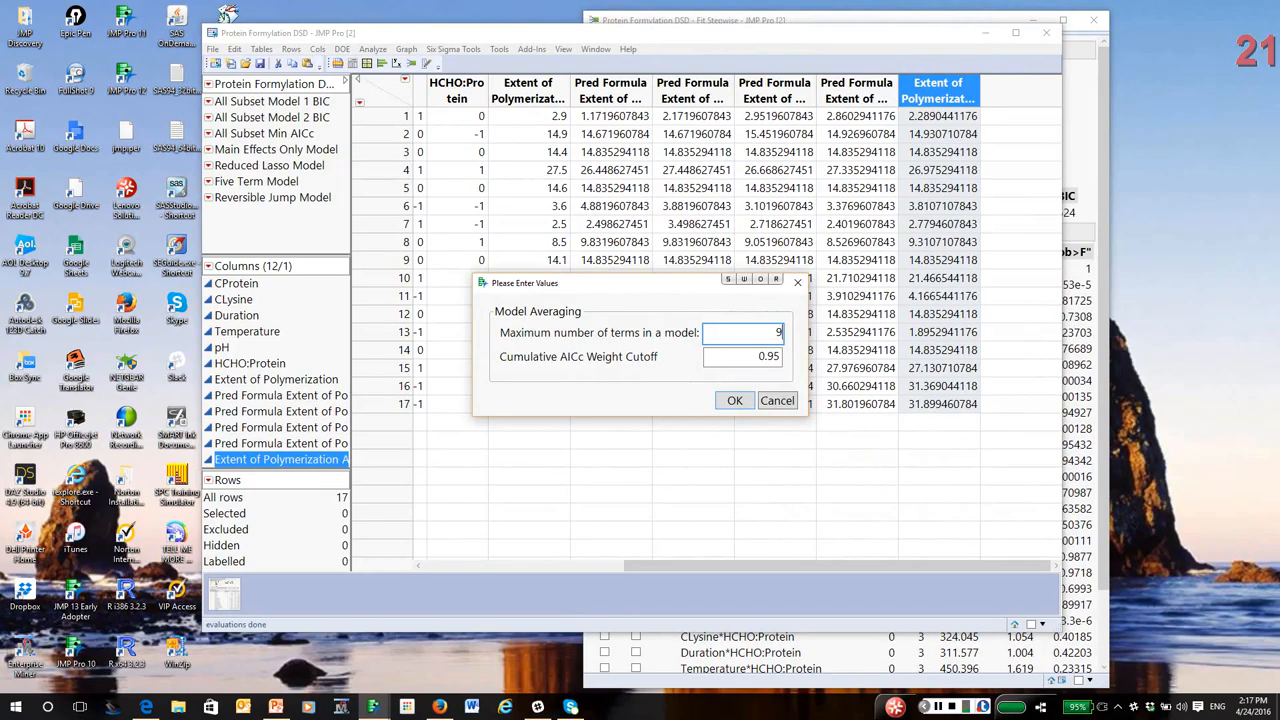
# Fit the averaged stepwise model and save its prediction formula as the Model Avg Predicted Extent column.
pyautogui.click(736, 400)
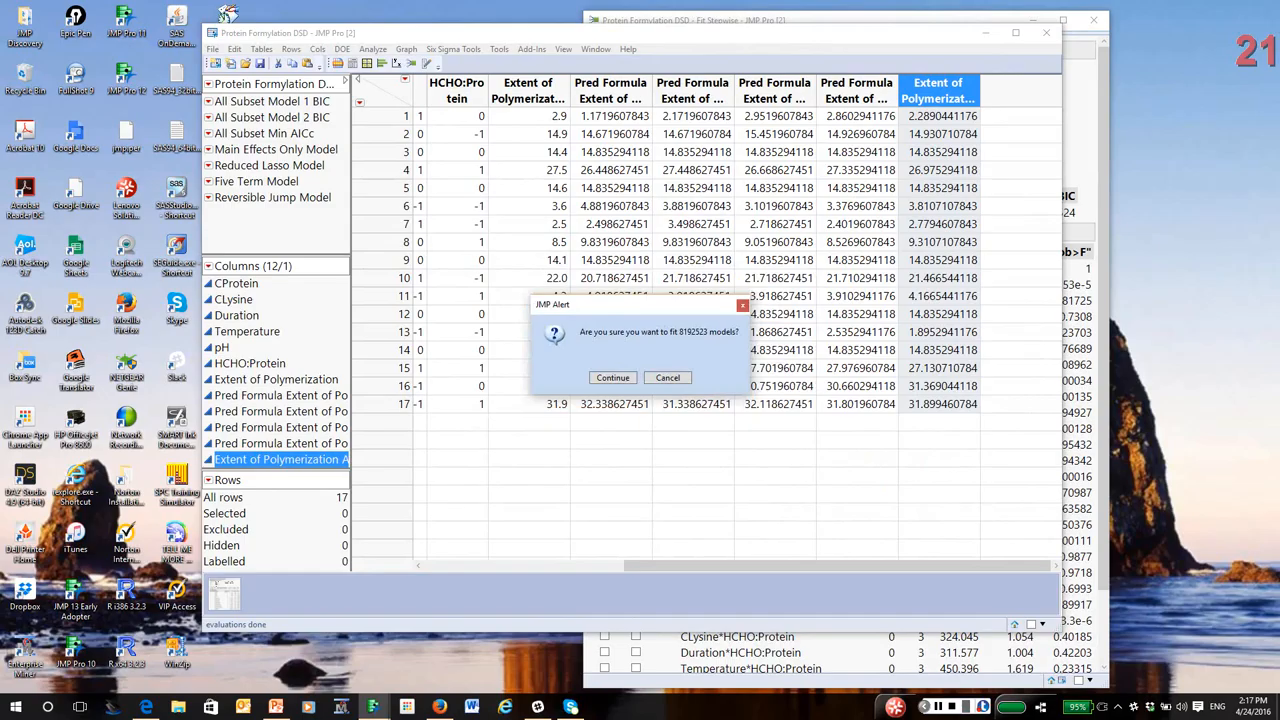
pyautogui.click(612, 376)
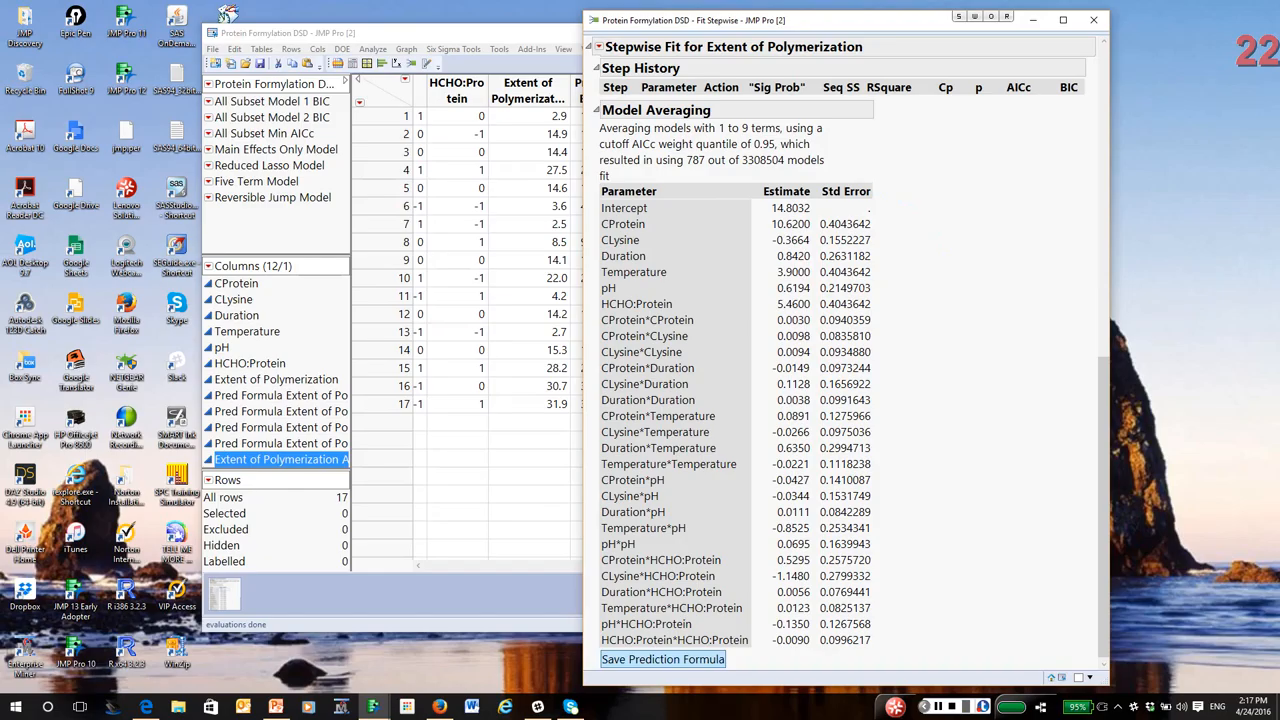
pyautogui.click(662, 658)
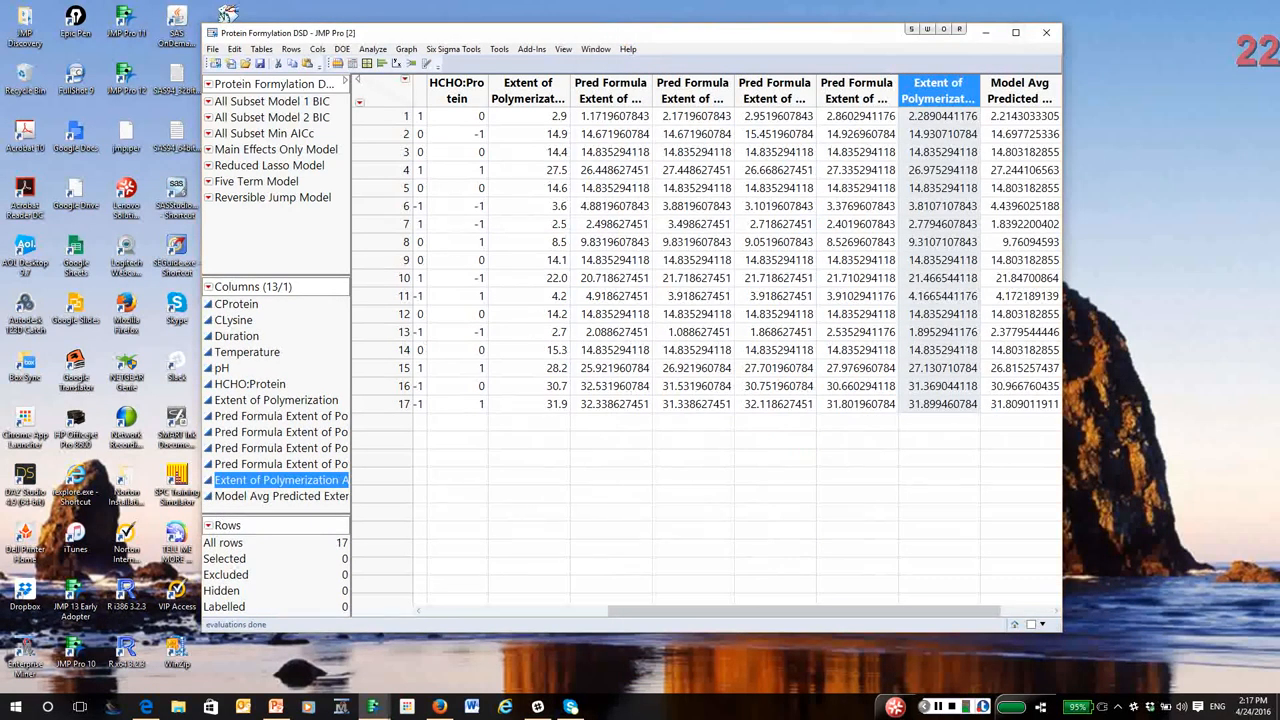
# Start a Model Comparison, pick the first predictor column, then cancel the setup.
pyautogui.click(372, 48)
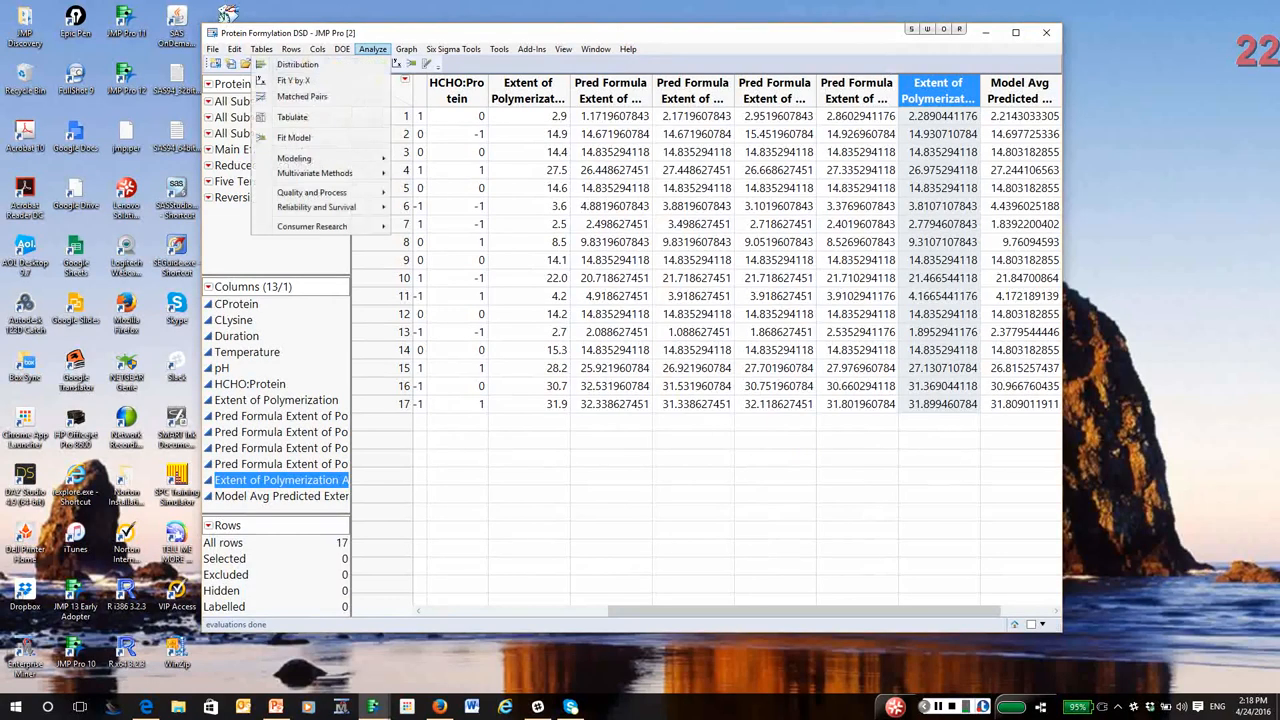
pyautogui.moveTo(294, 136)
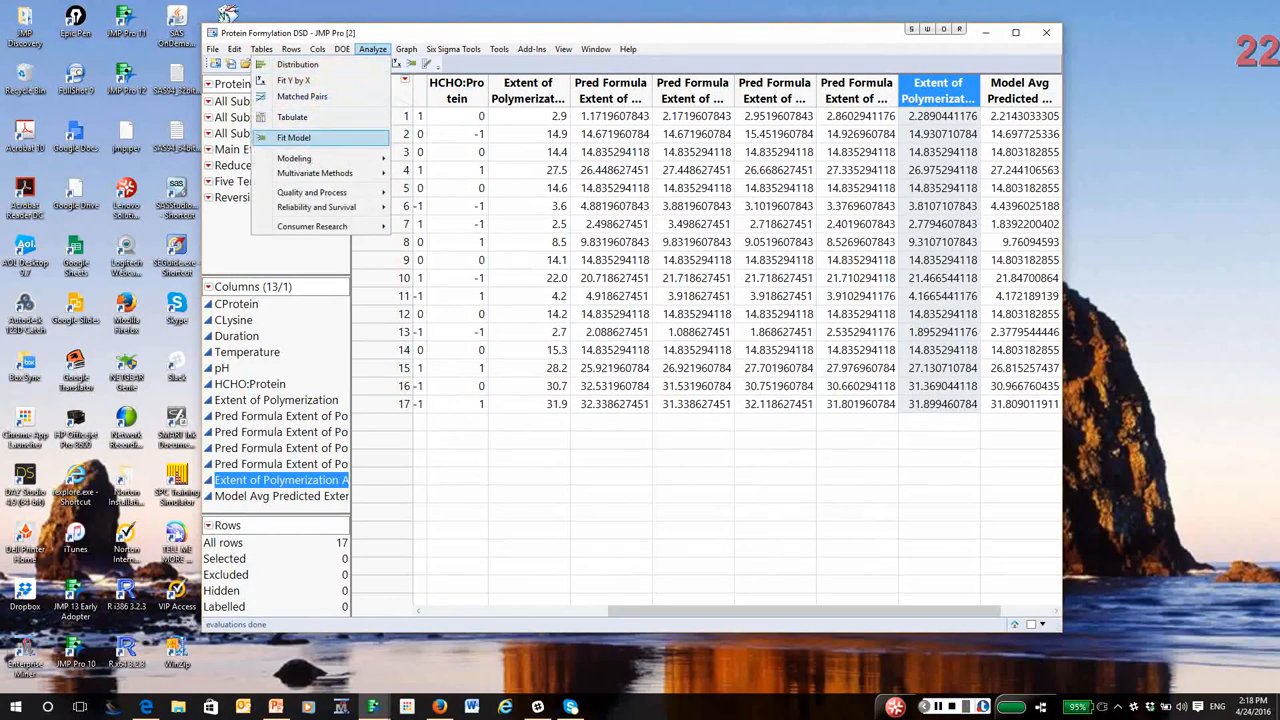
pyautogui.click(294, 158)
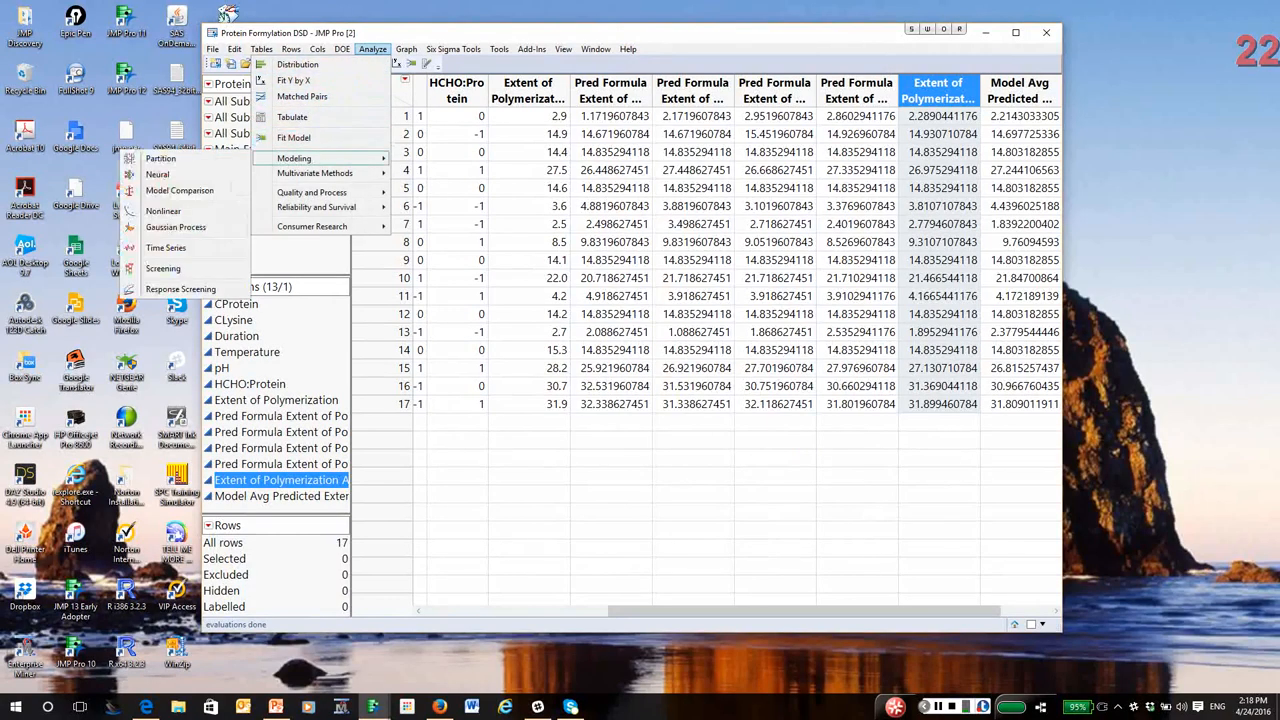
pyautogui.click(180, 190)
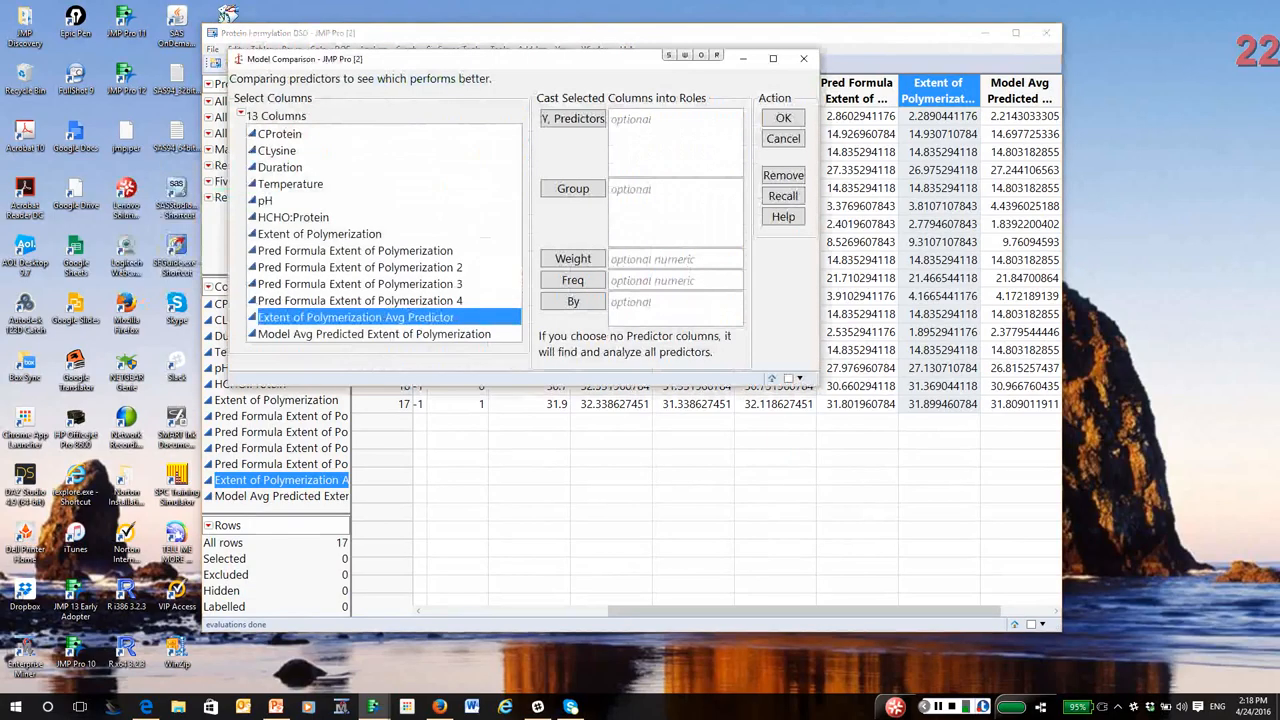
pyautogui.click(356, 250)
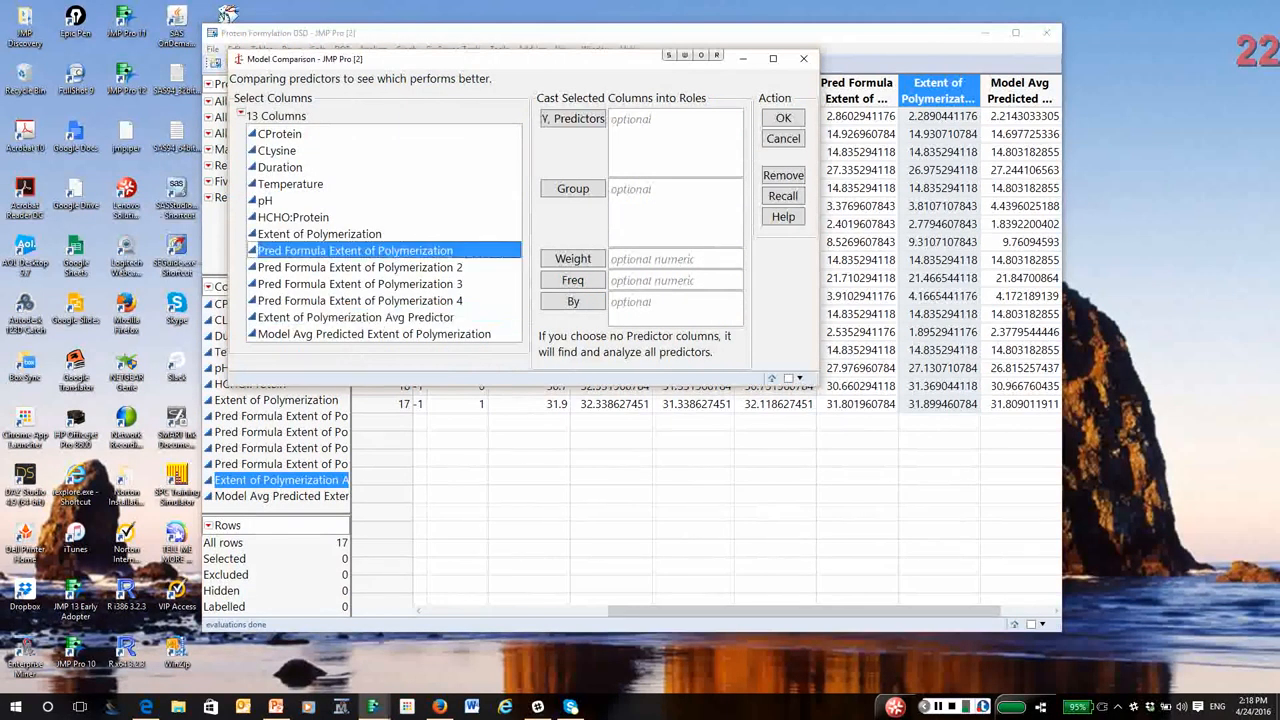
pyautogui.click(784, 138)
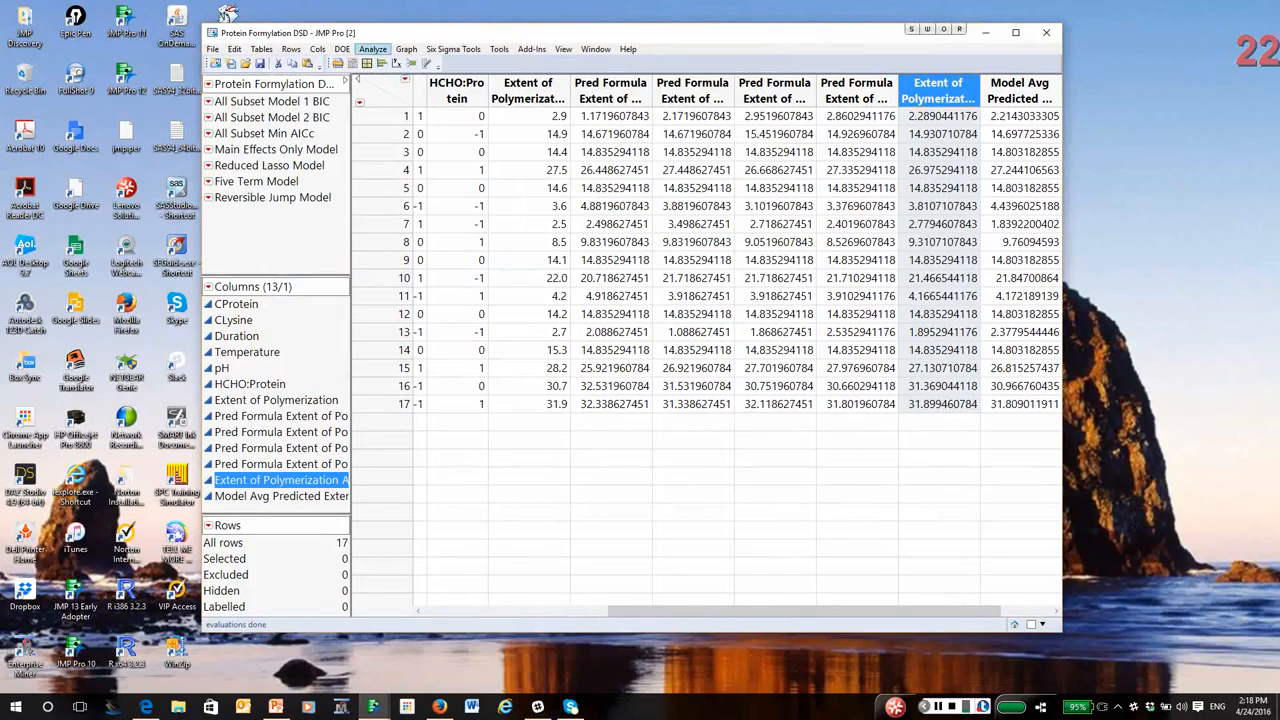
# Run Model Comparison on all six prediction columns and sort the fit measures by RASE.
pyautogui.click(372, 48)
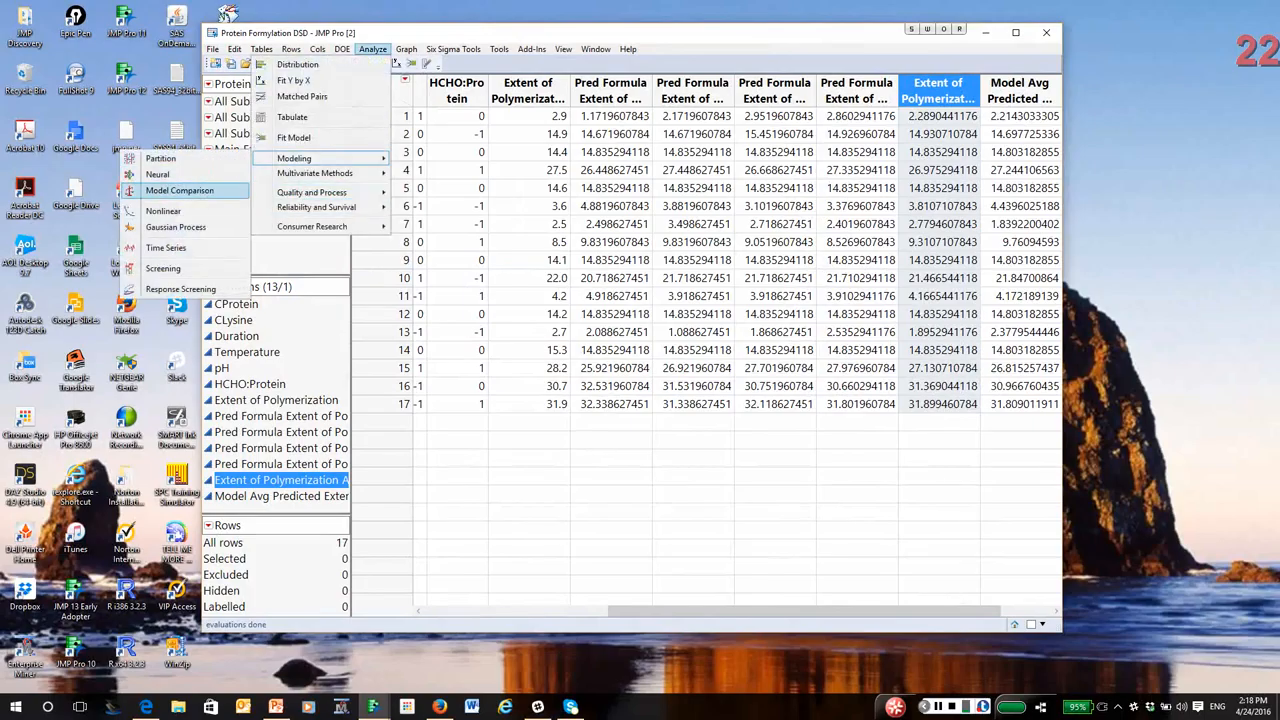
pyautogui.click(180, 190)
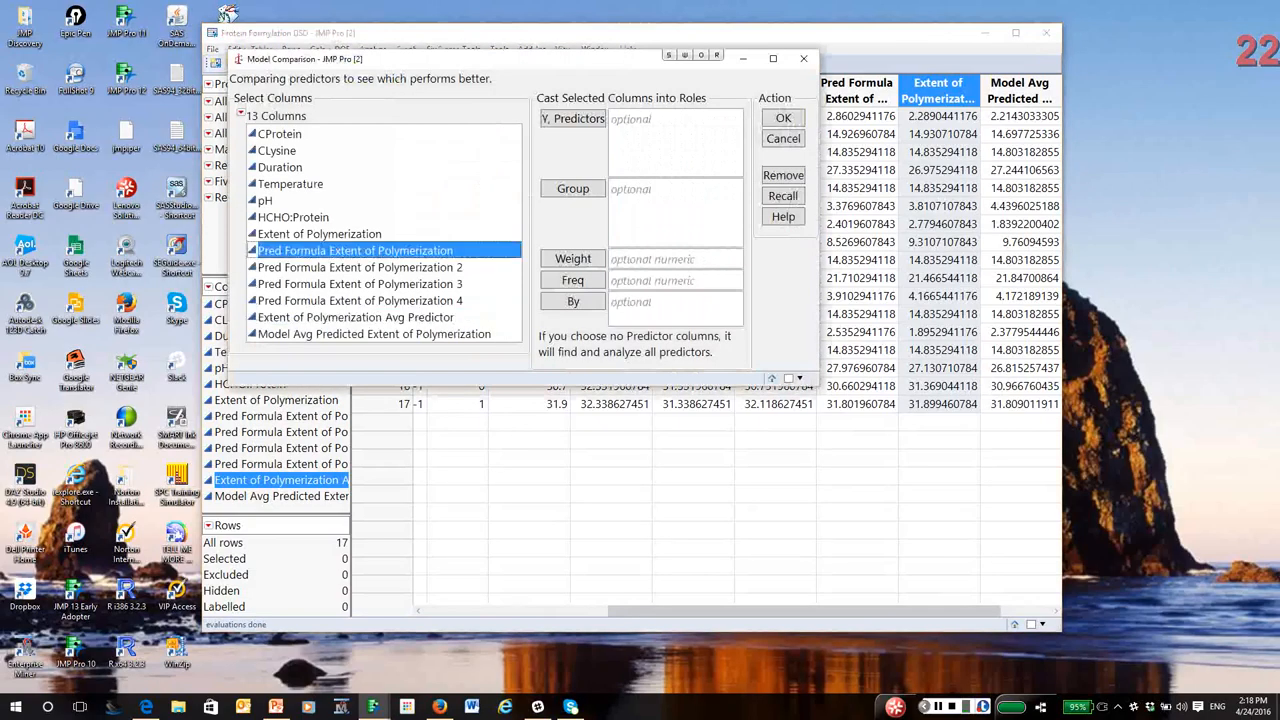
pyautogui.click(378, 334)
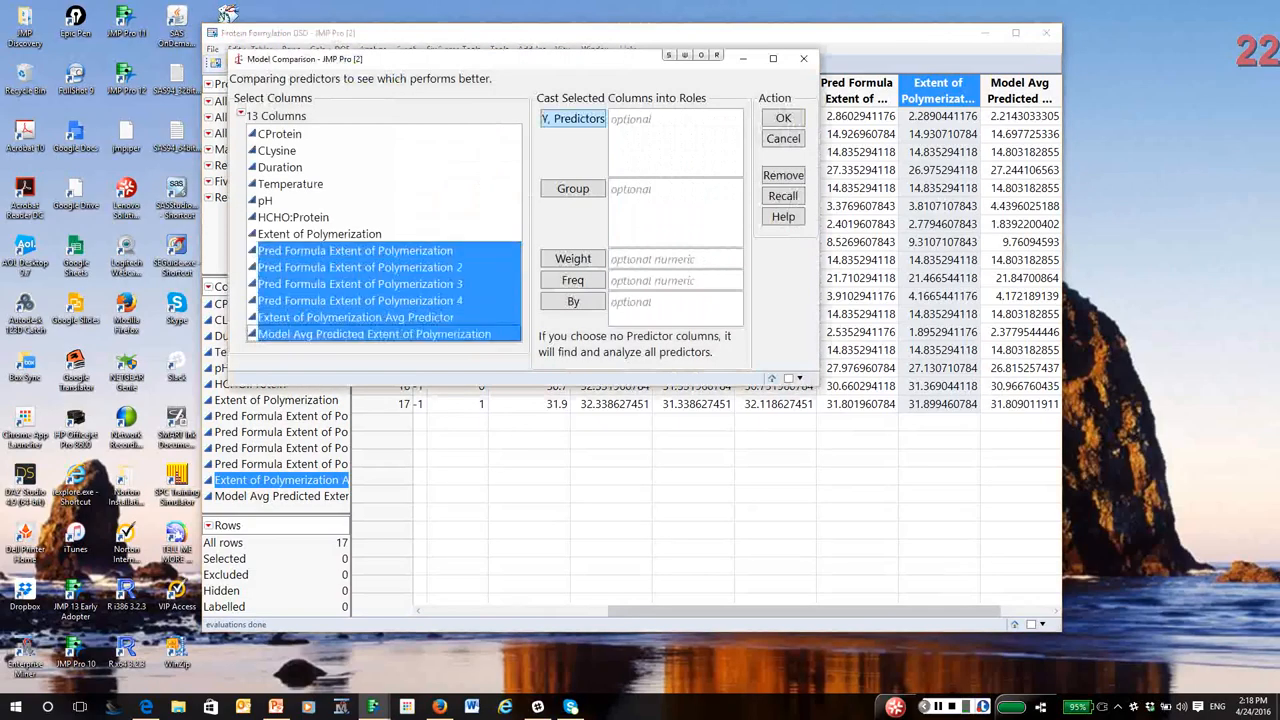
pyautogui.click(784, 116)
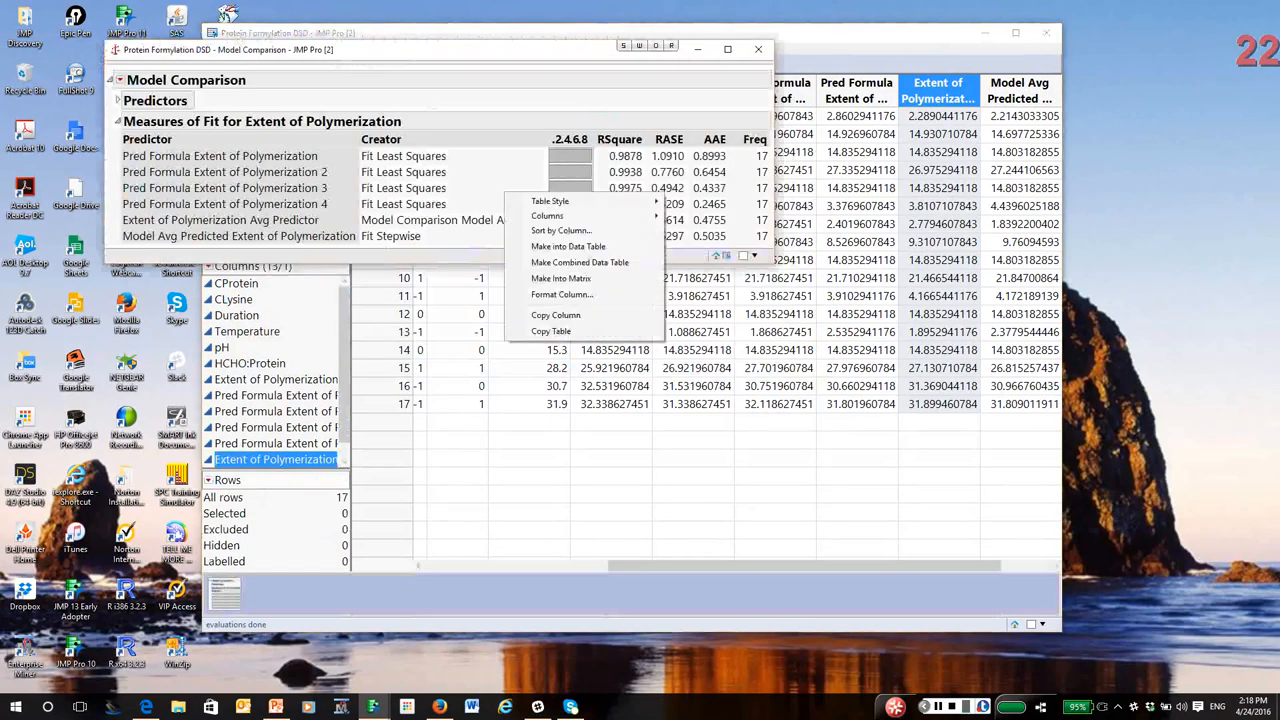
pyautogui.click(560, 230)
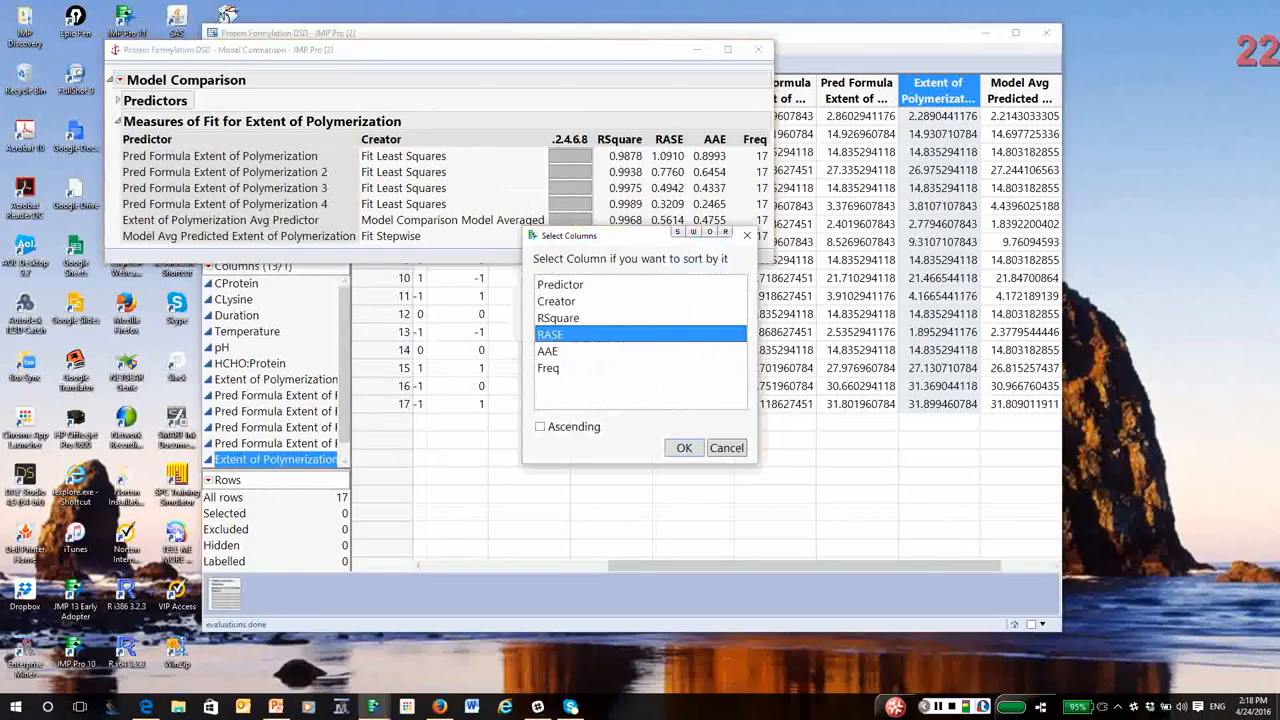
pyautogui.click(684, 448)
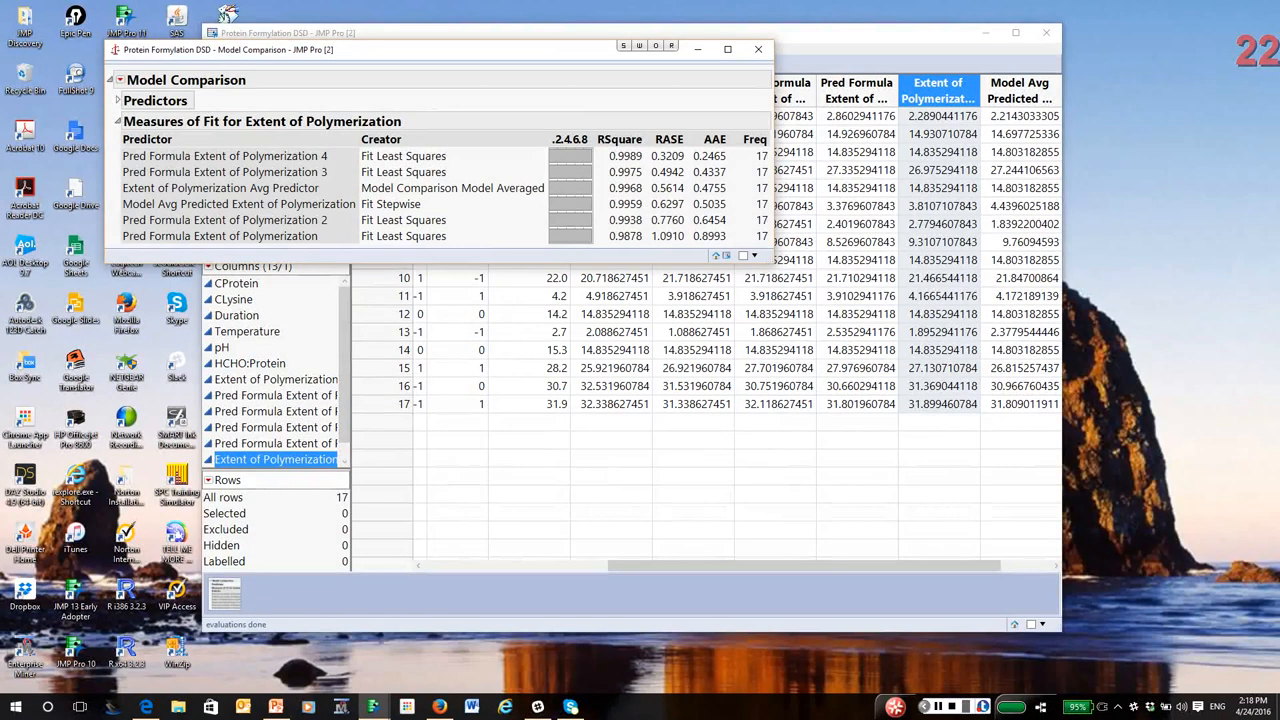